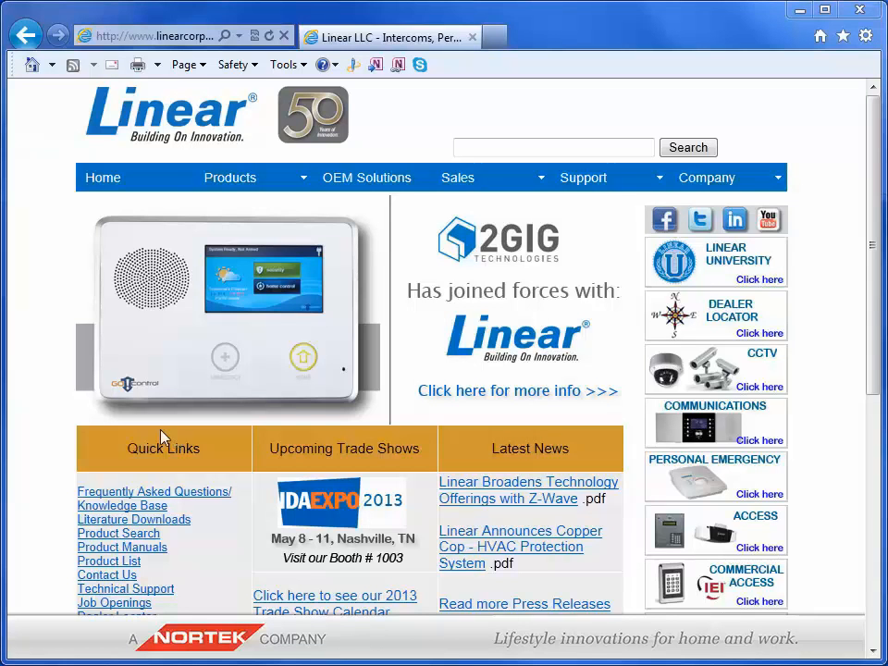
mouse_move(77, 204)
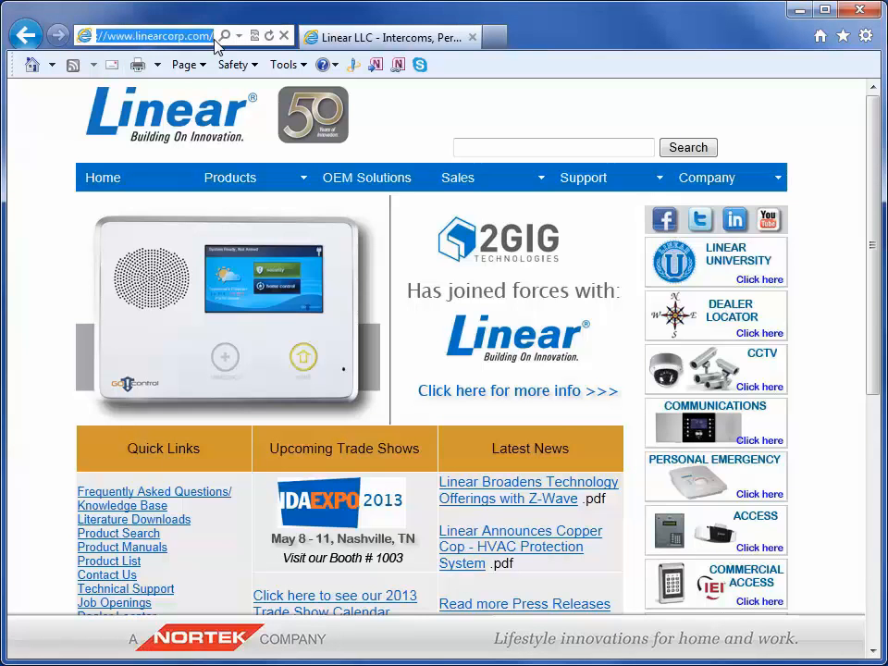
mouse_move(52, 171)
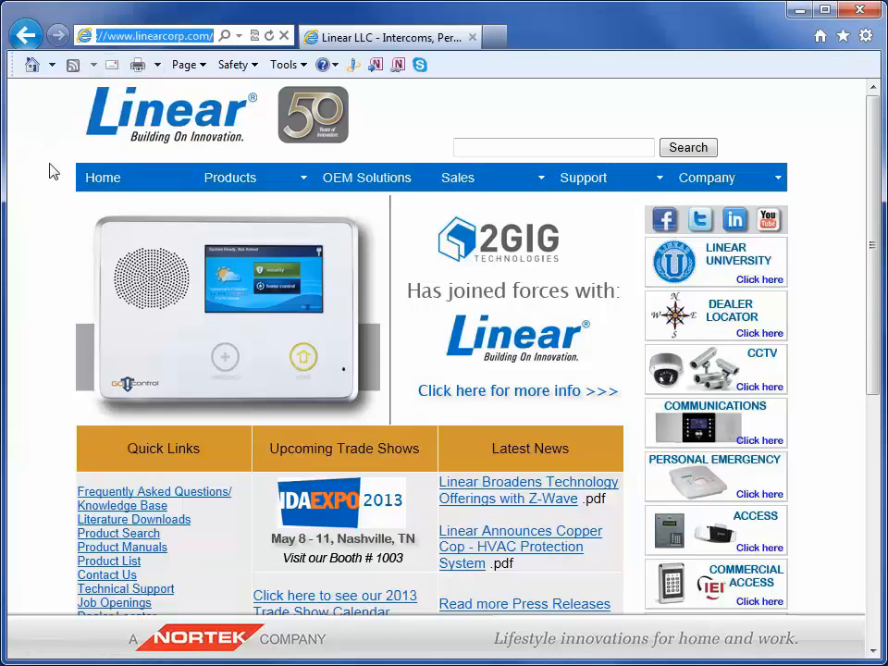
mouse_move(314, 205)
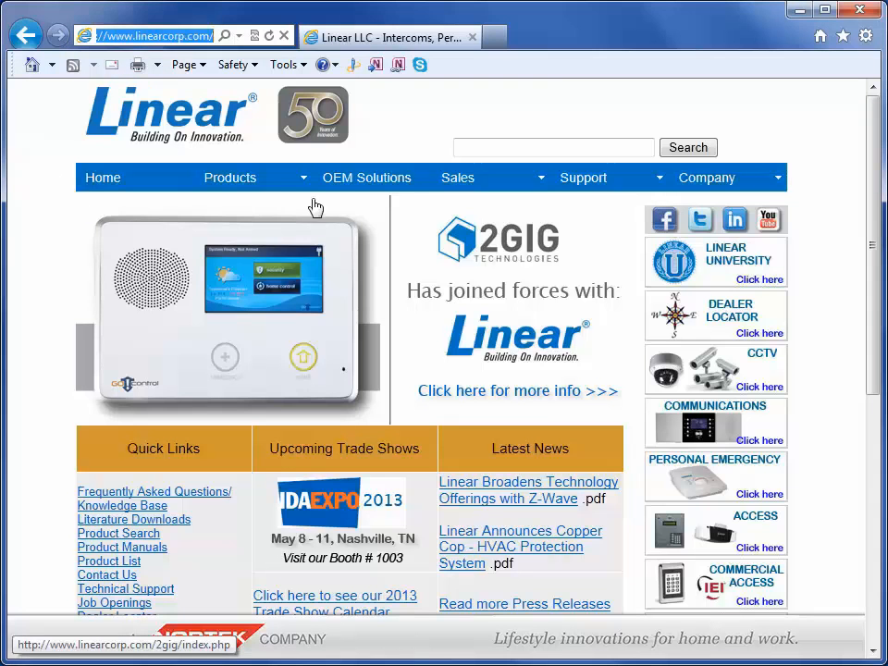
mouse_move(570, 139)
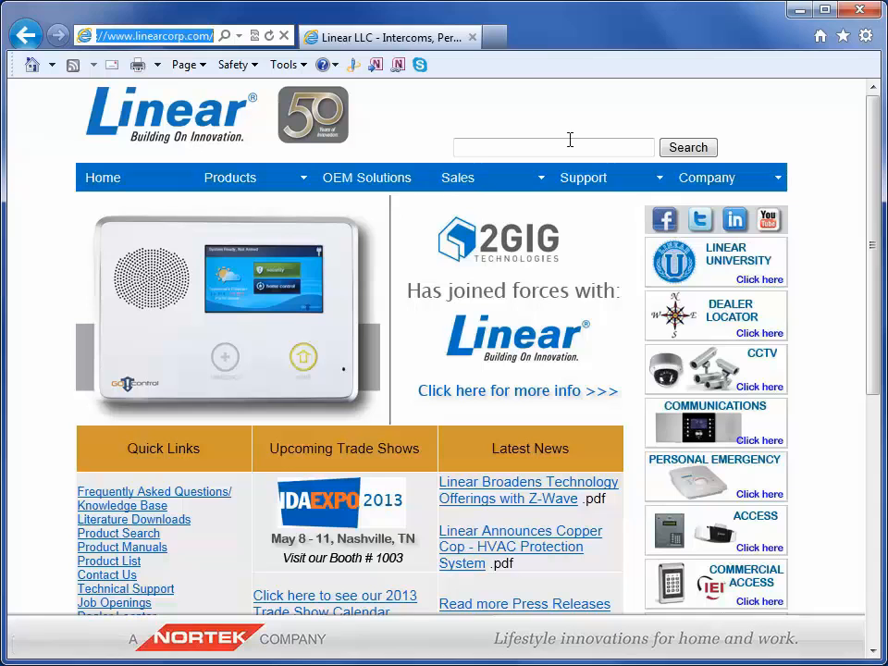
- Navigate via Support to the Software Downloads page and scroll to the PERS downloads table
click(583, 177)
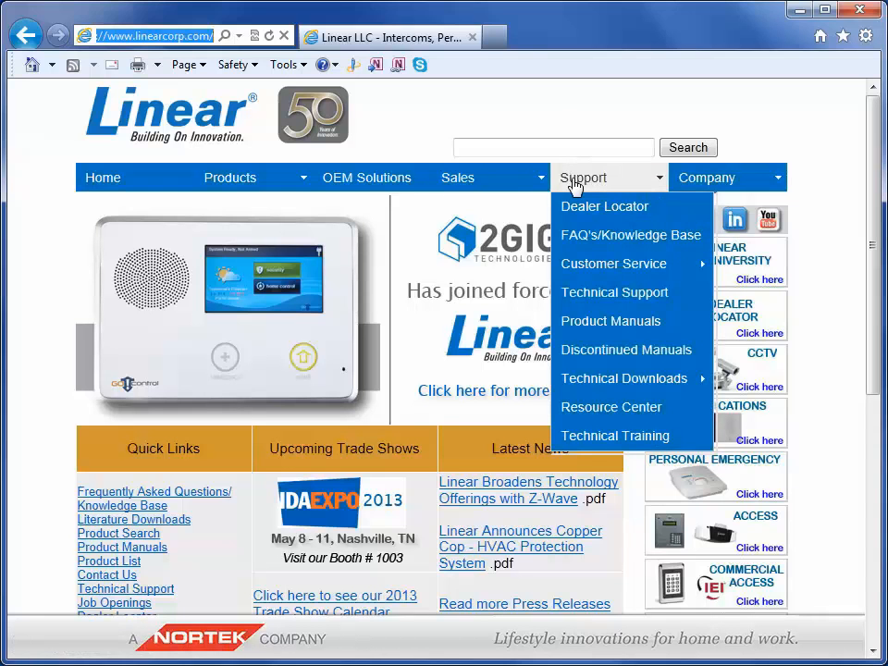
mouse_move(801, 113)
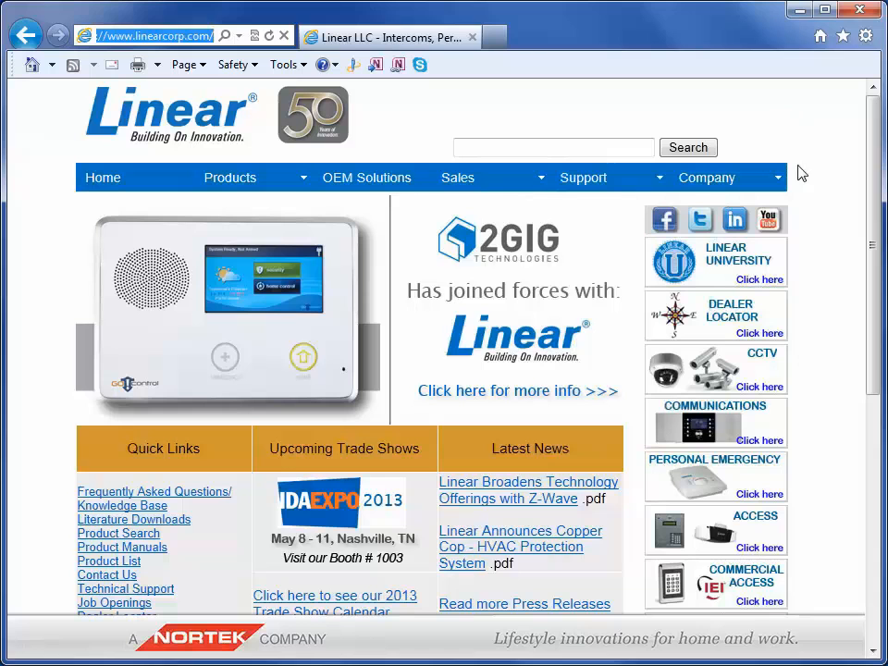
mouse_move(799, 488)
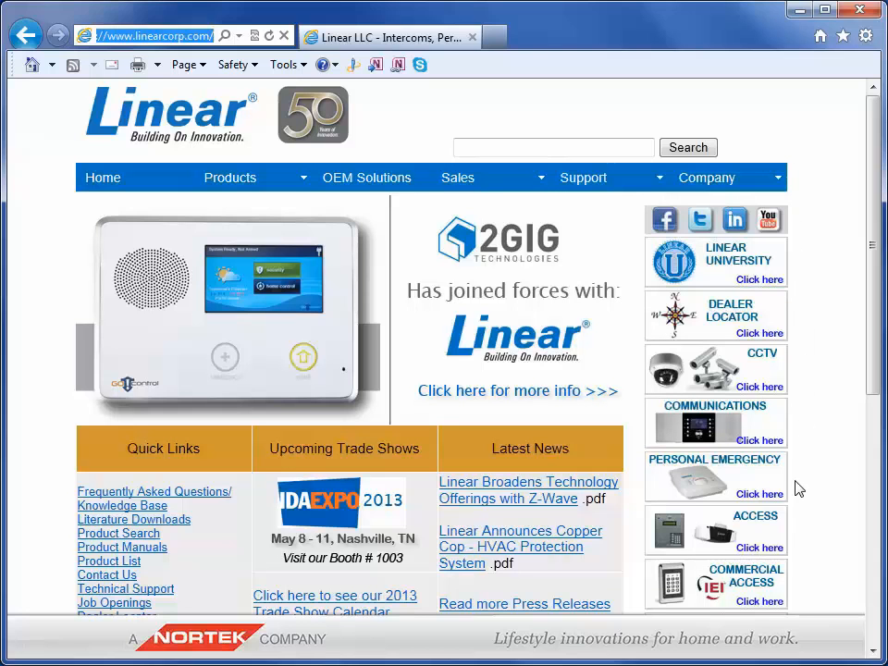
mouse_move(676, 474)
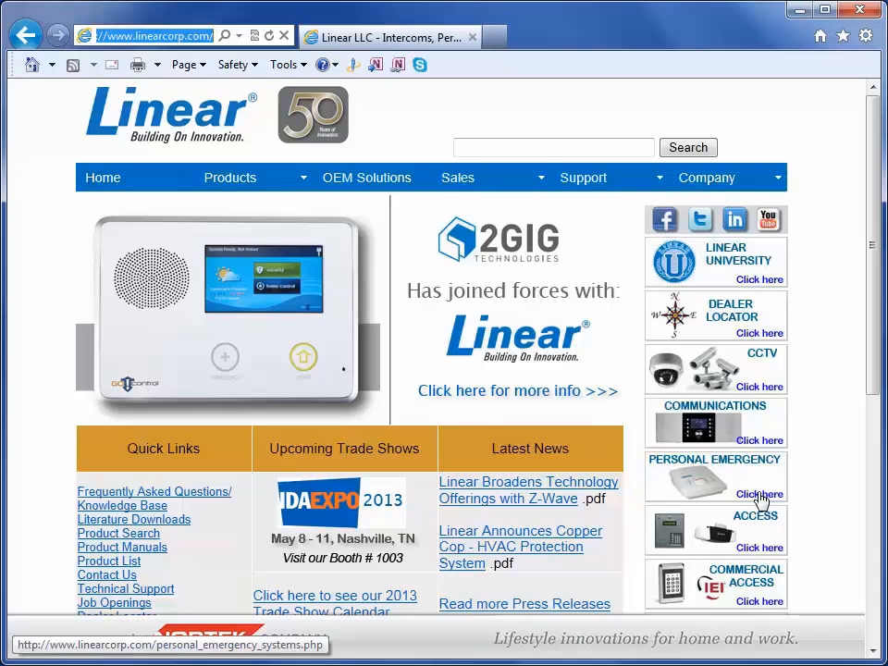
mouse_move(799, 252)
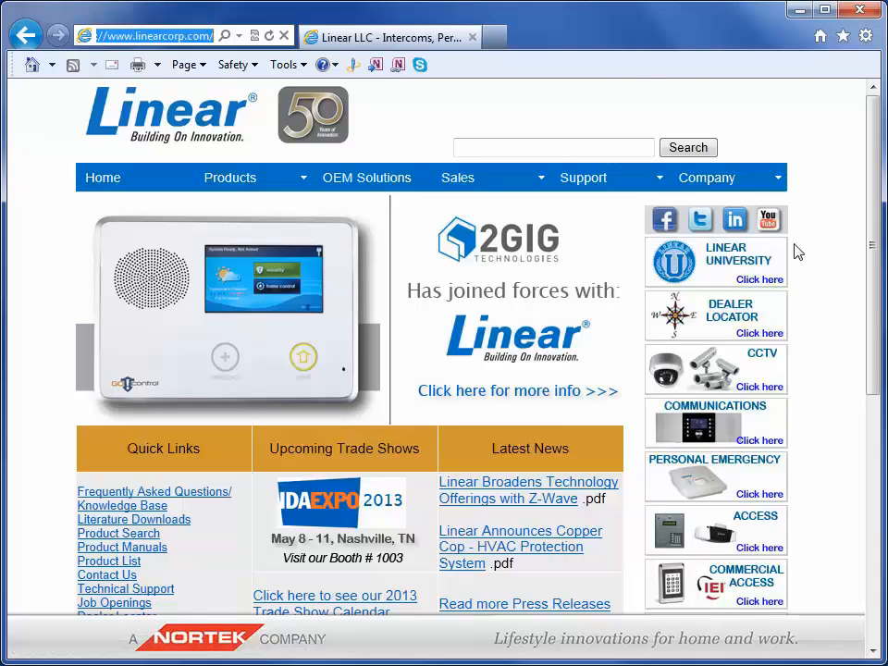
click(583, 178)
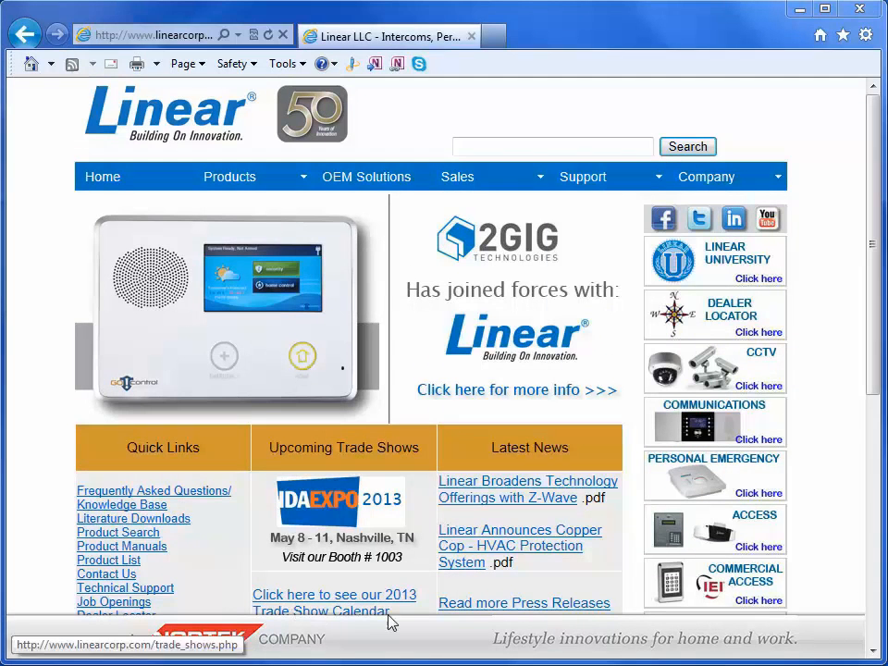
click(583, 178)
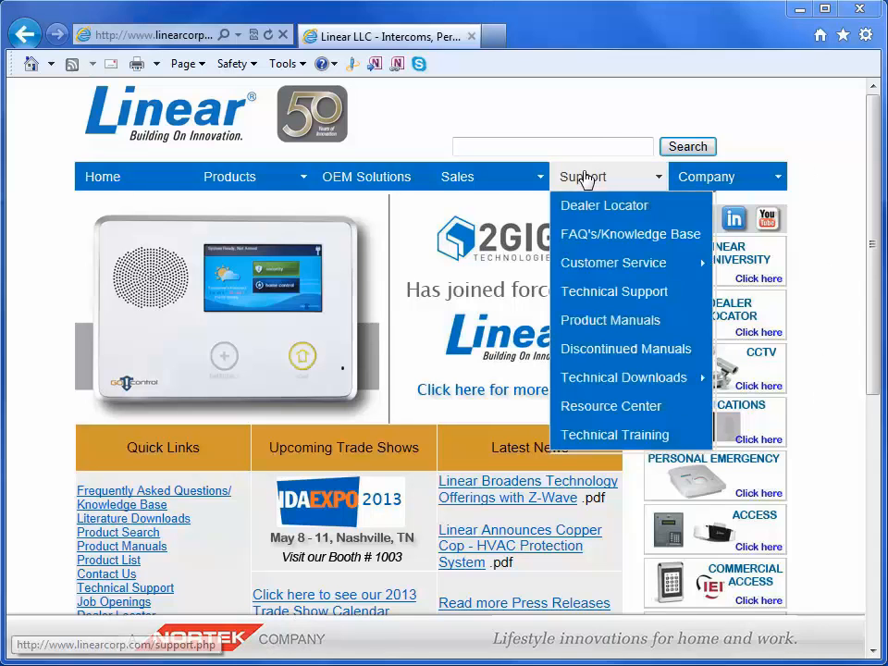
mouse_move(623, 377)
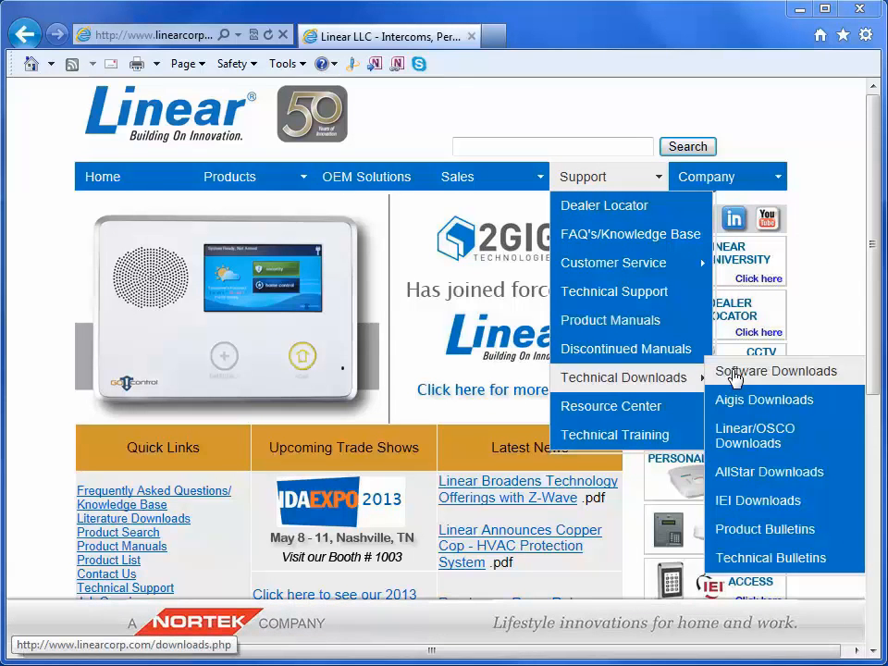
click(777, 370)
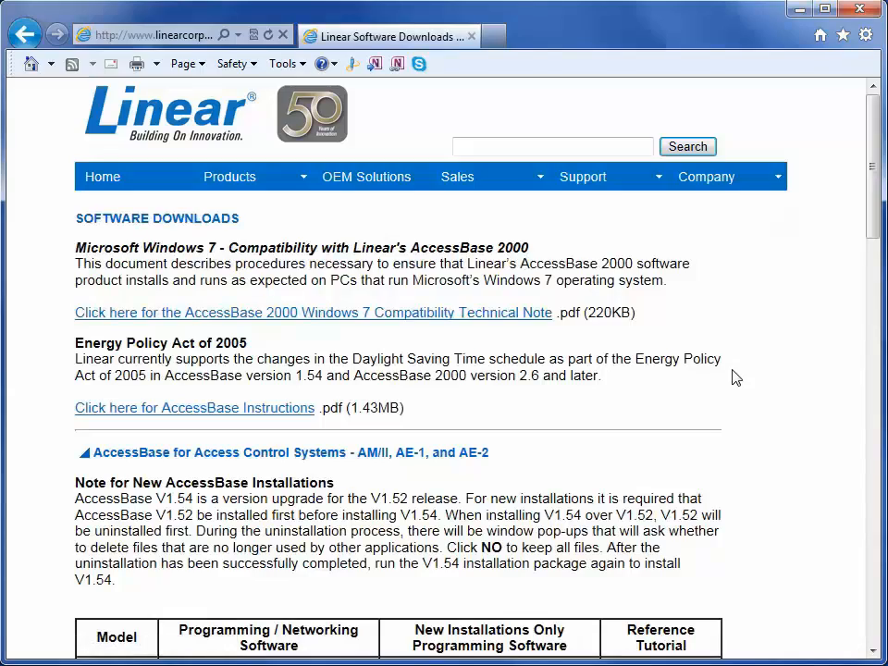
scroll(down, 3)
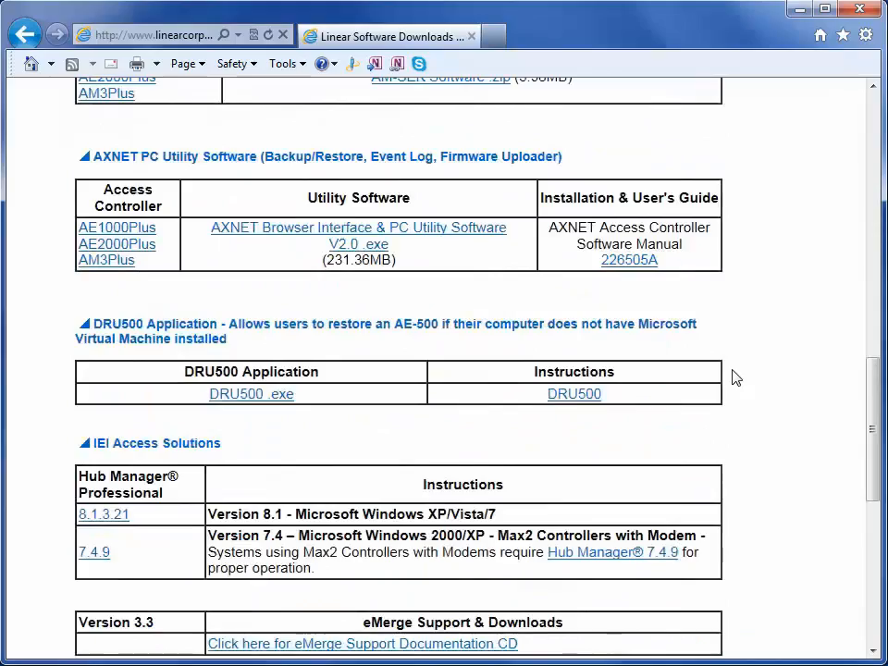
scroll(down, 3)
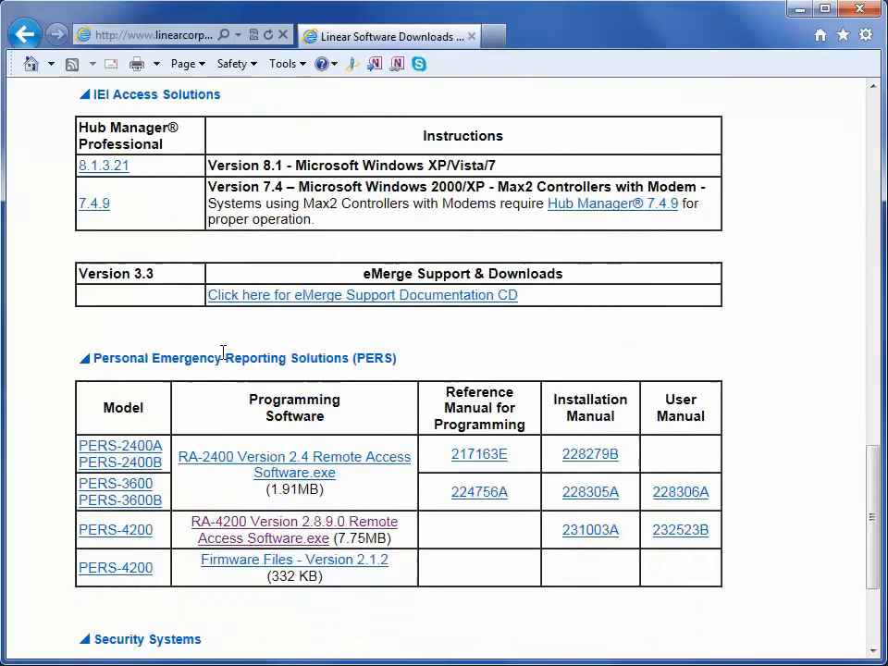
mouse_move(178, 477)
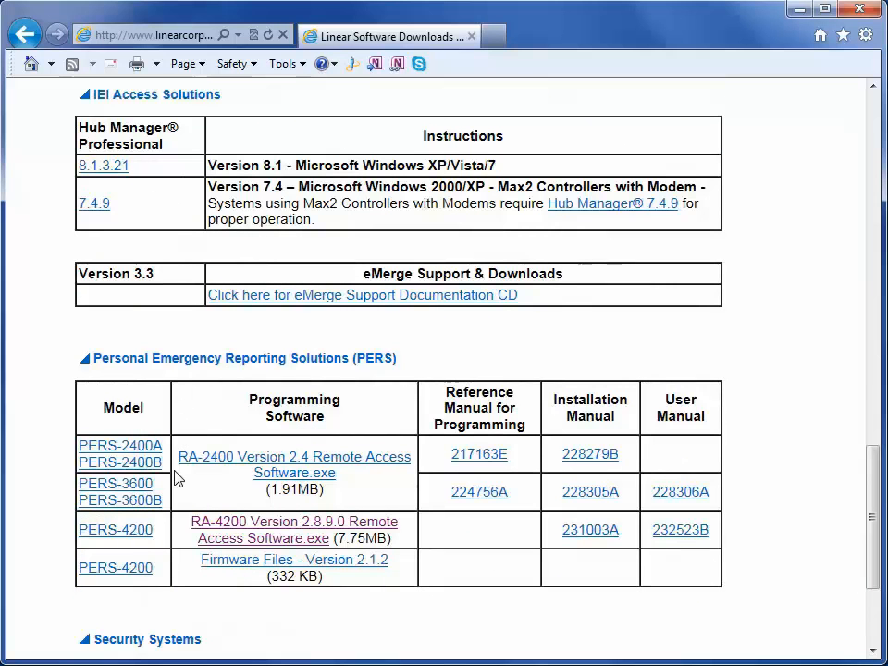
mouse_move(294, 530)
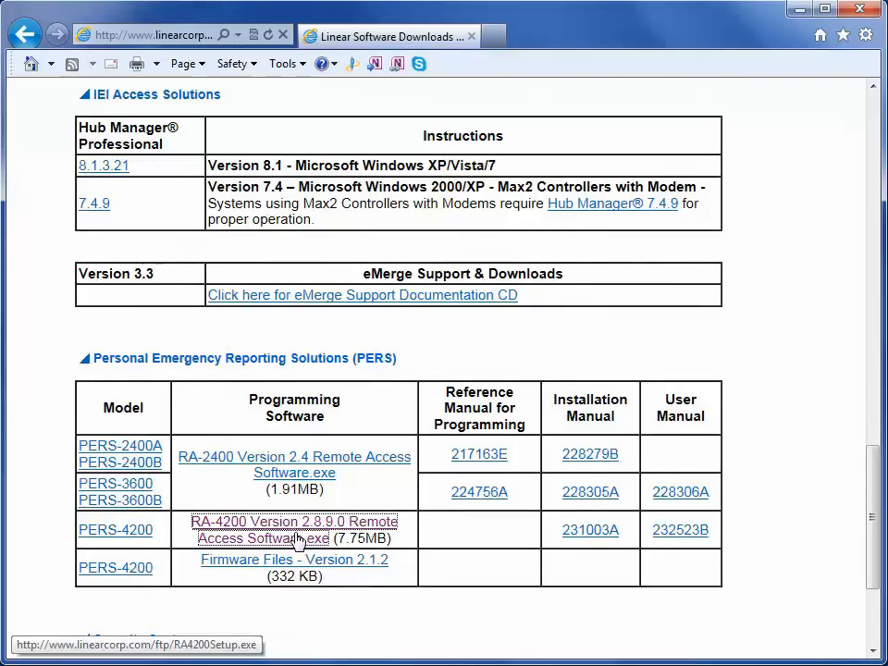
- Download RA-4200 Version 2.8.9.0 Remote Access Software.exe and run the downloaded setup
click(292, 529)
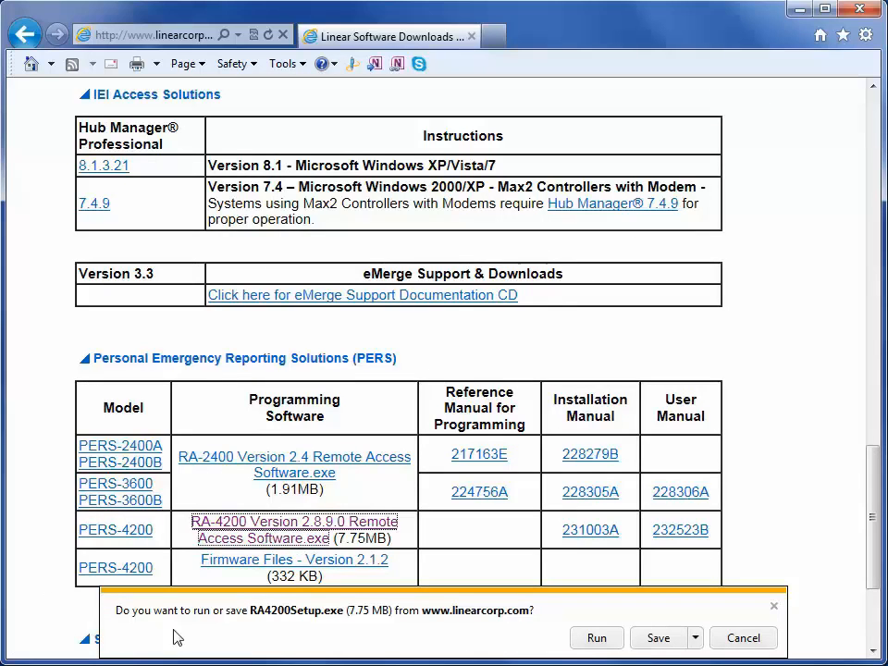
mouse_move(500, 637)
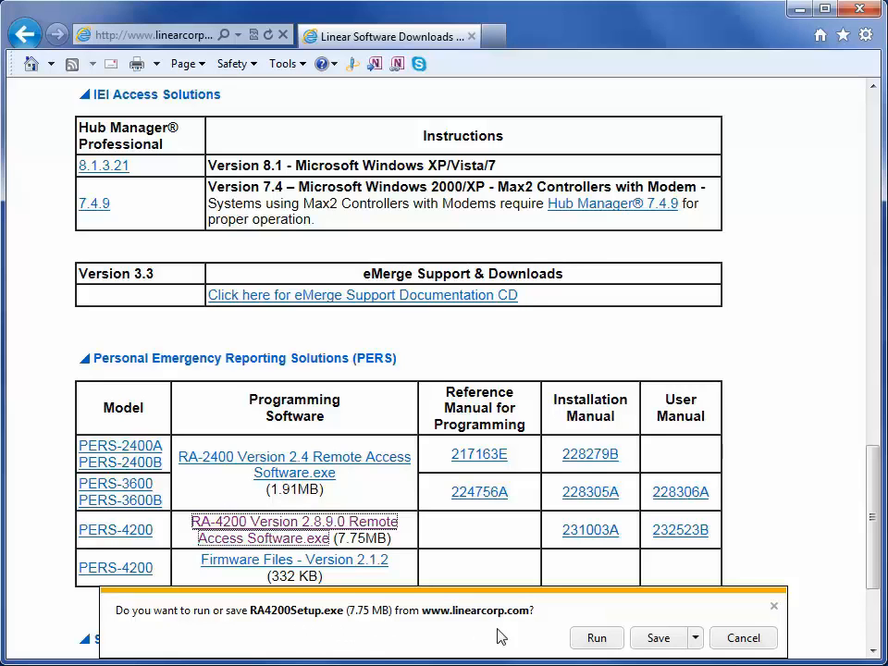
mouse_move(638, 638)
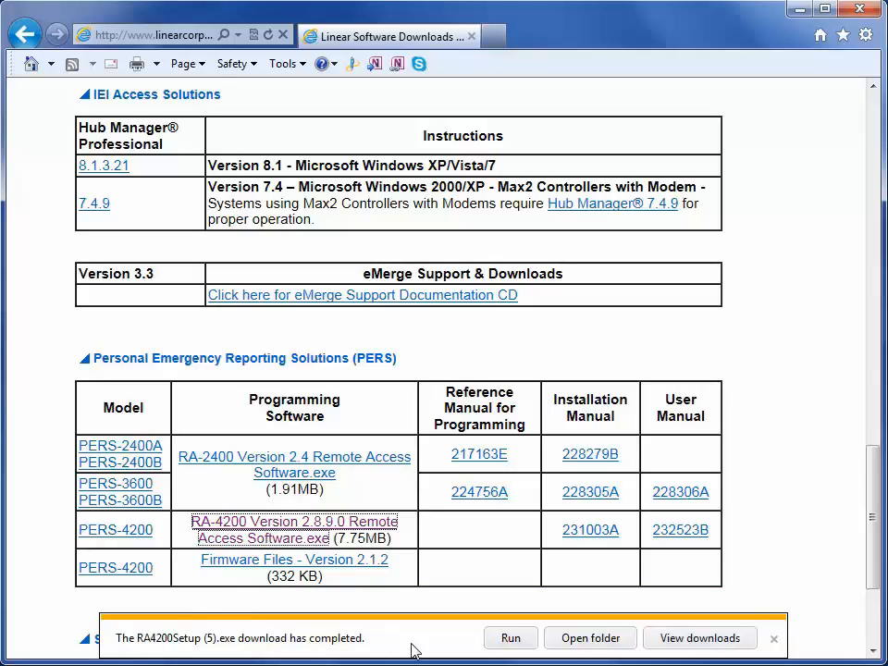
mouse_move(511, 639)
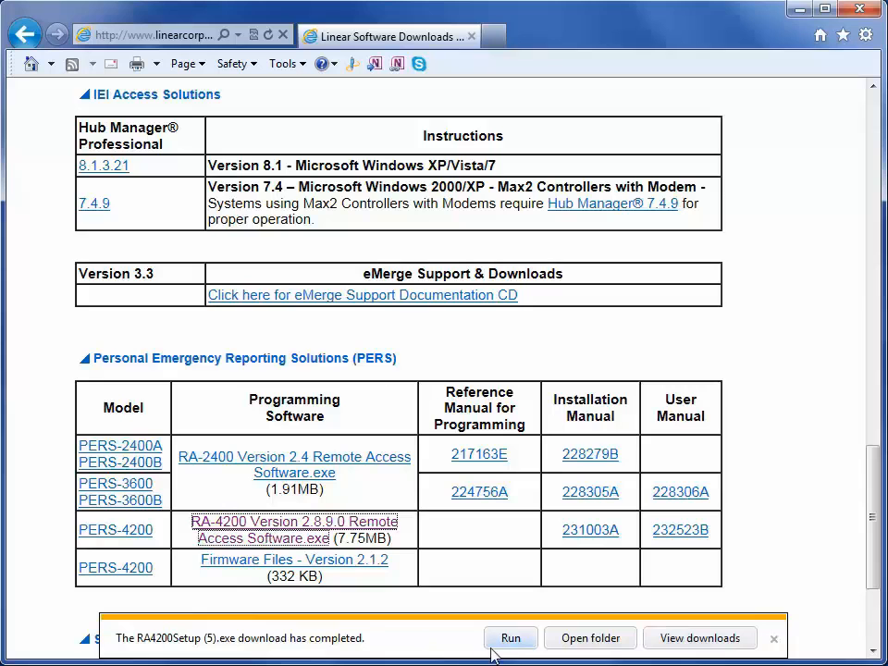
mouse_move(590, 637)
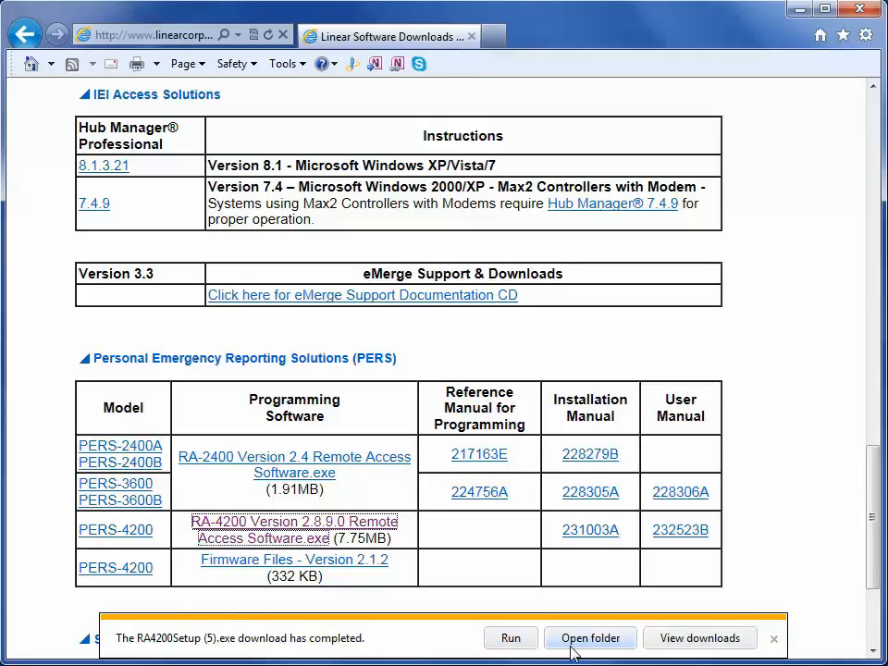
click(511, 636)
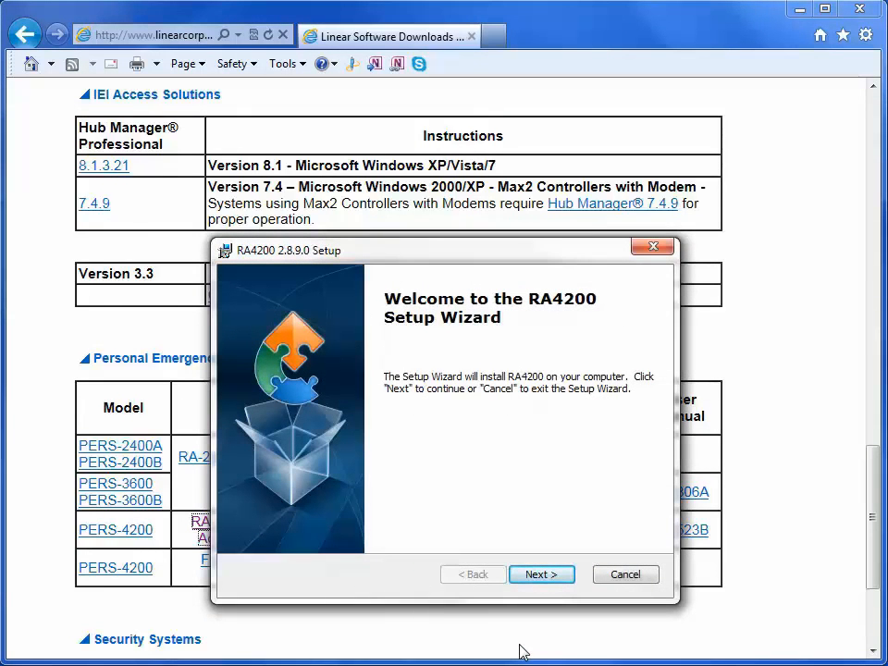
mouse_move(540, 573)
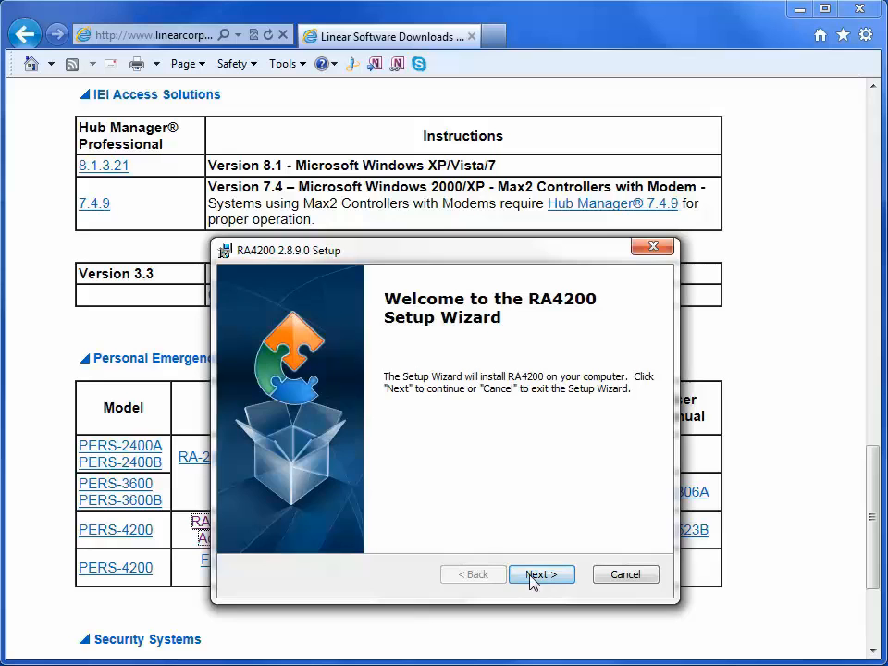
- Step through the wizard keeping the desktop shortcut and default folder, then start installing RA4200
click(540, 573)
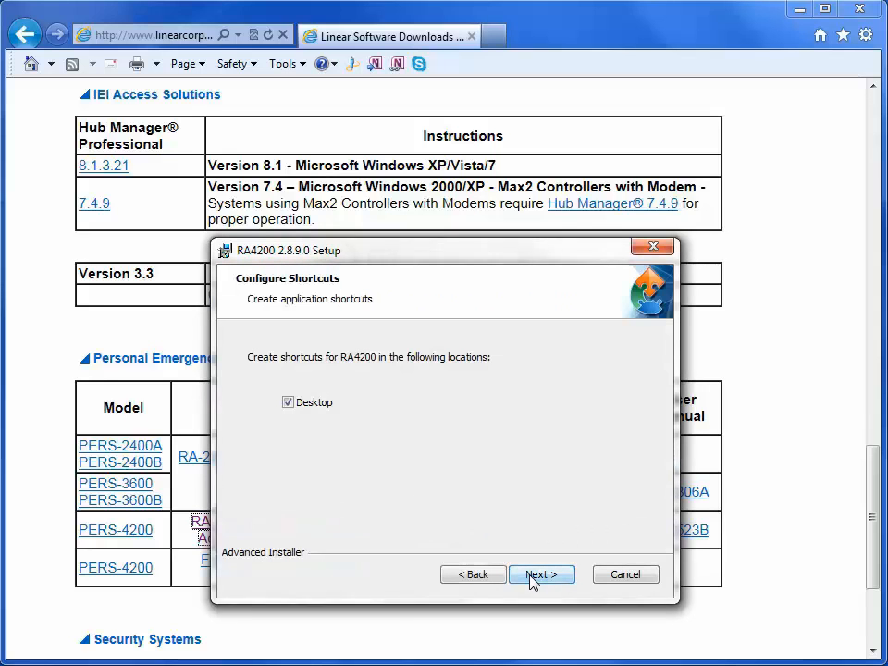
click(289, 402)
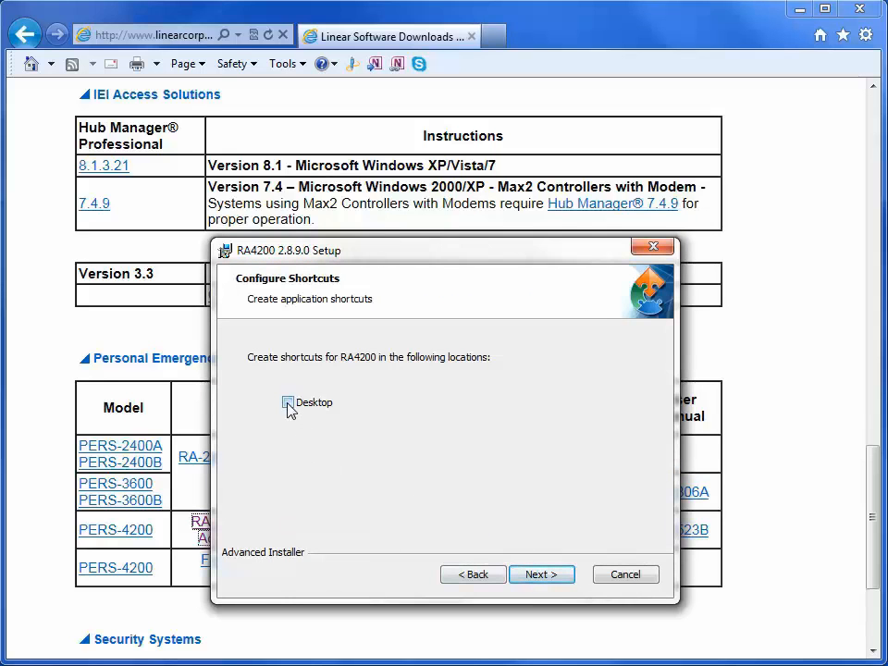
click(289, 404)
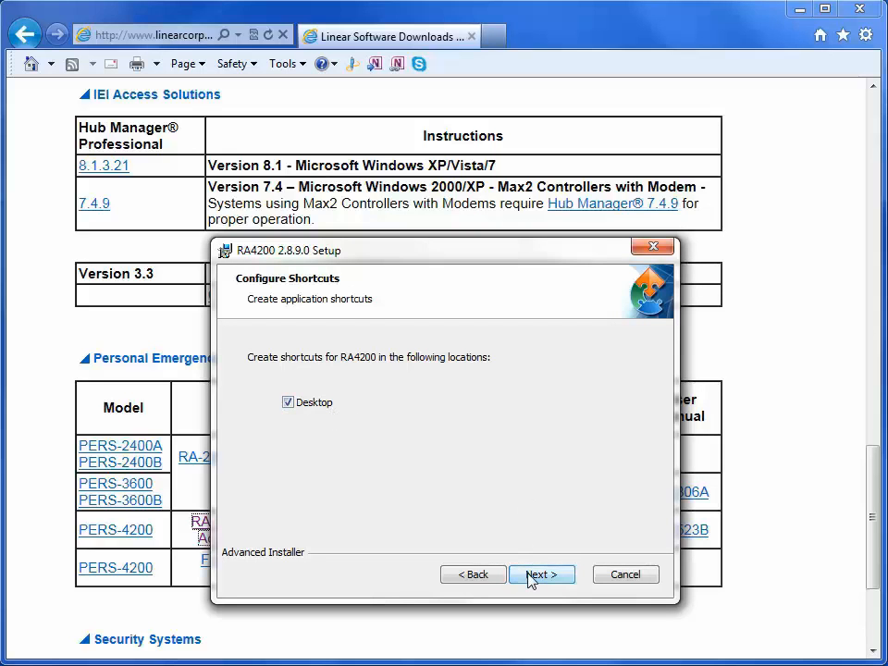
click(540, 574)
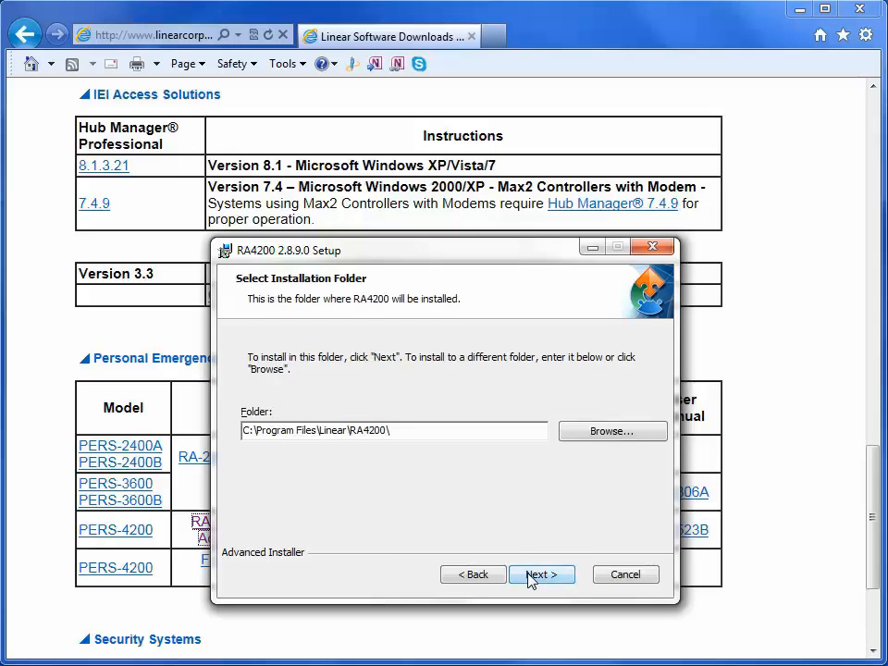
mouse_move(391, 474)
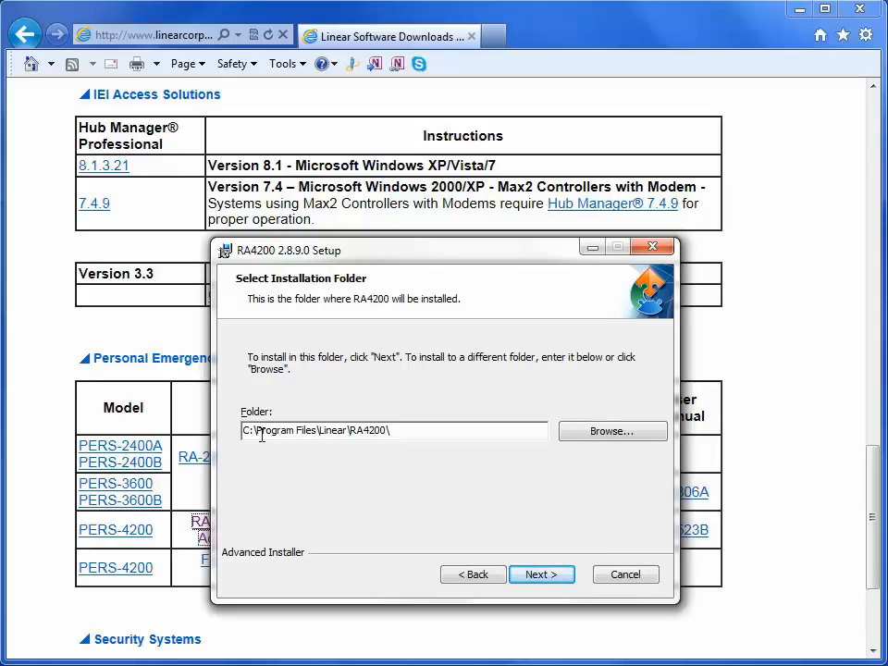
double_click(274, 430)
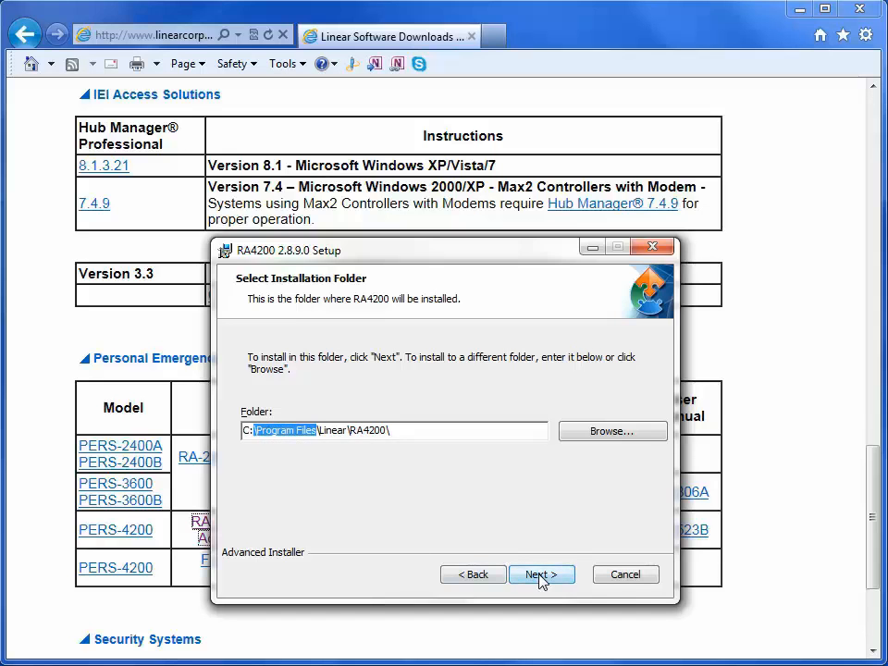
click(540, 573)
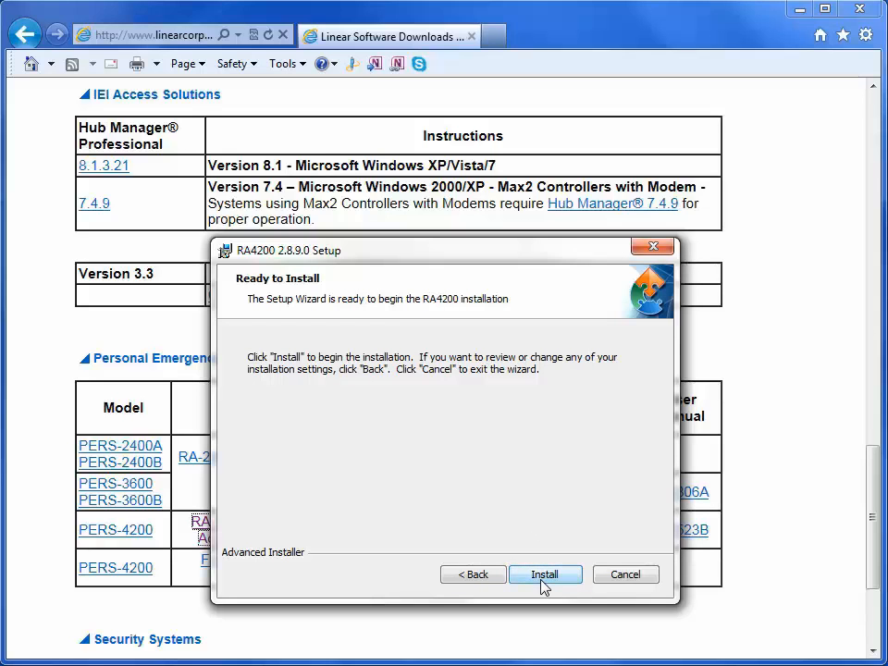
mouse_move(474, 574)
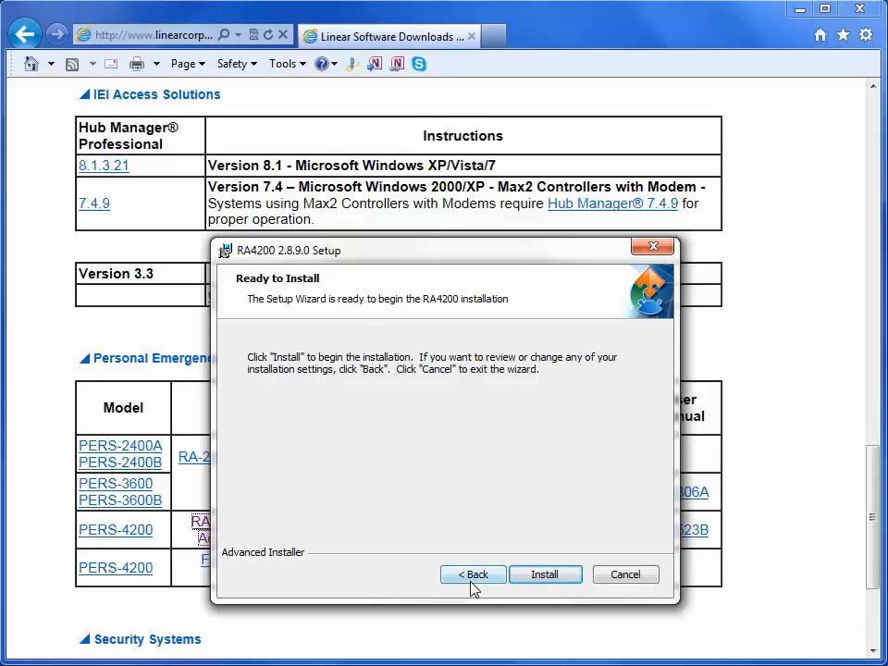
click(544, 573)
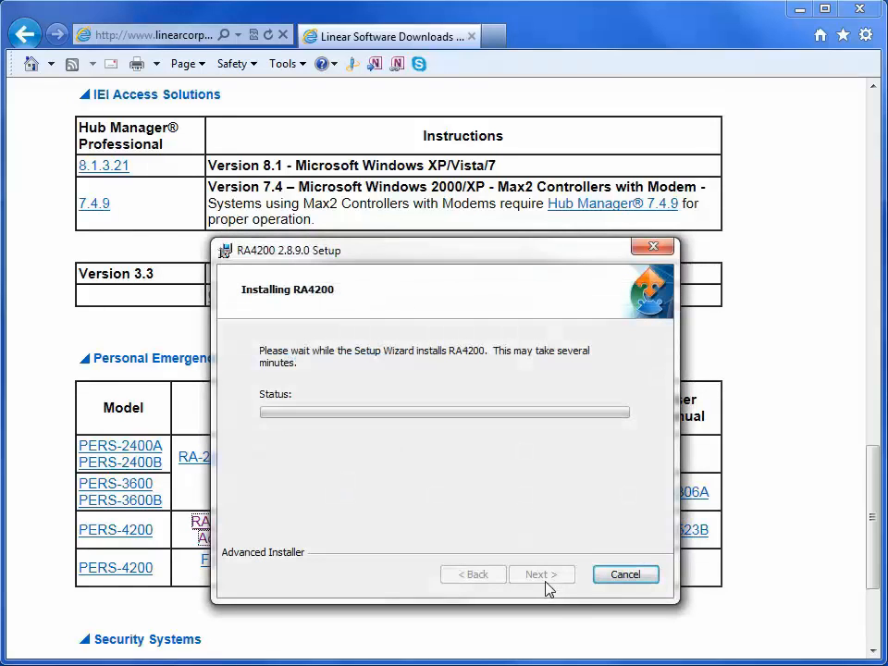
mouse_move(558, 603)
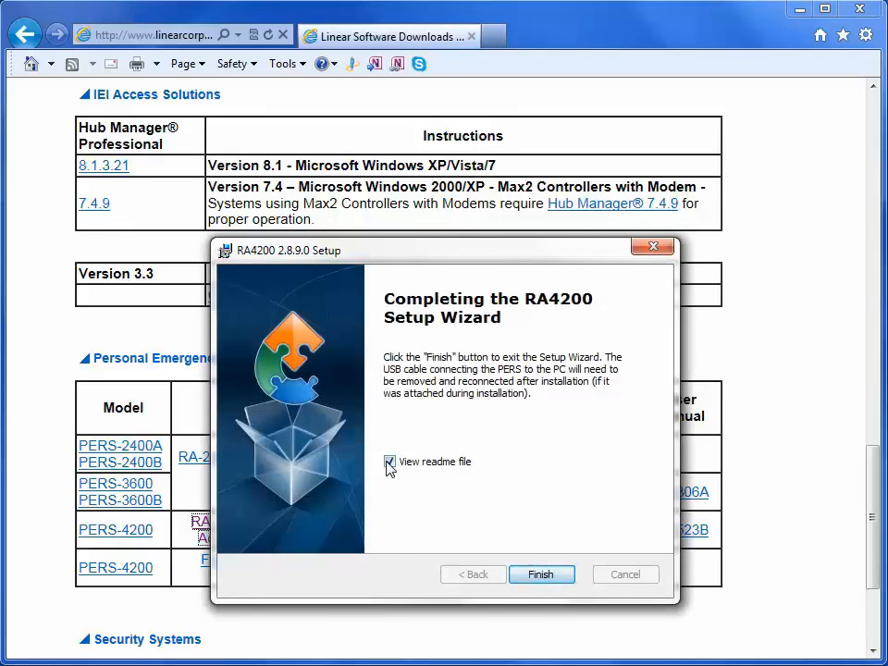
- Finish the setup wizard and select the RA4200 shortcut on the desktop
click(540, 574)
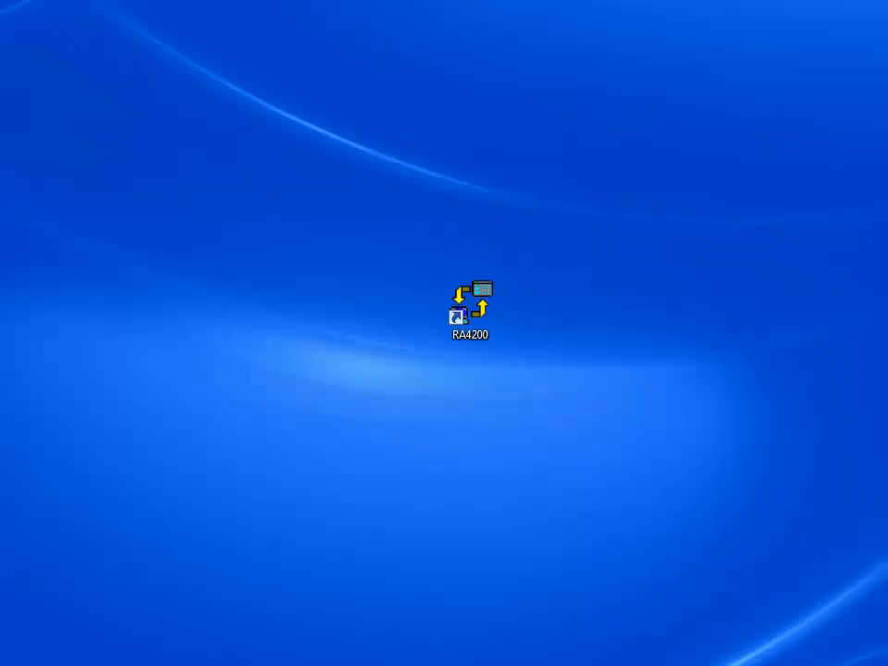
mouse_move(446, 463)
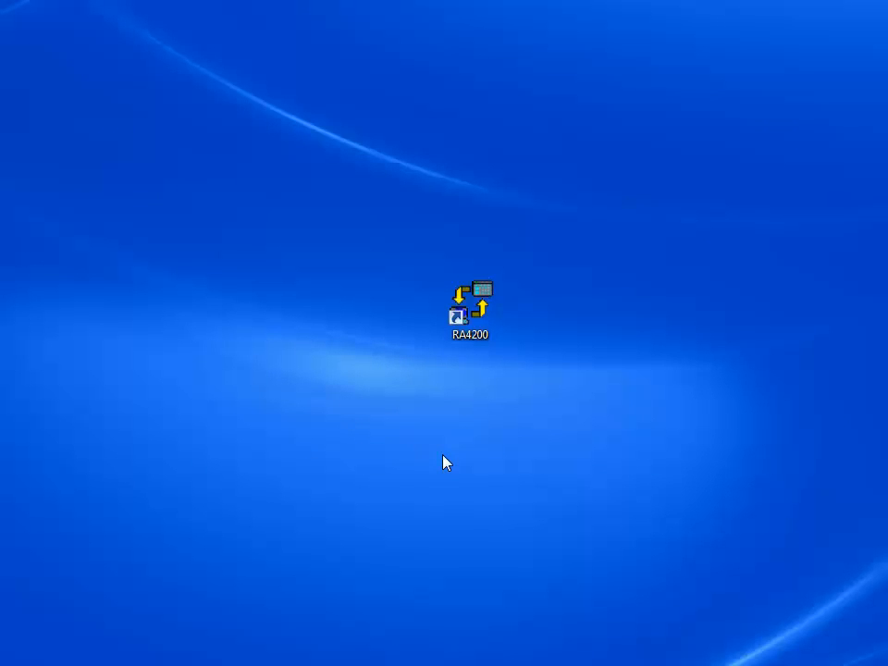
click(466, 306)
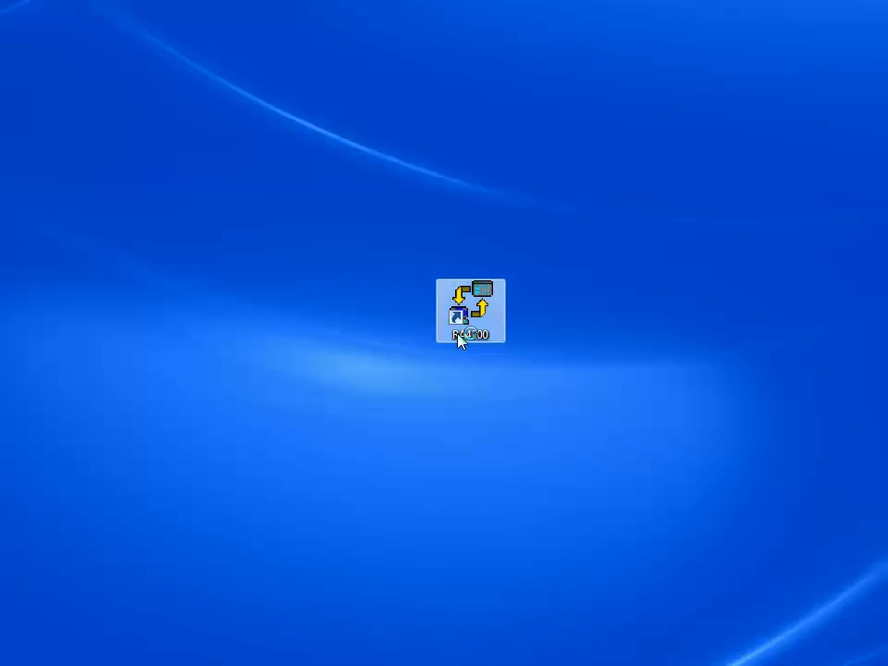
- Start Remote Access 4200 from the desktop shortcut, showing a blank Customer record
double_click(470, 313)
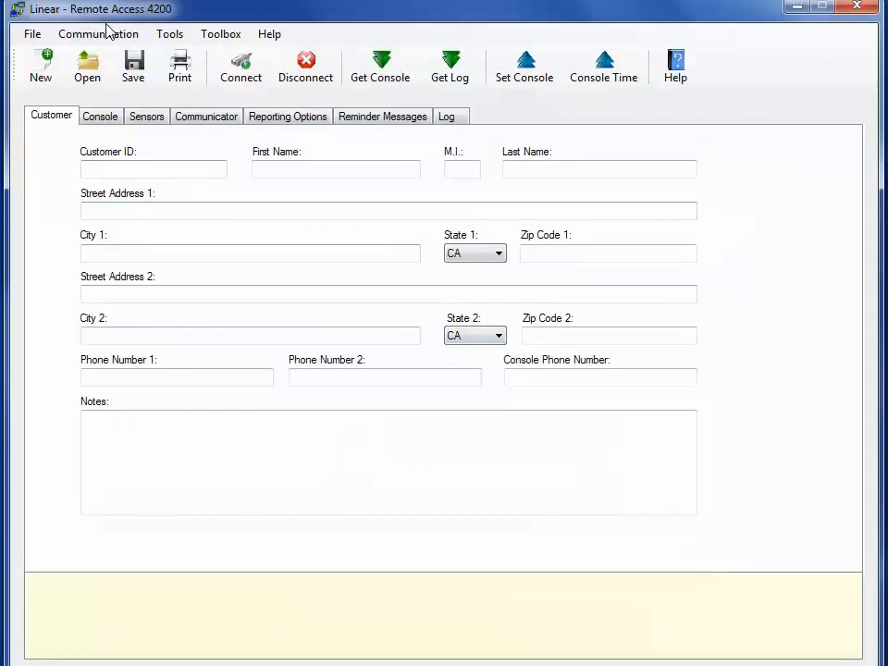
mouse_move(40, 66)
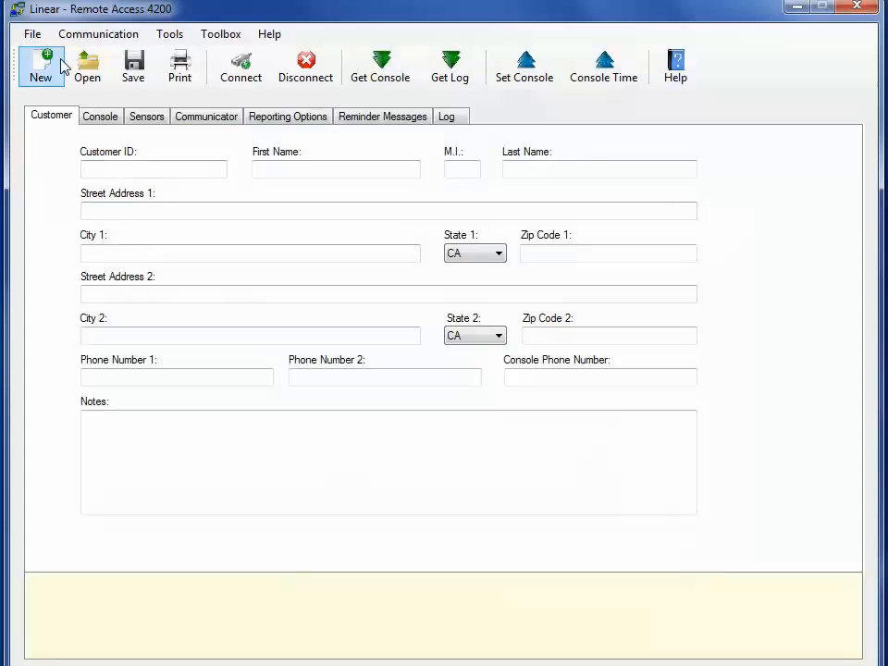
mouse_move(288, 114)
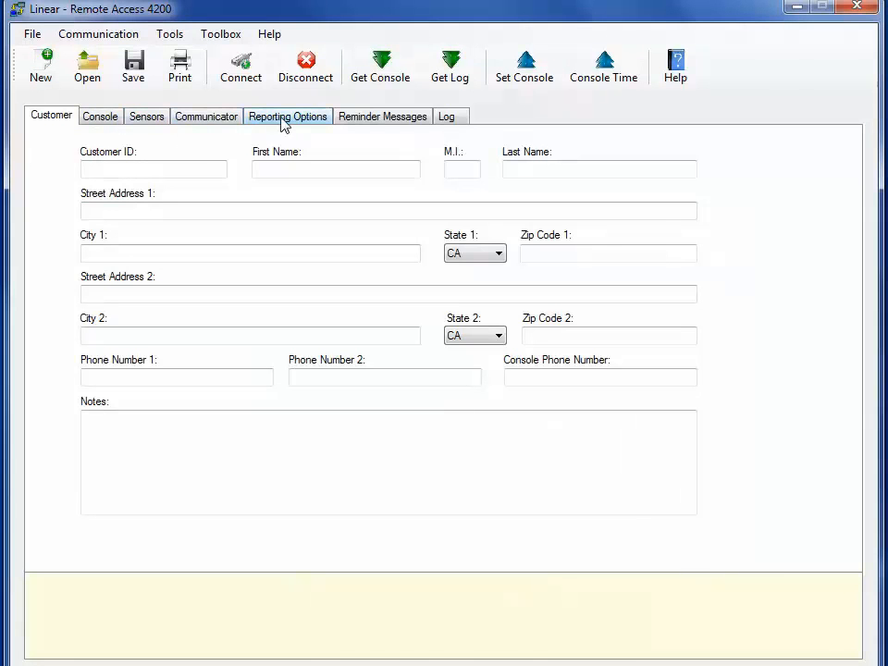
mouse_move(449, 115)
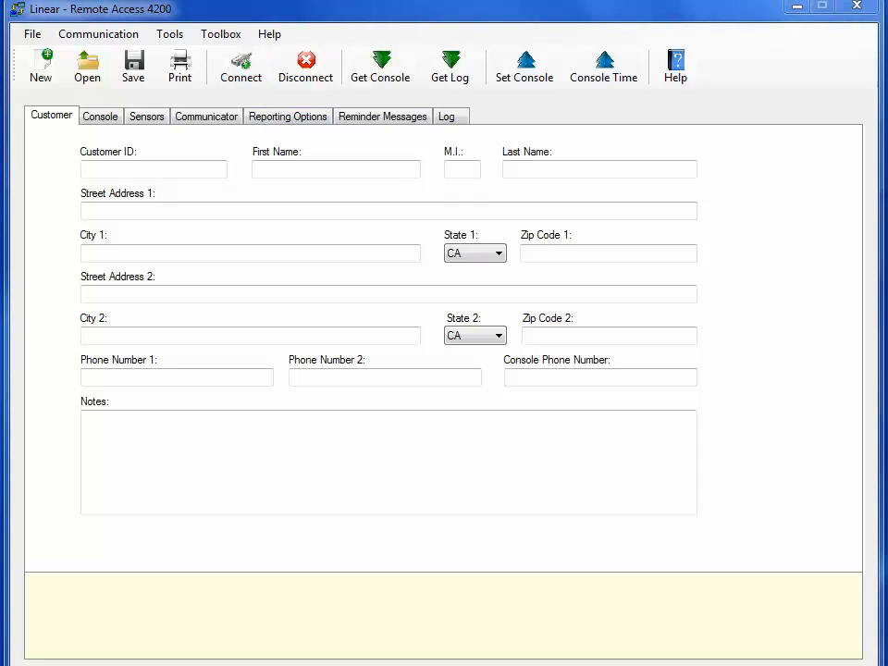
- Bring up the Connect dialog with account, modem and COM port options
click(241, 66)
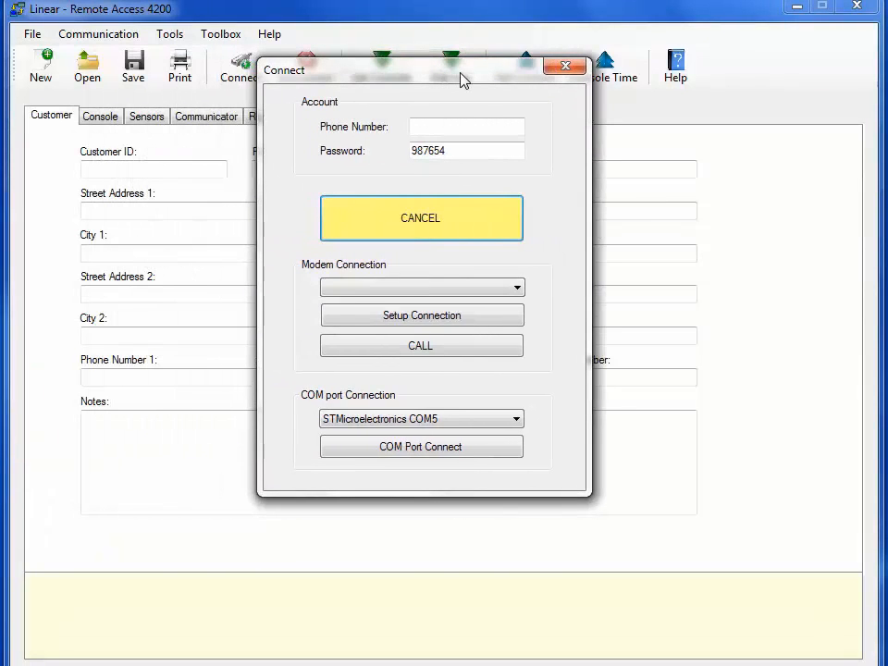
mouse_move(453, 96)
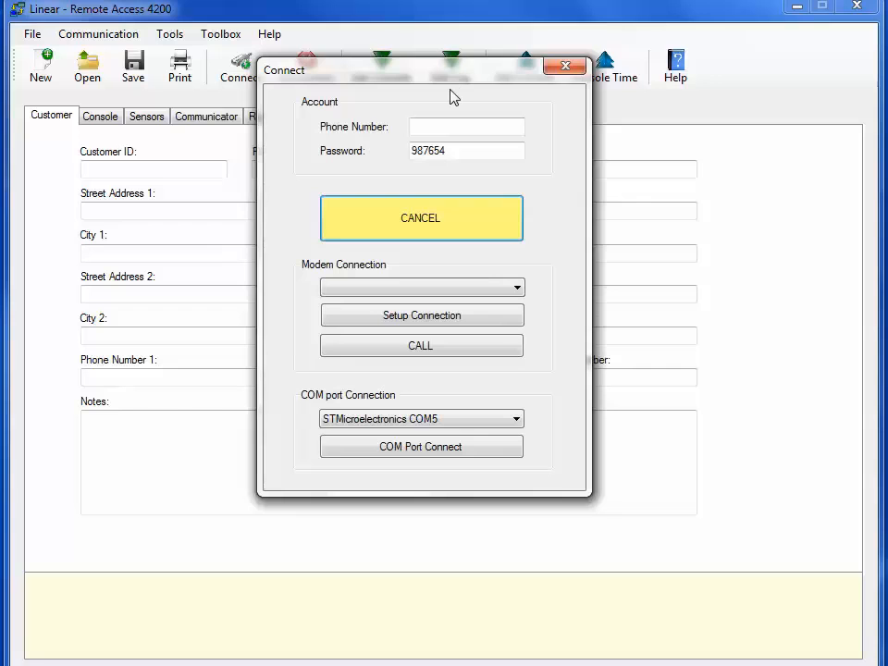
mouse_move(431, 96)
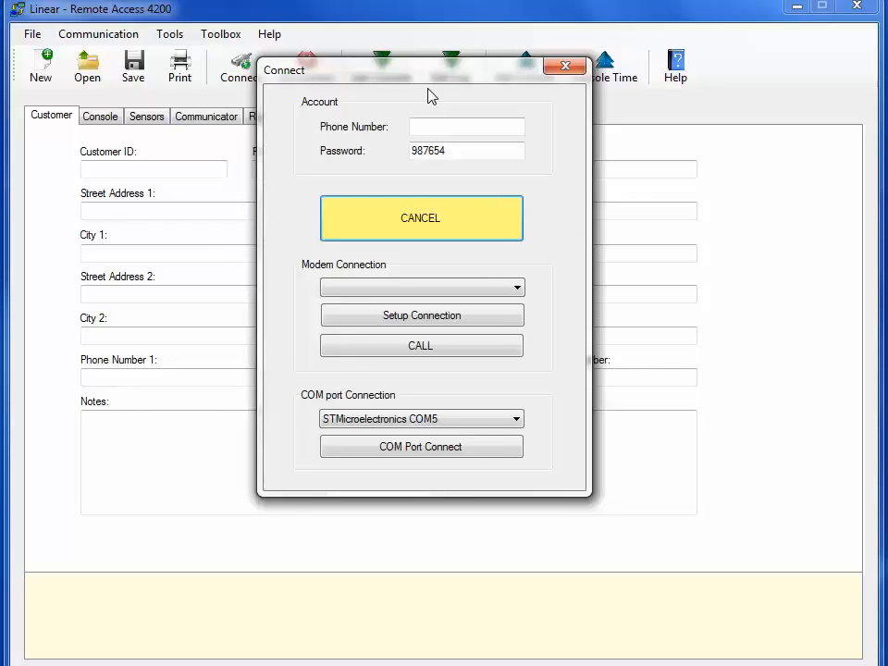
mouse_move(322, 96)
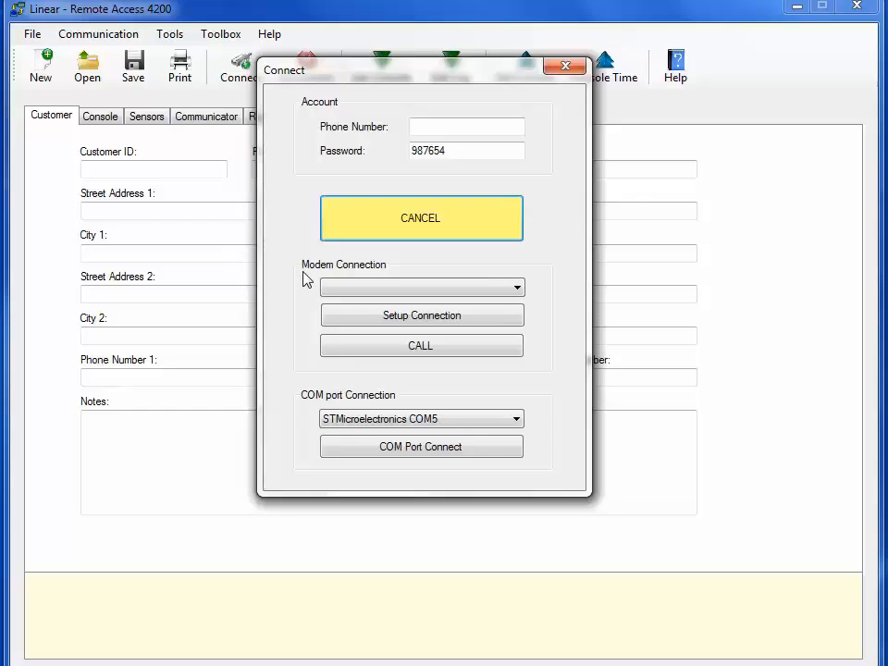
mouse_move(269, 413)
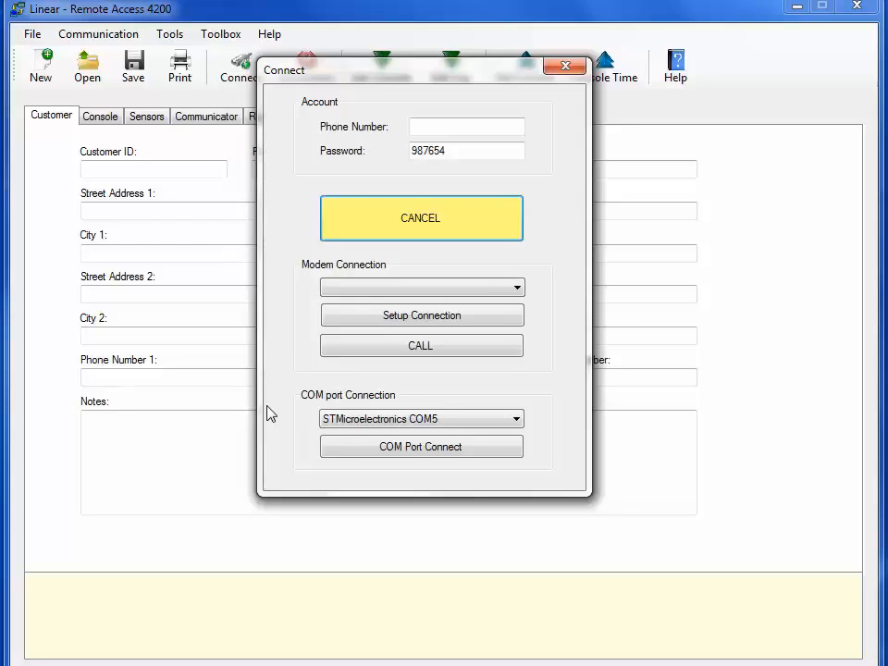
mouse_move(340, 137)
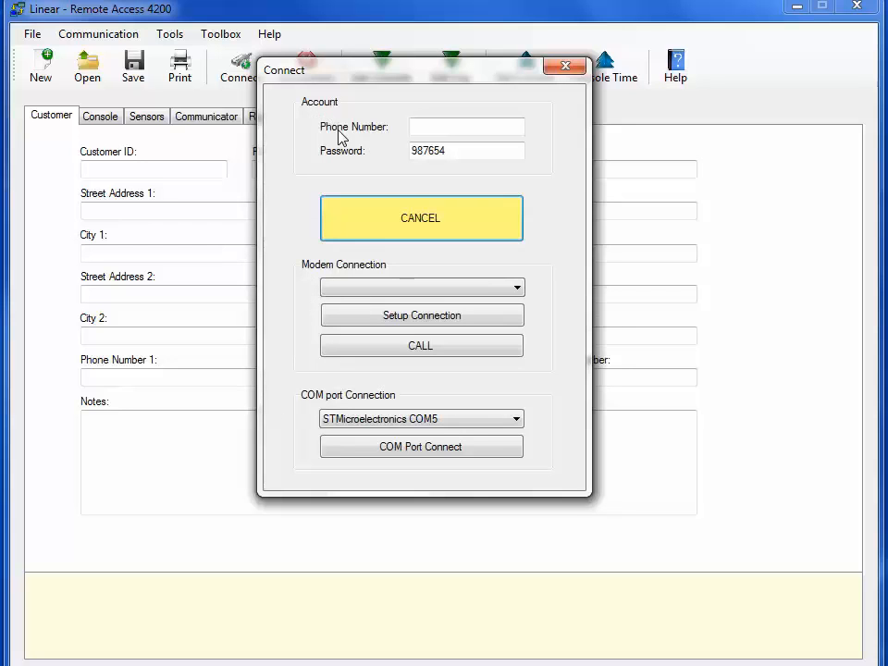
mouse_move(335, 137)
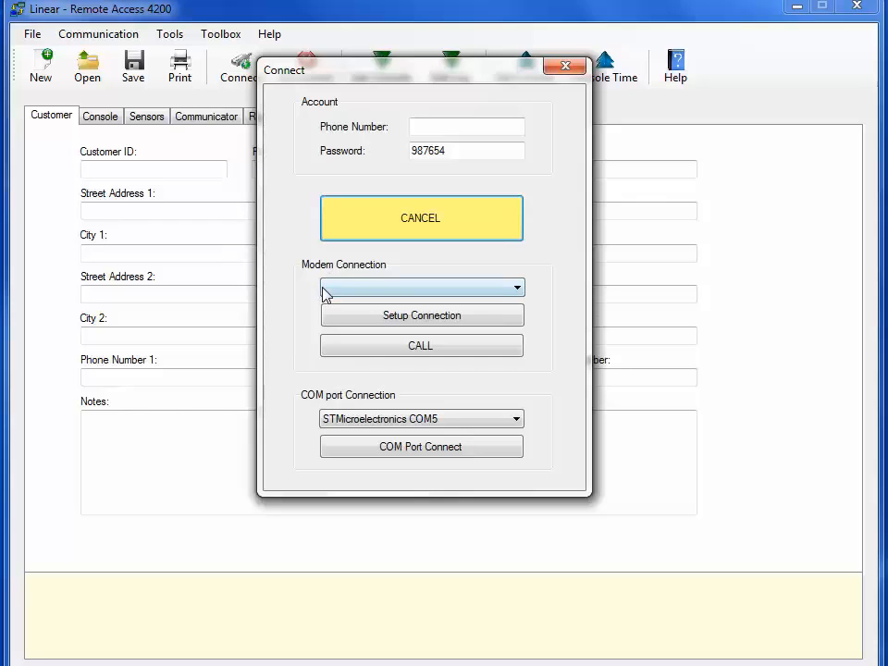
mouse_move(319, 409)
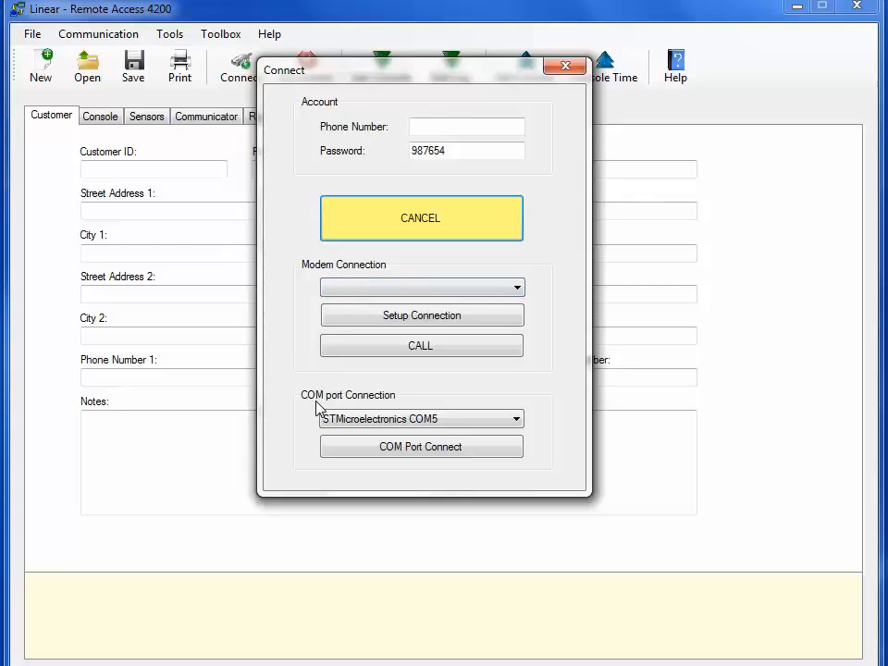
mouse_move(324, 407)
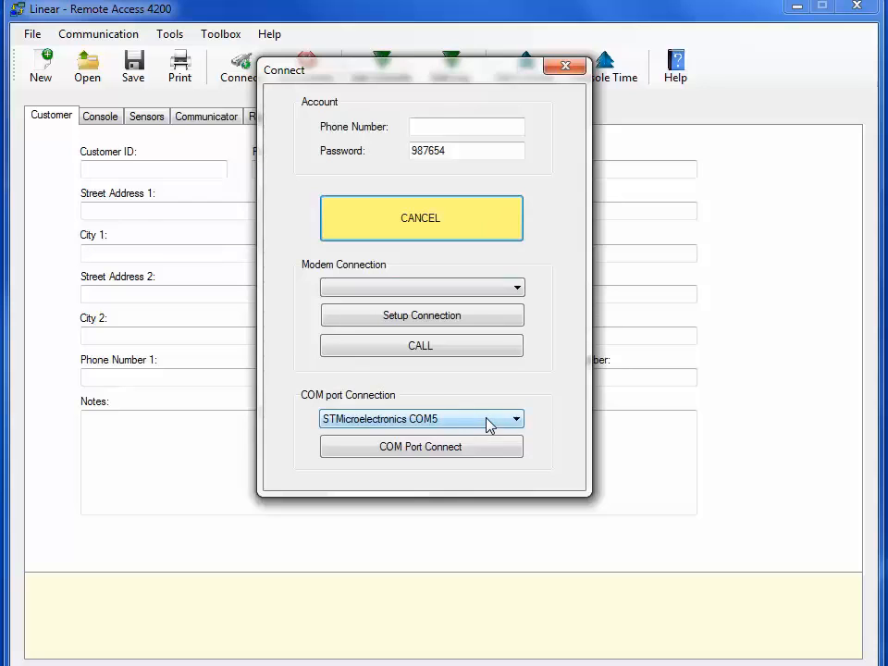
click(516, 418)
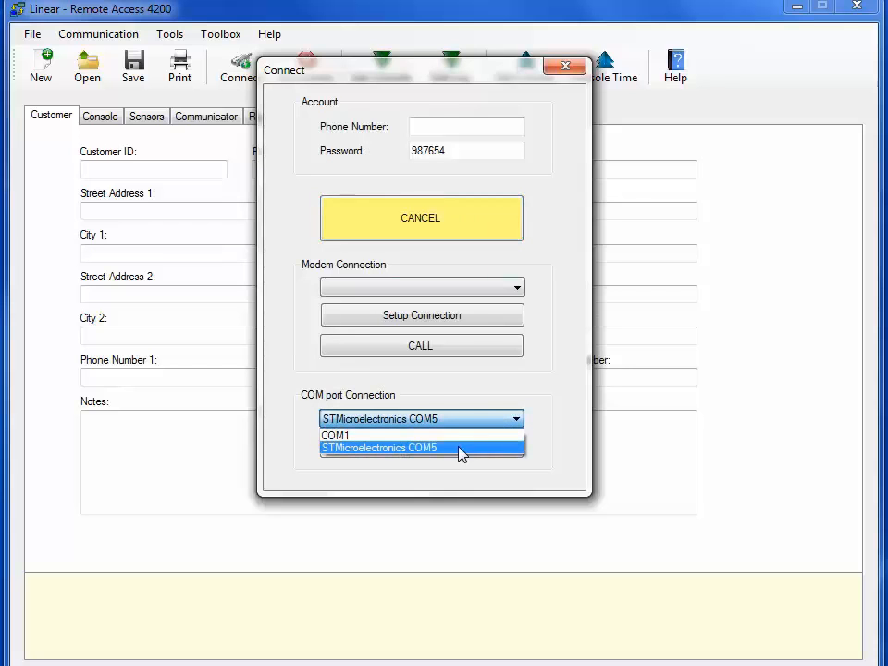
click(422, 446)
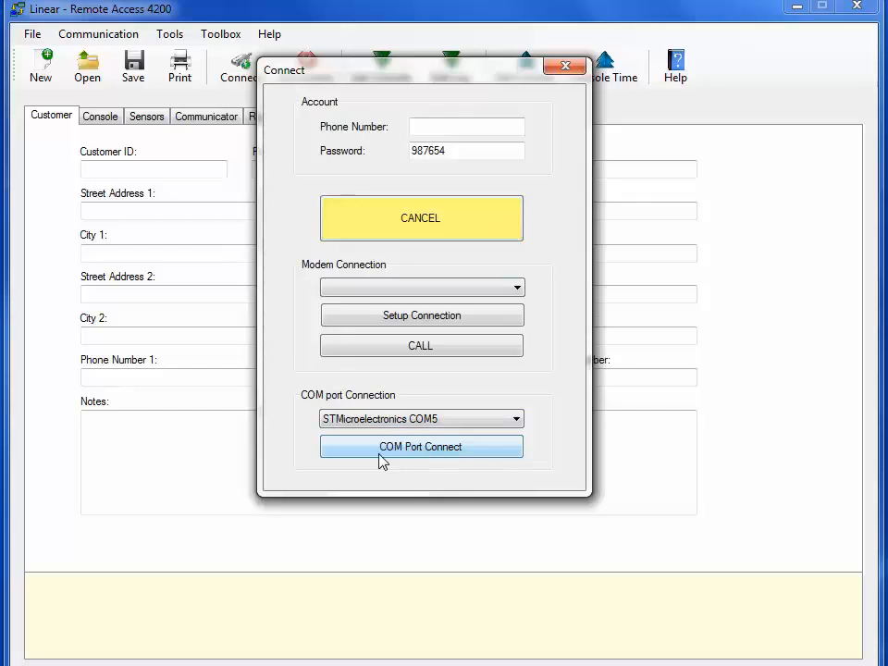
mouse_move(453, 455)
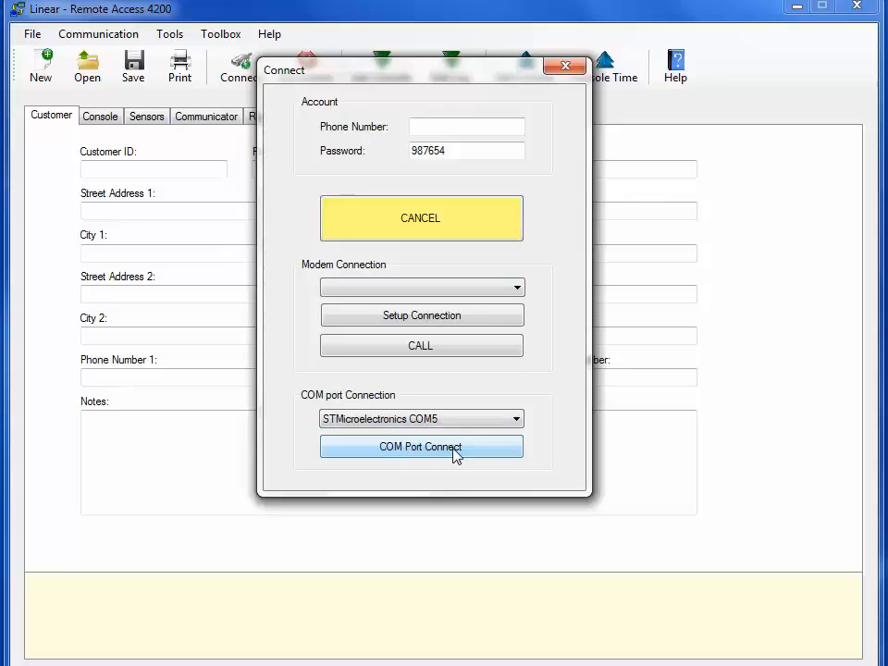
mouse_move(462, 463)
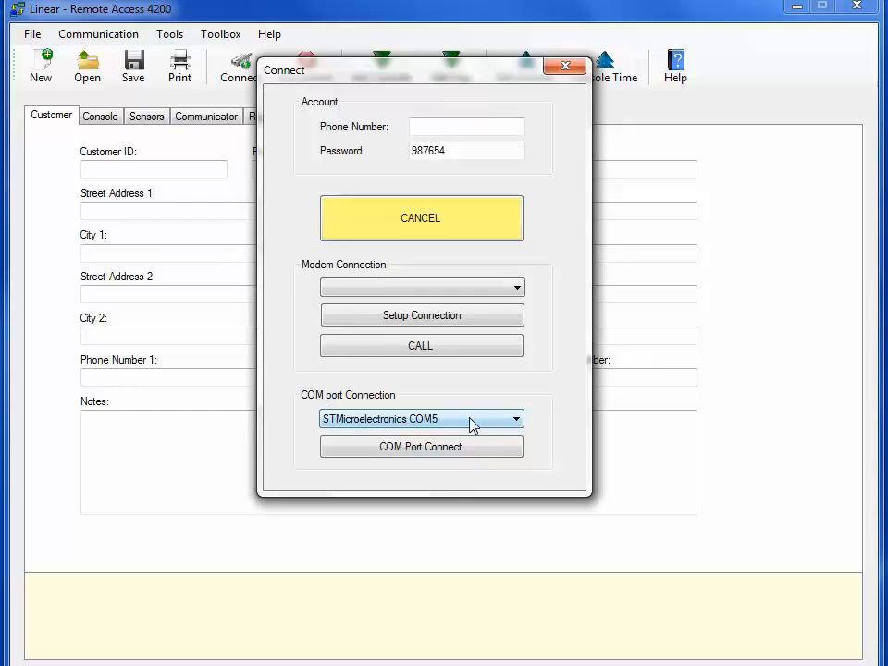
mouse_move(577, 204)
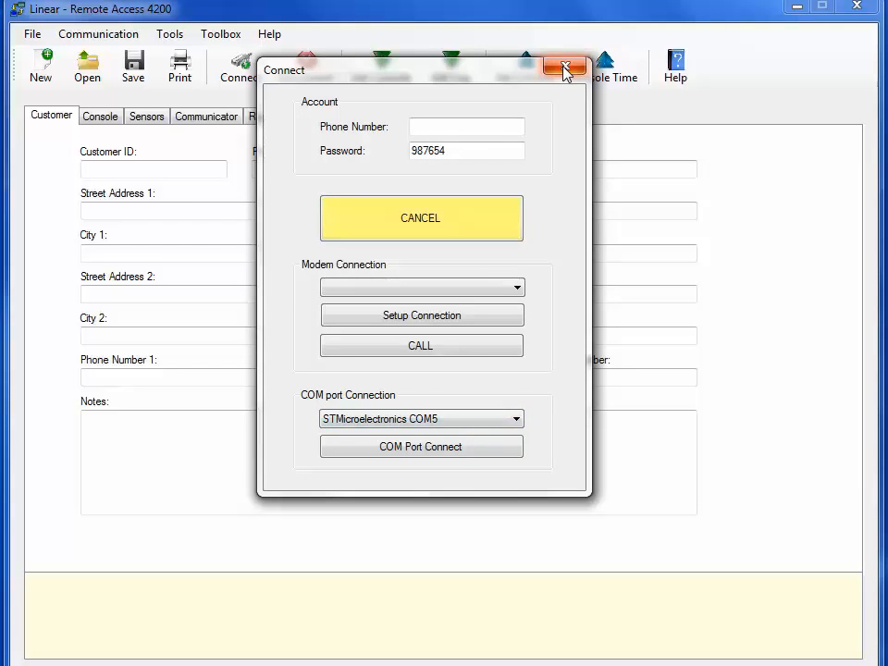
mouse_move(566, 70)
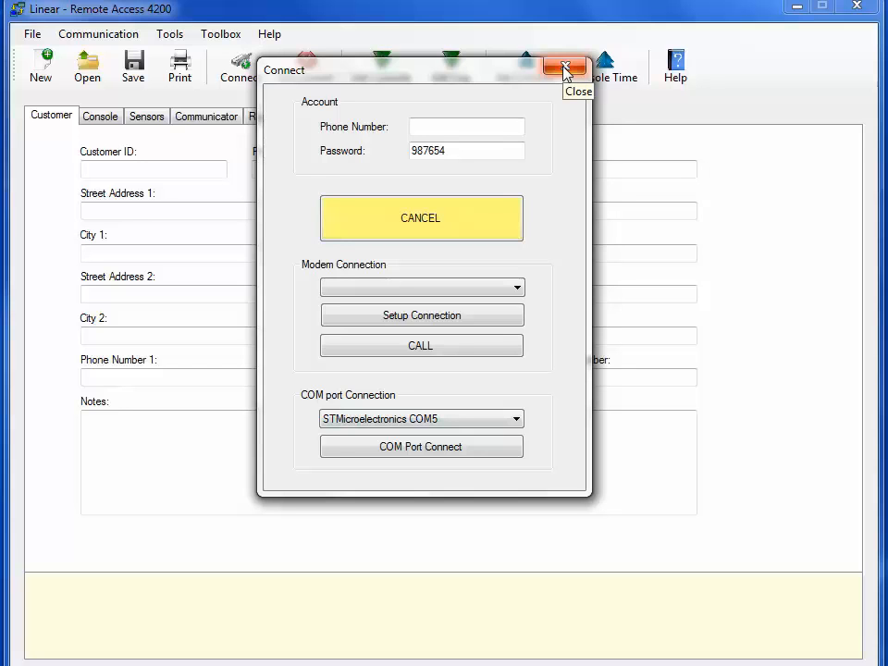
mouse_move(860, 10)
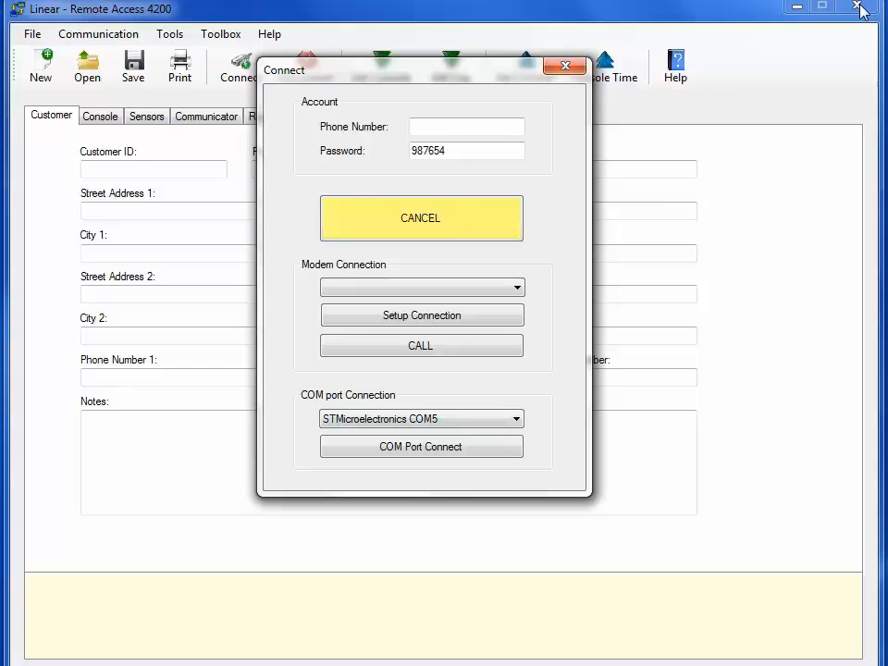
mouse_move(848, 29)
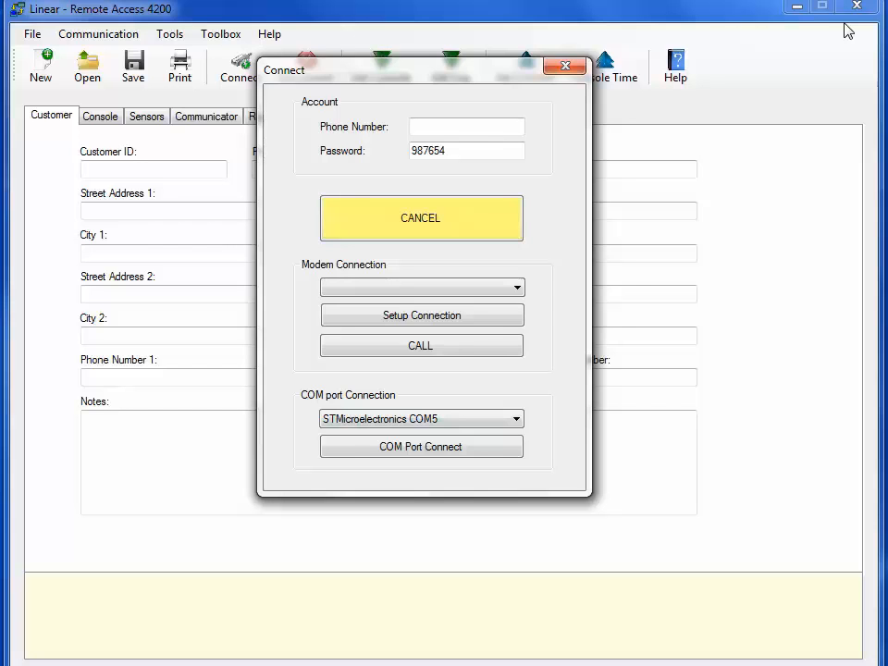
mouse_move(558, 100)
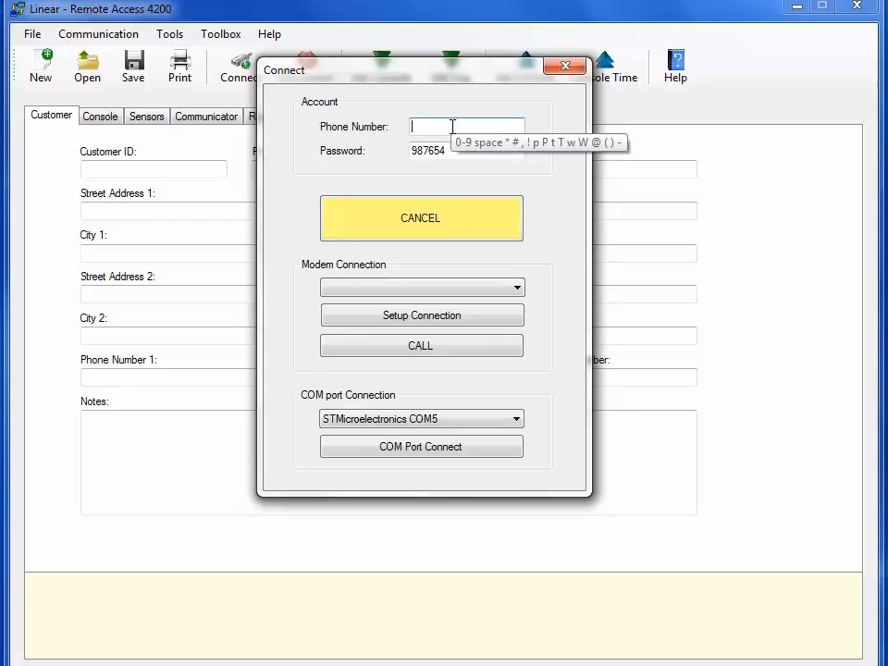
mouse_move(559, 263)
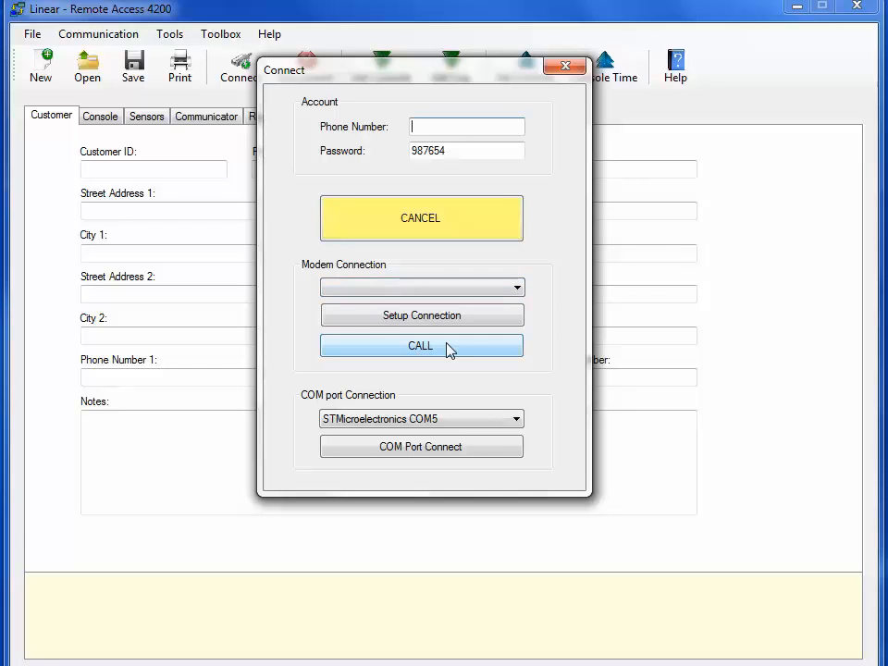
- Leave the Connect dialog without connecting, returning to the blank Customer record
click(422, 346)
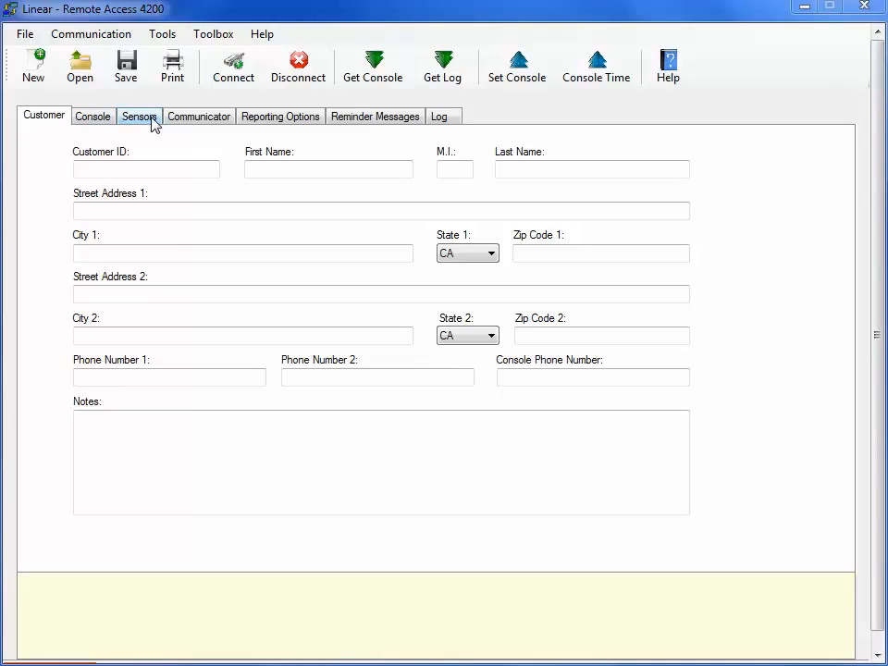
mouse_move(282, 115)
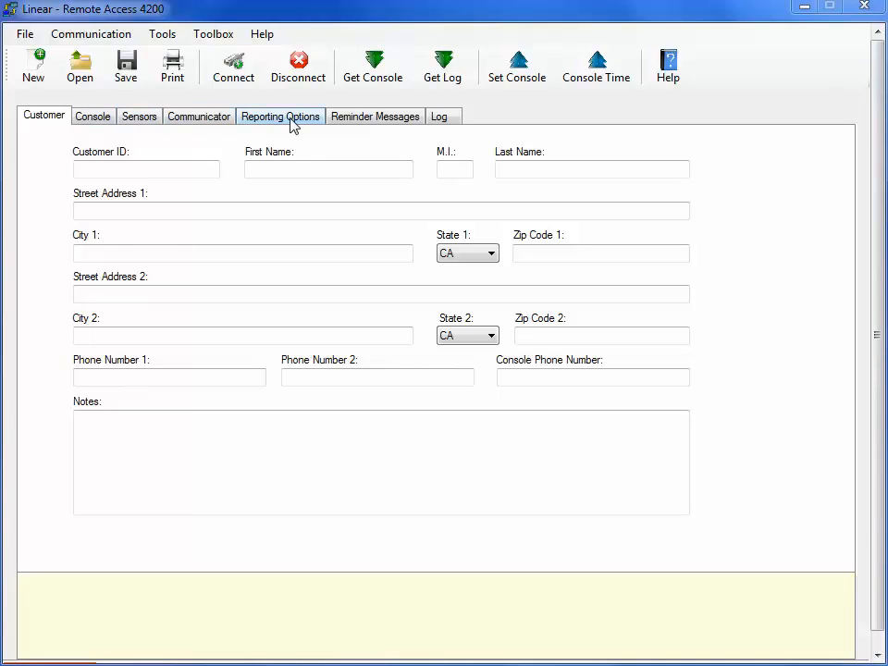
mouse_move(490, 138)
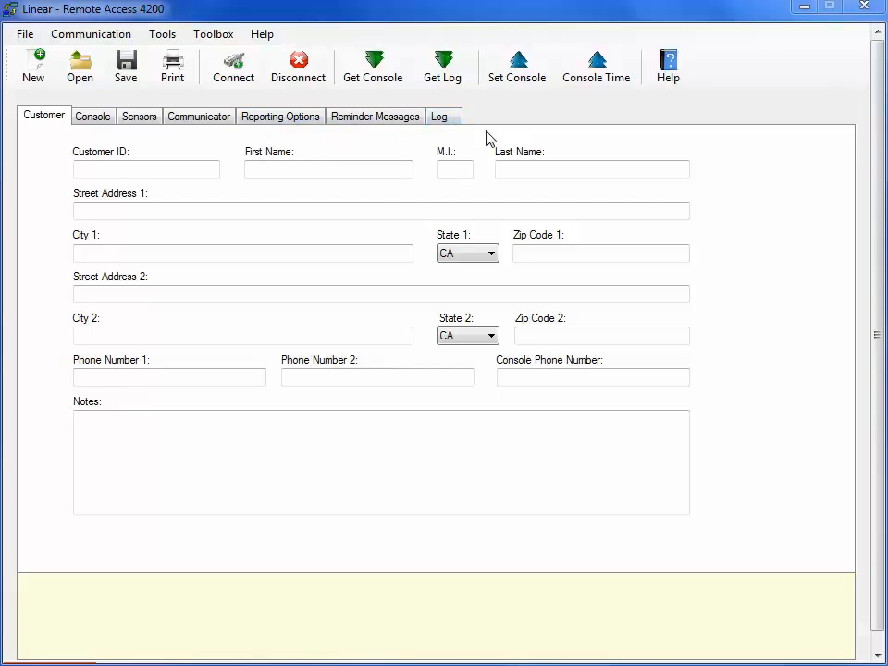
mouse_move(73, 174)
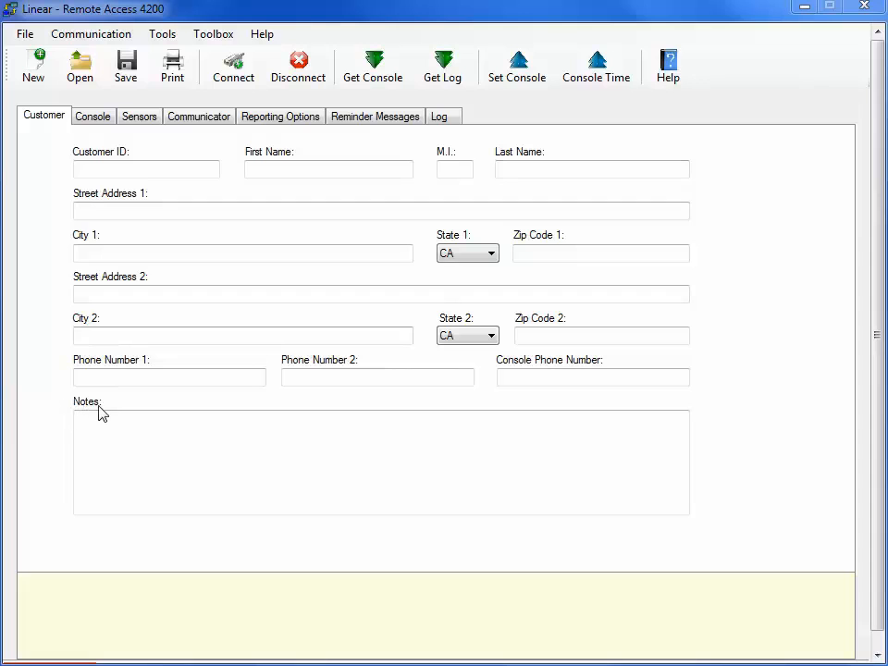
mouse_move(45, 370)
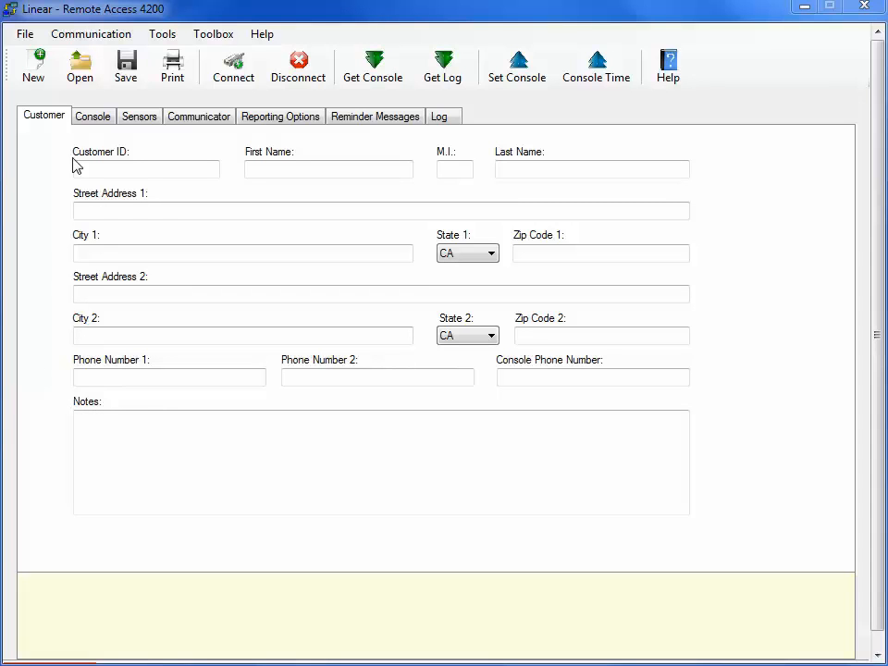
click(93, 114)
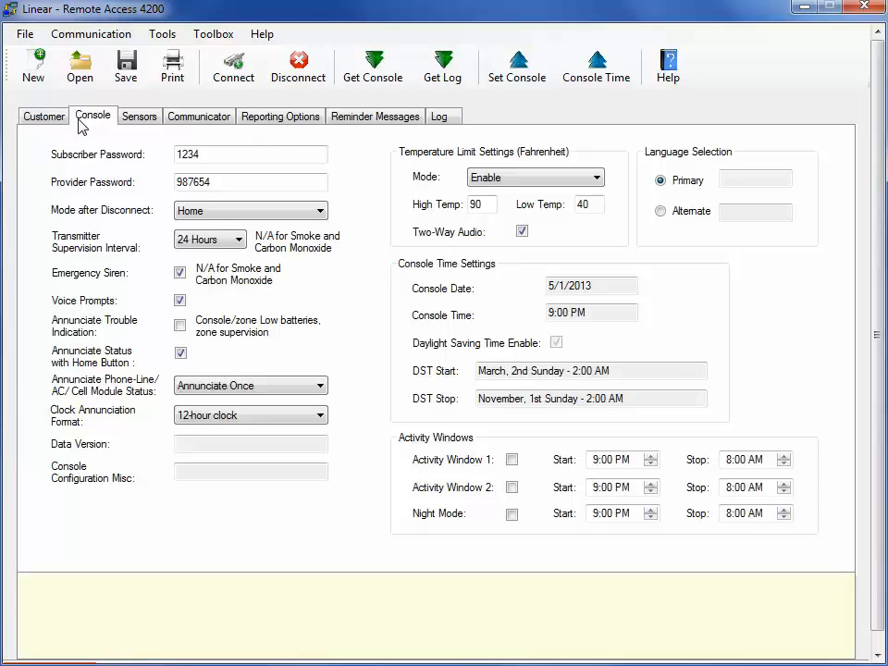
mouse_move(170, 170)
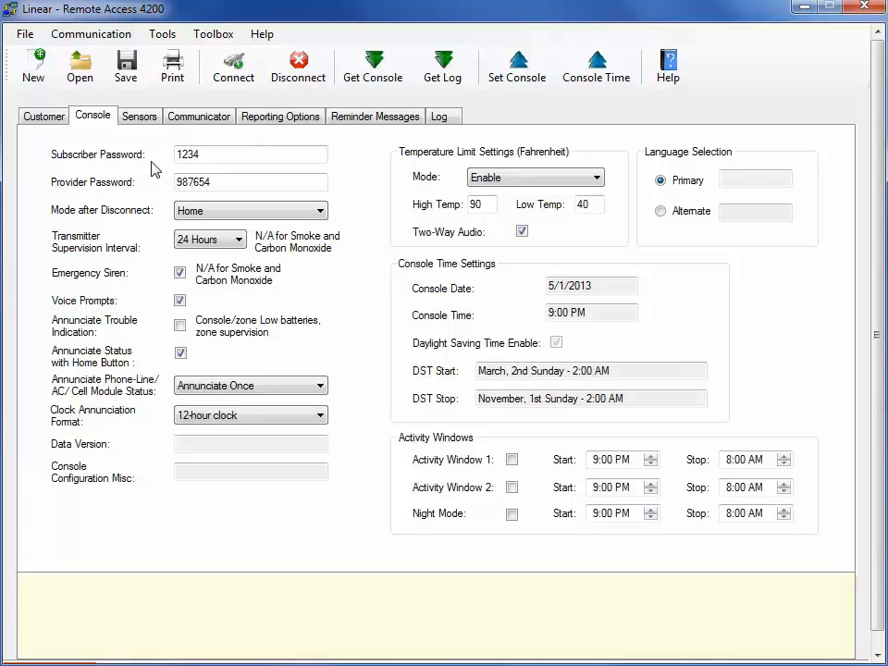
mouse_move(118, 165)
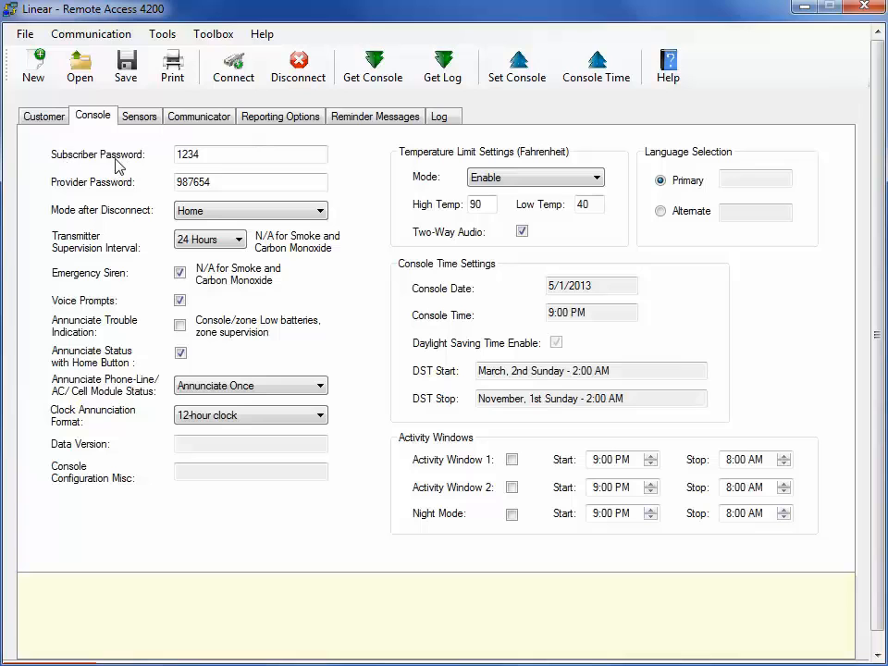
click(252, 155)
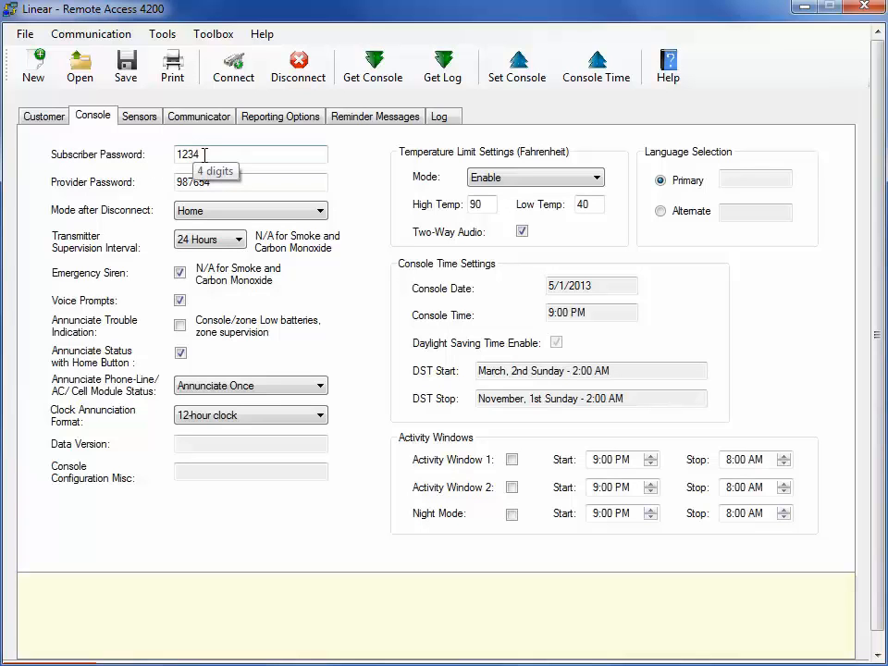
mouse_move(314, 174)
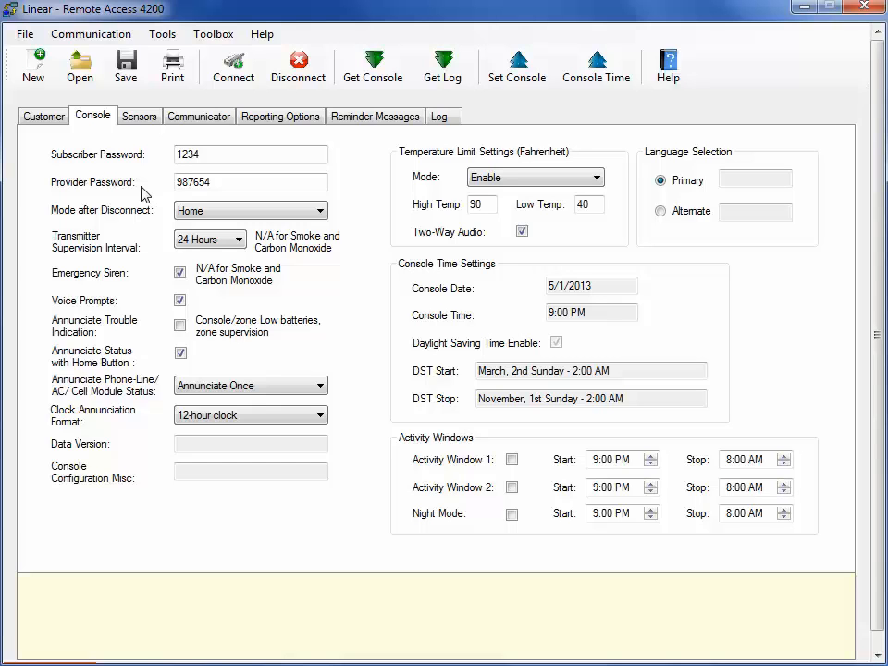
click(249, 181)
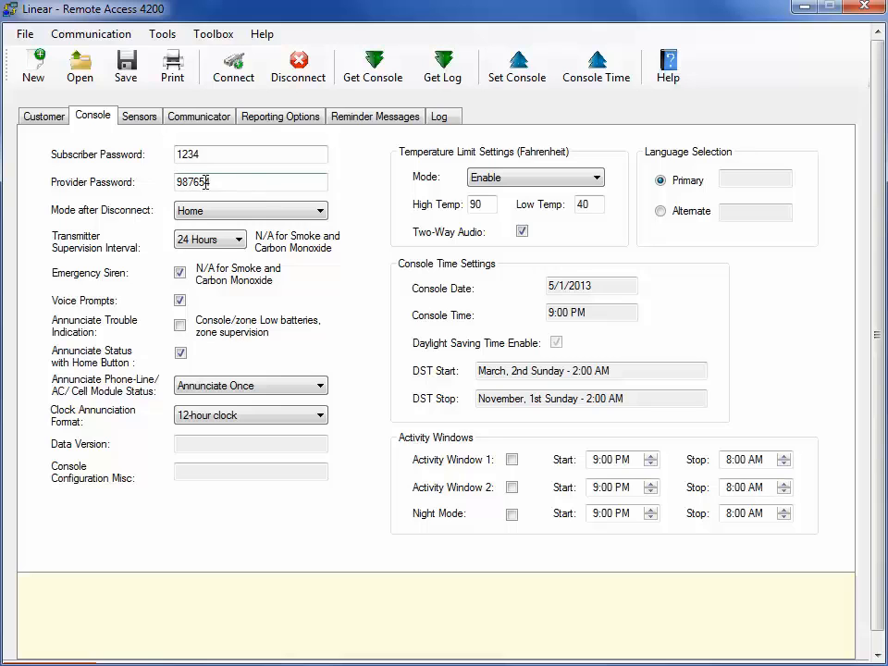
text(4)
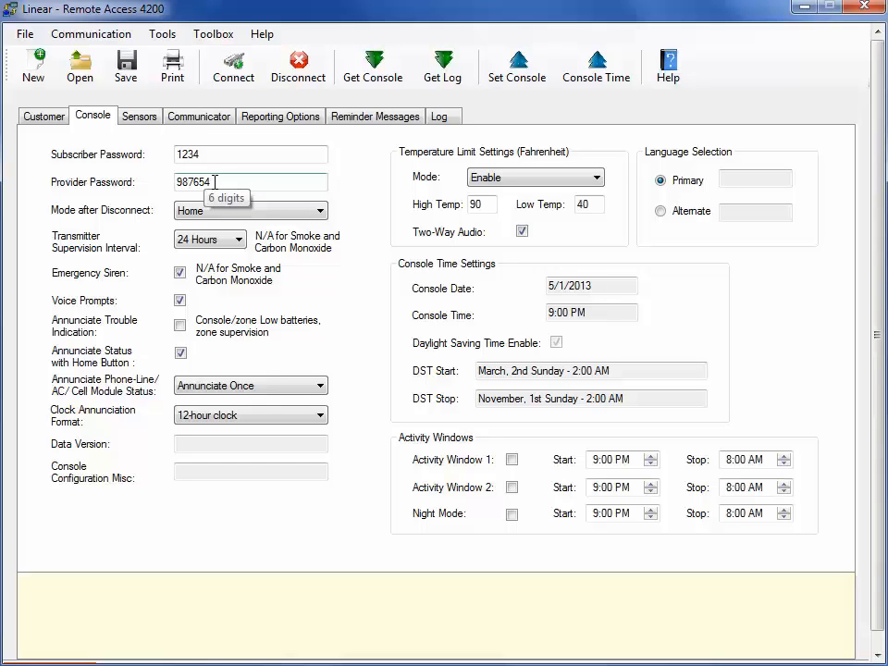
mouse_move(348, 196)
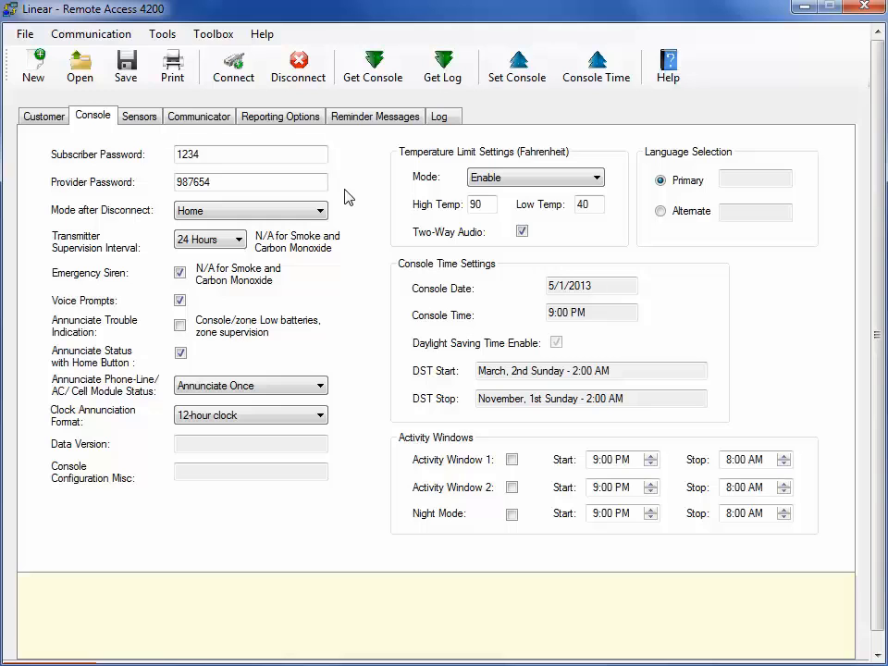
mouse_move(118, 206)
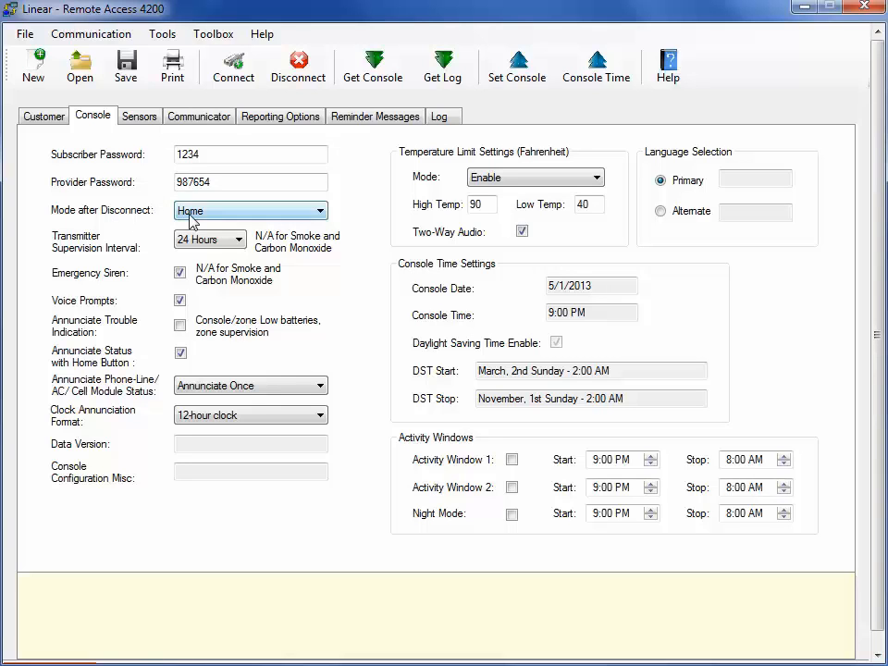
click(320, 211)
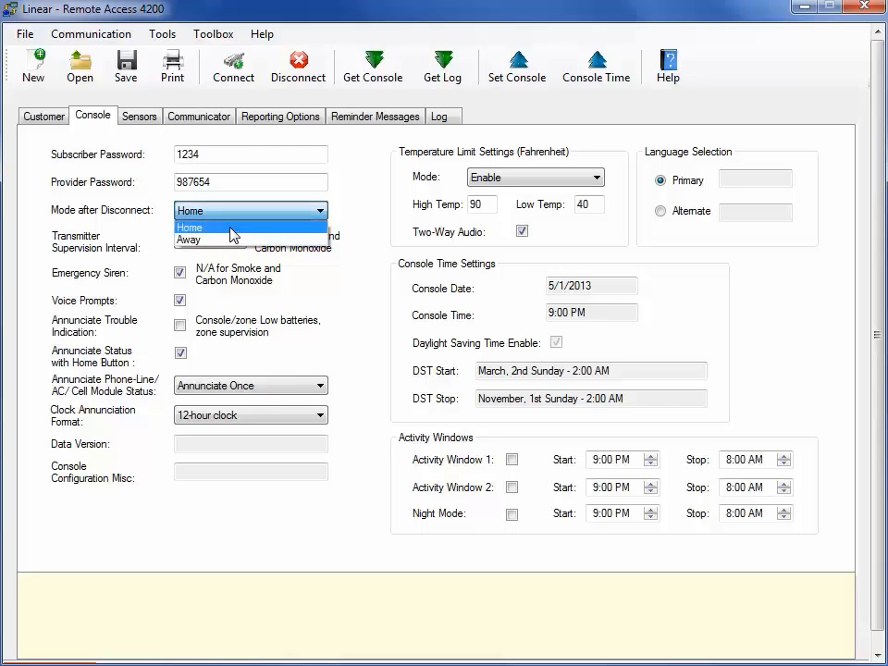
click(189, 227)
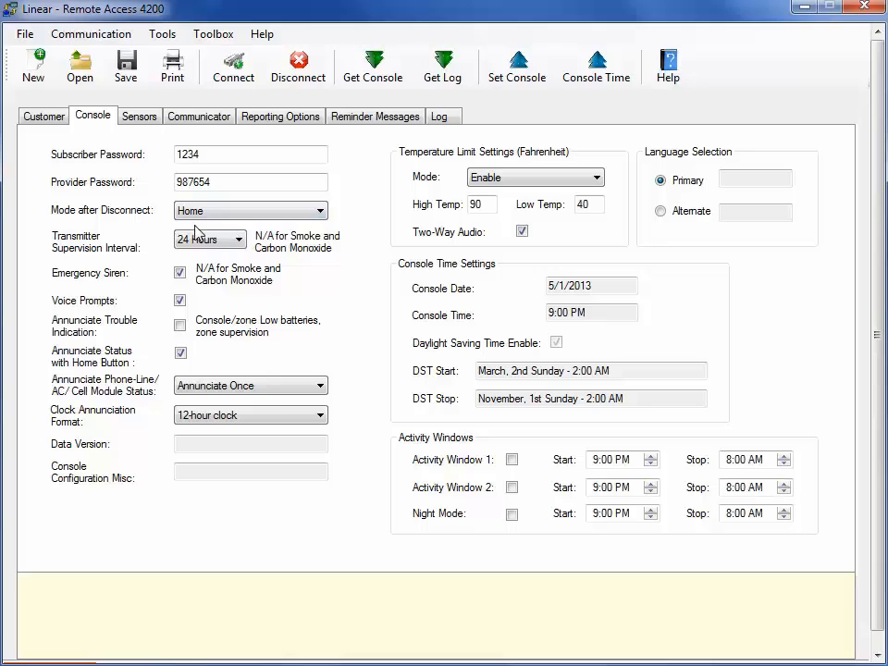
mouse_move(118, 363)
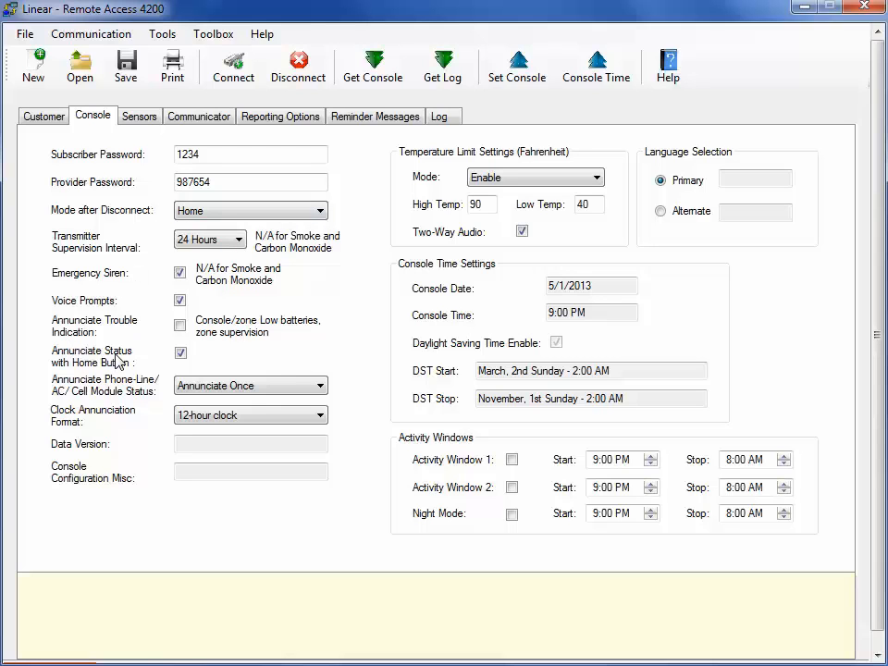
mouse_move(85, 405)
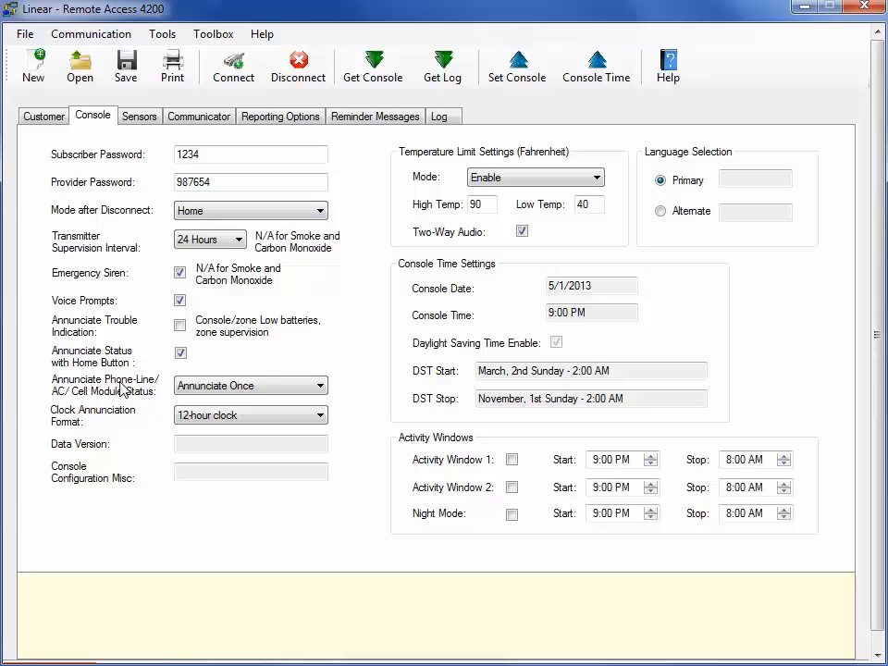
click(322, 385)
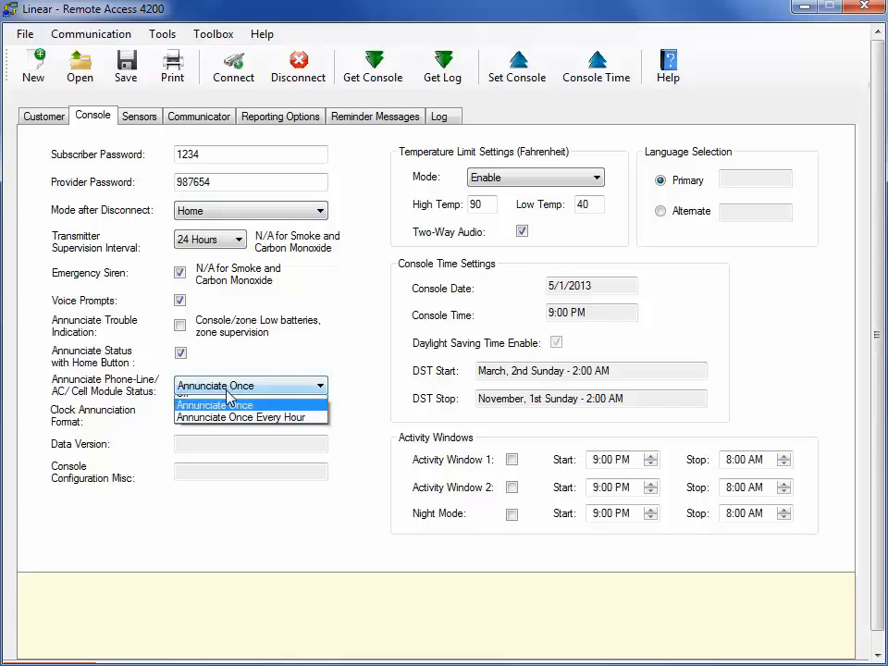
click(322, 415)
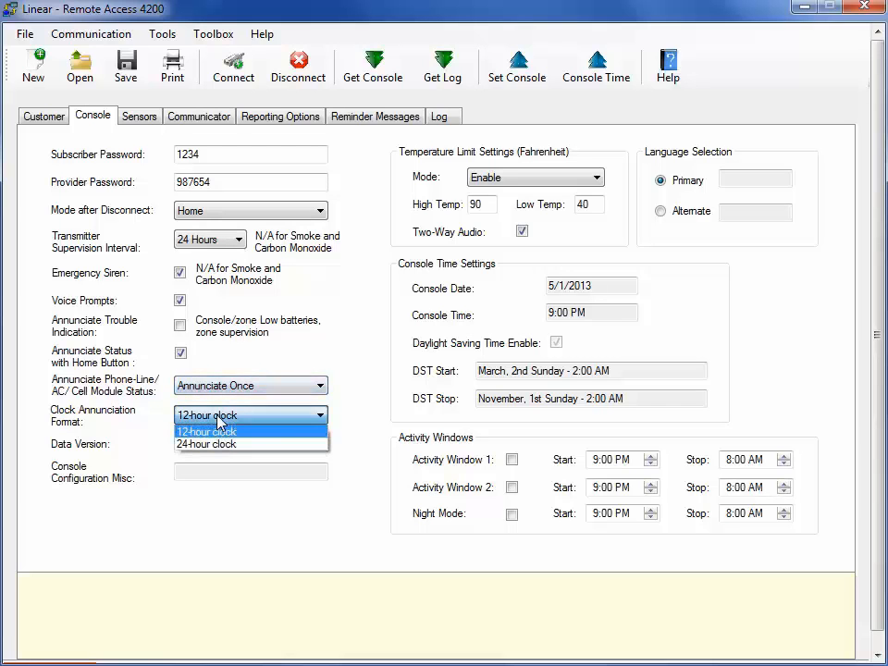
click(208, 431)
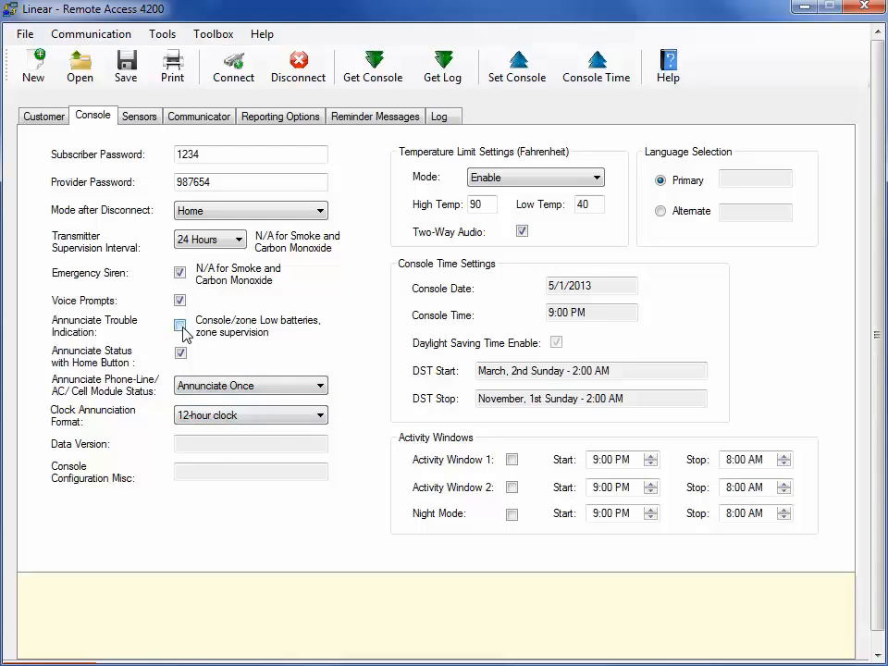
click(181, 326)
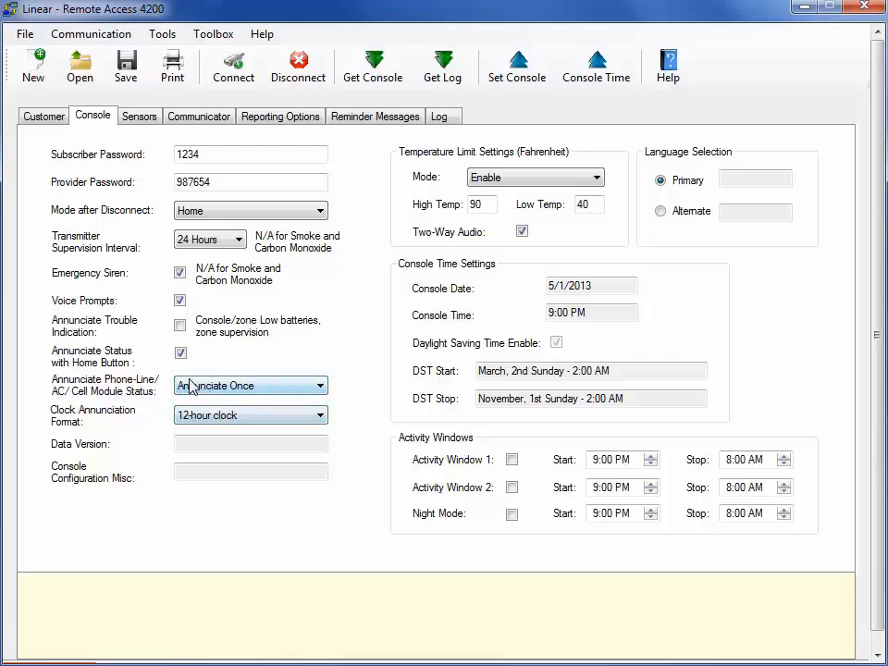
click(322, 386)
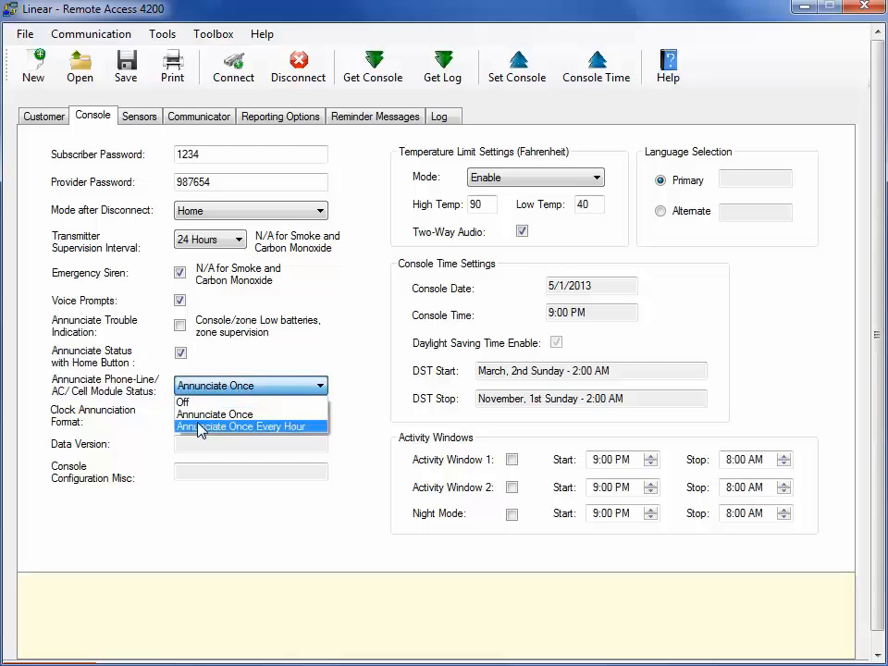
mouse_move(215, 414)
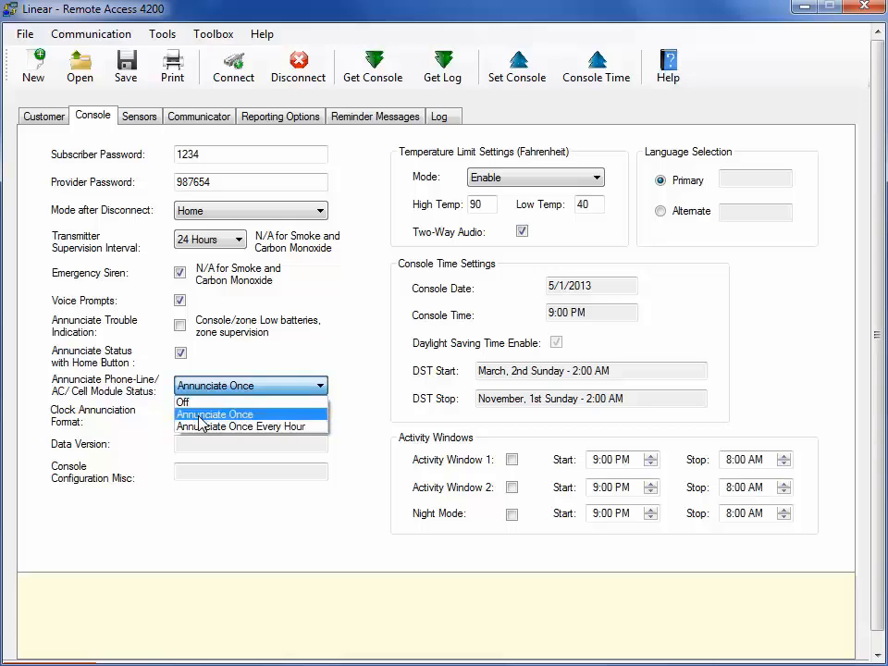
click(214, 415)
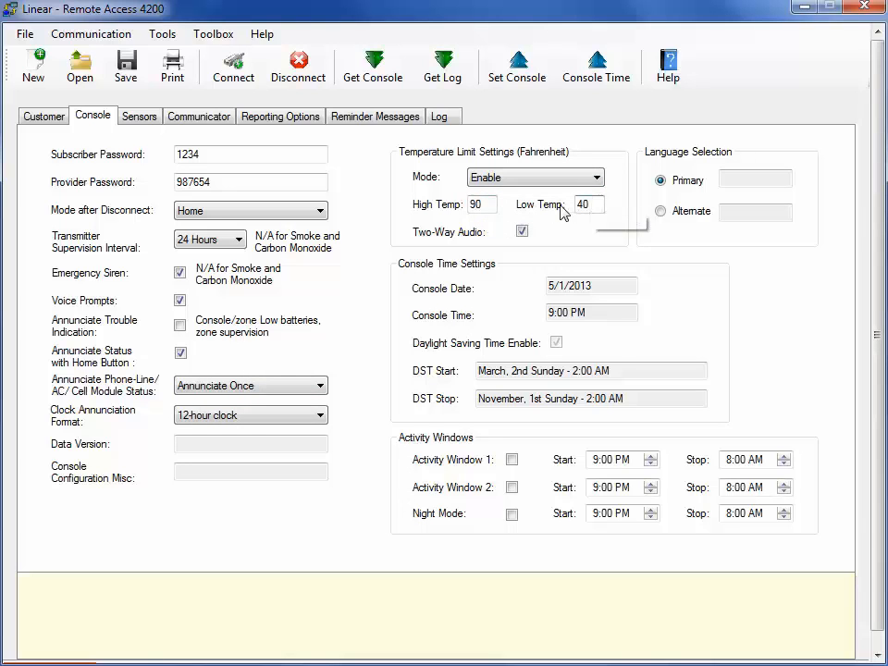
click(596, 178)
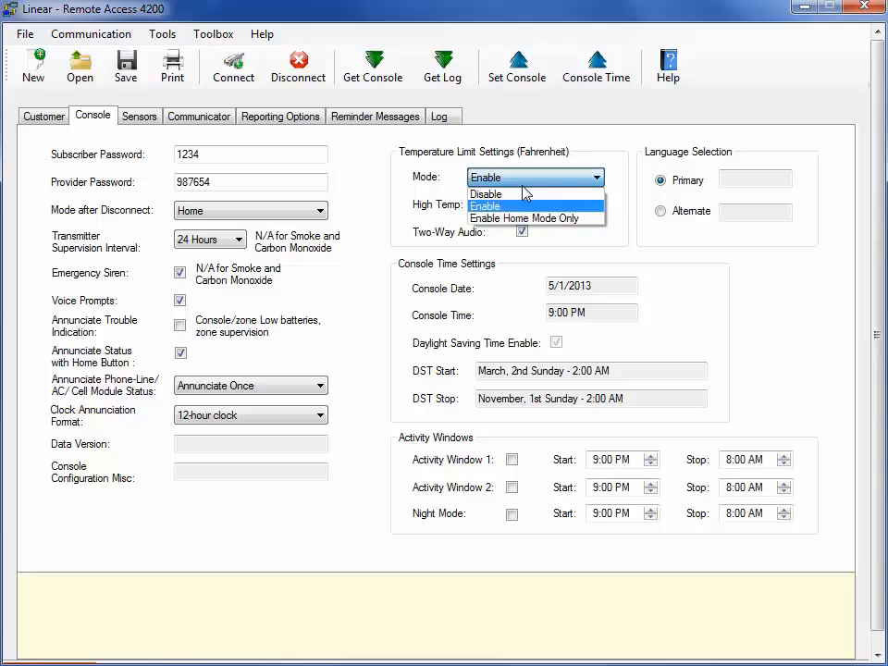
click(485, 205)
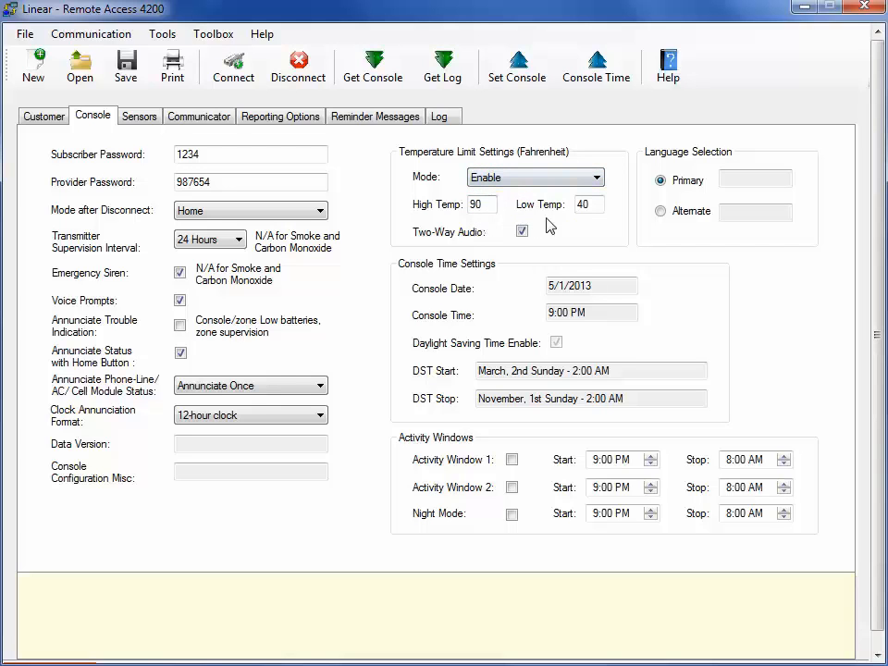
click(522, 229)
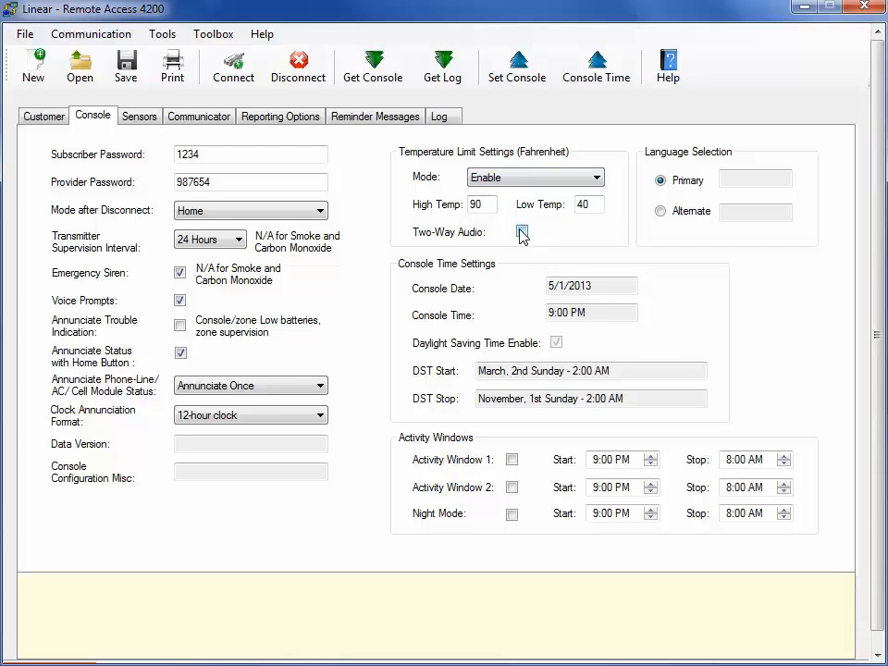
click(521, 232)
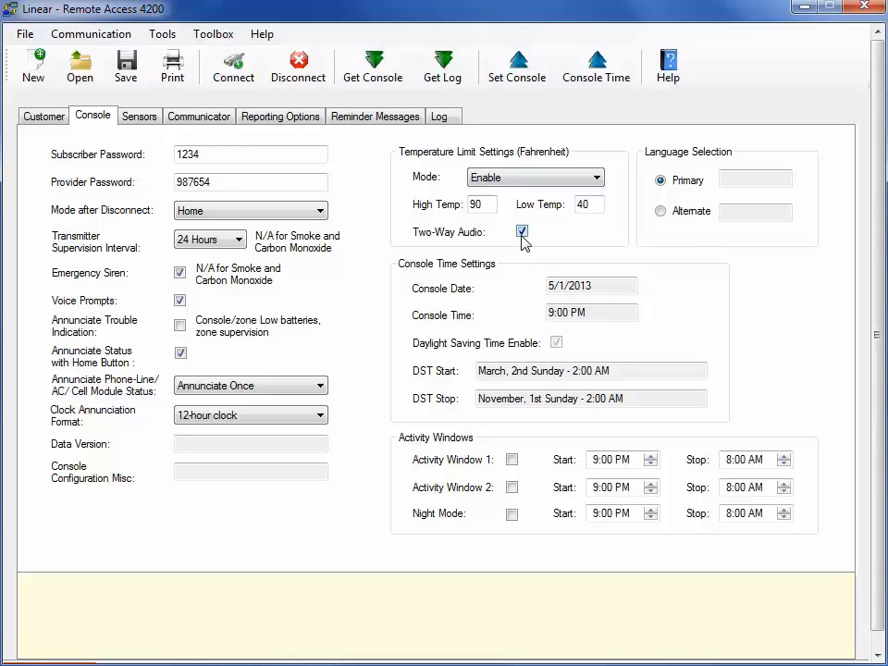
mouse_move(526, 243)
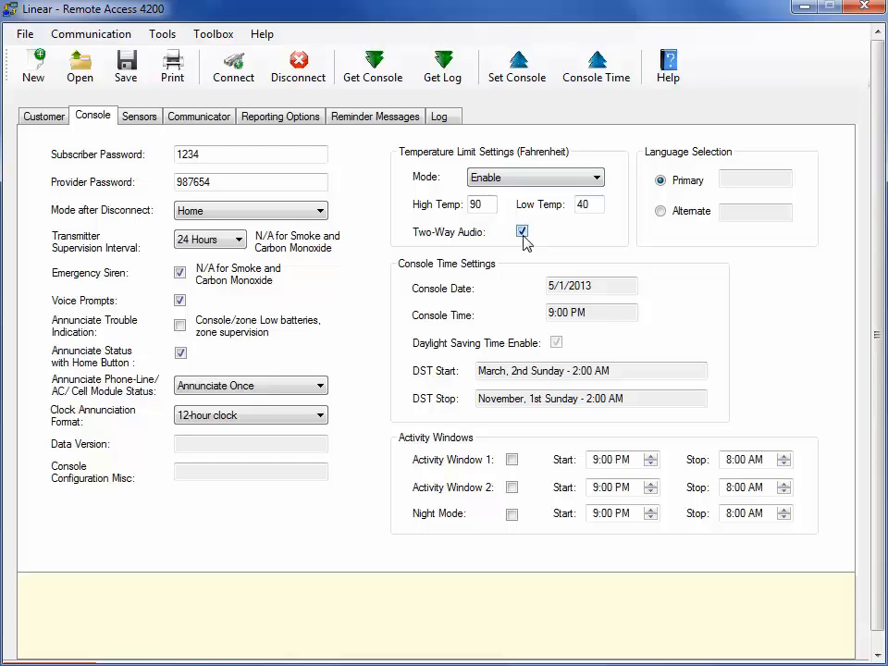
mouse_move(663, 256)
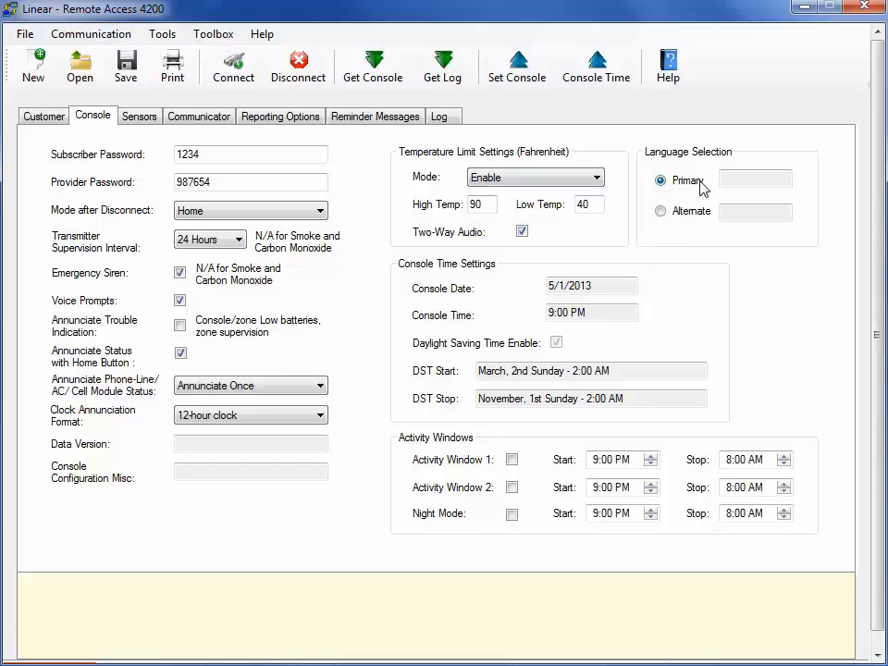
mouse_move(696, 189)
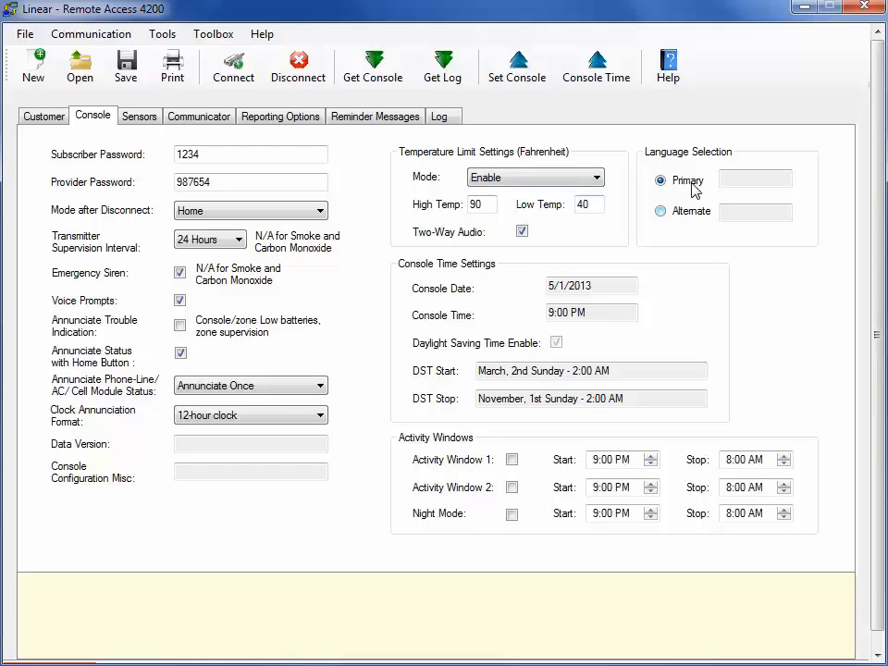
click(660, 211)
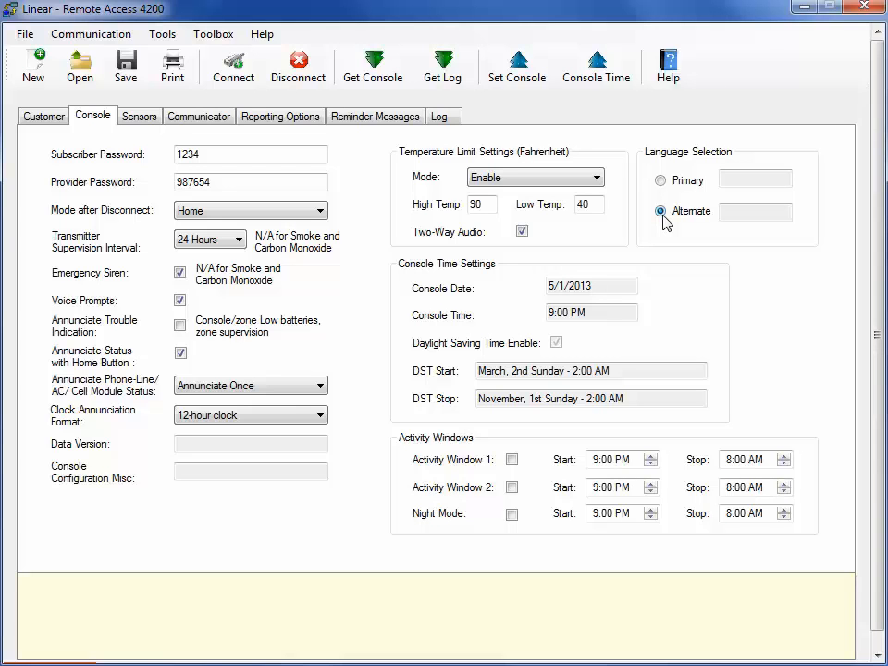
click(660, 182)
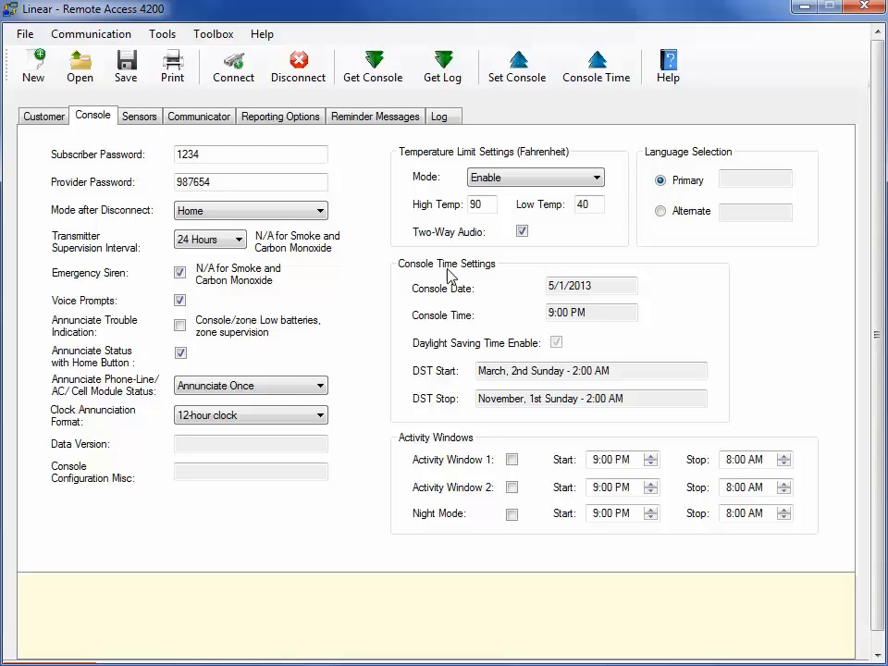
mouse_move(488, 333)
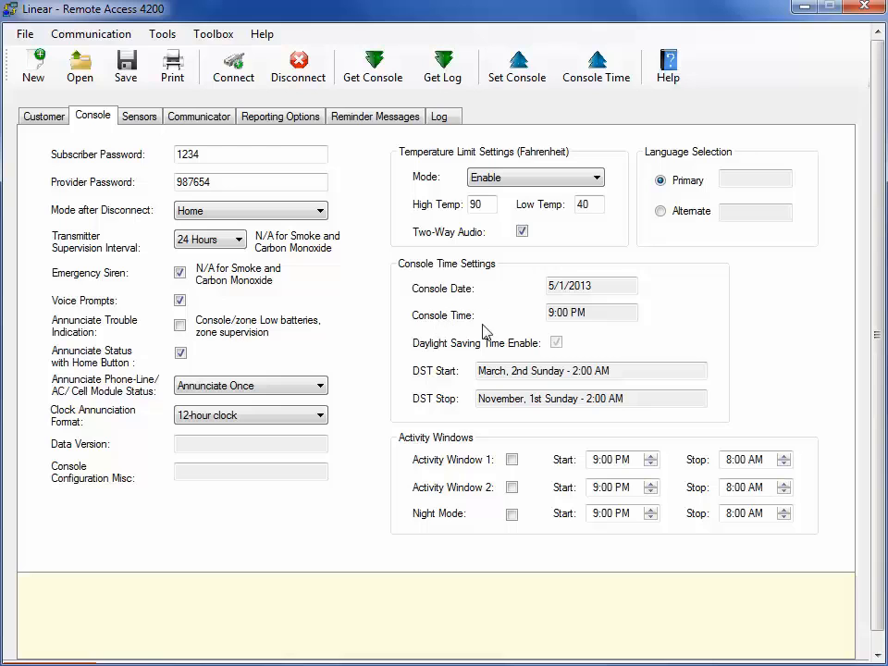
click(591, 313)
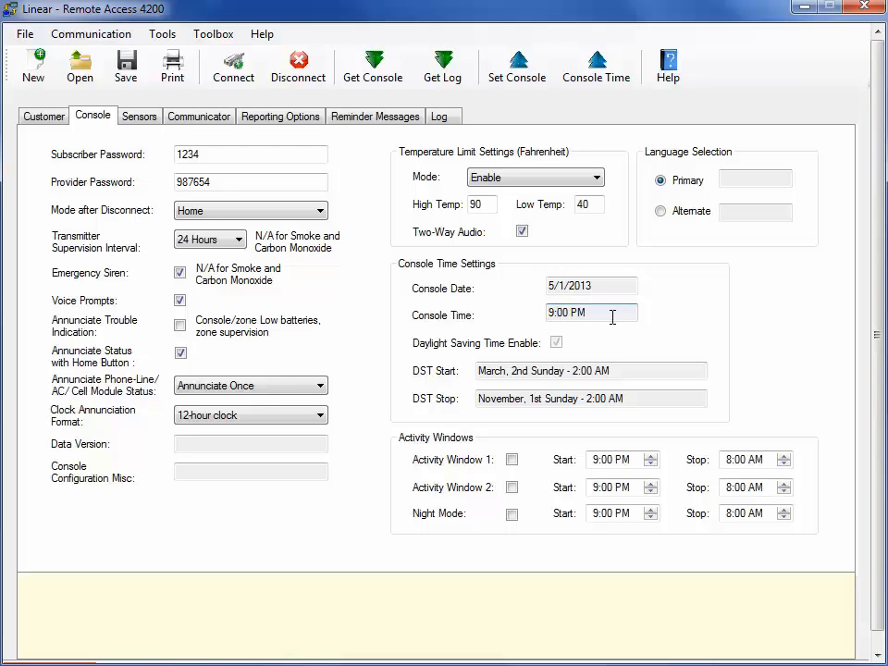
- Select the Console Time value, then move to the Sensors tab's per-zone settings
triple_click(566, 312)
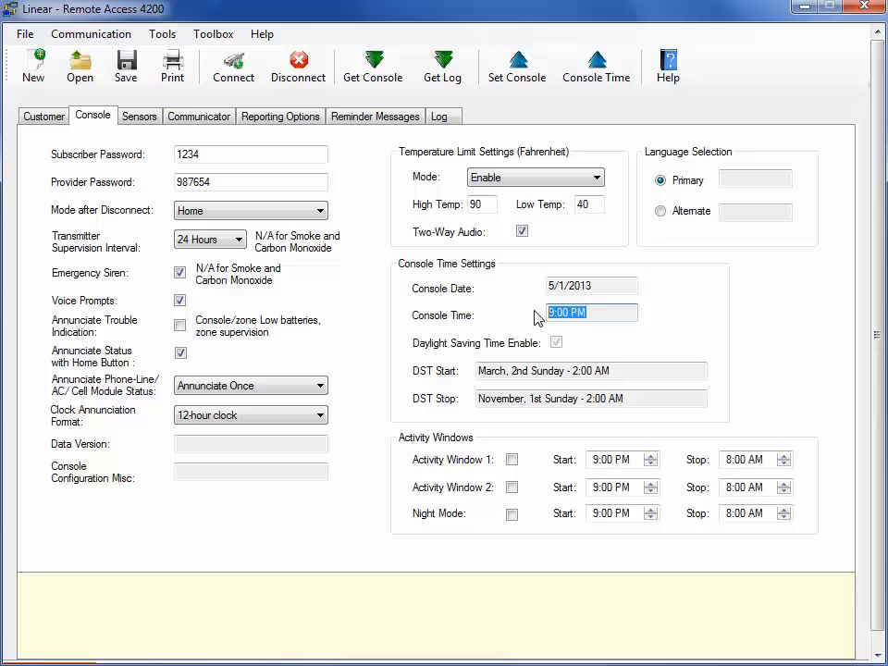
mouse_move(533, 370)
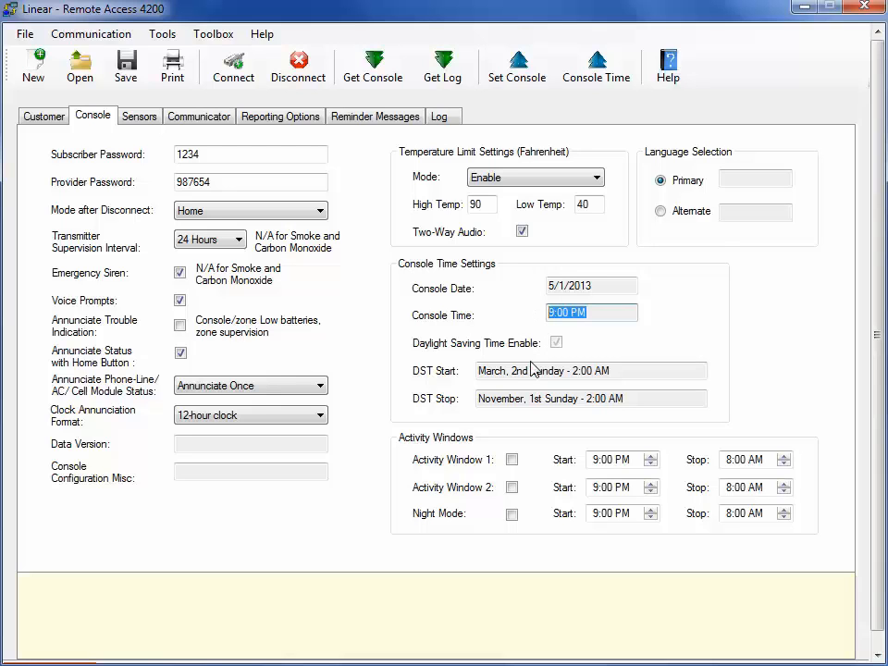
mouse_move(596, 424)
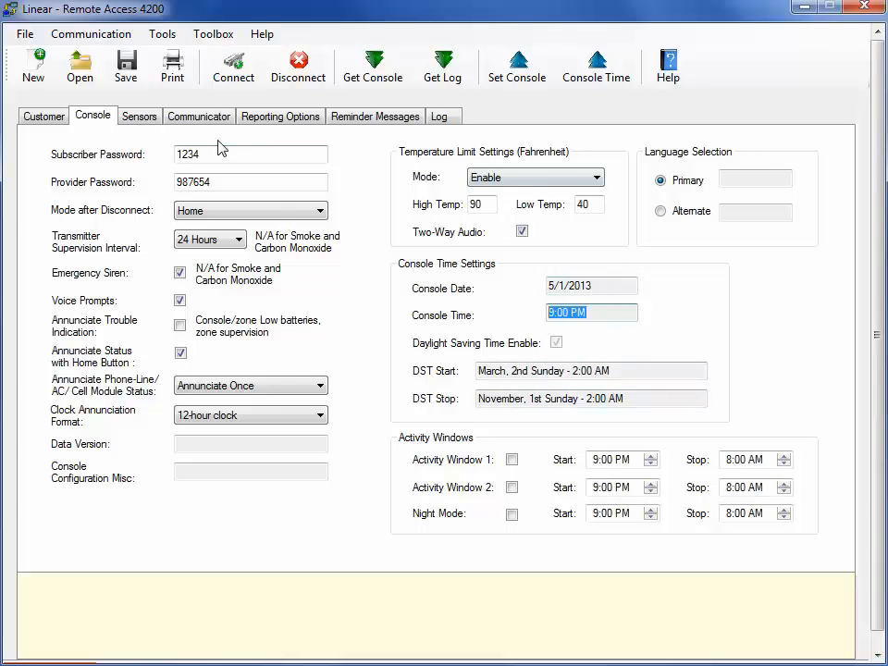
click(138, 114)
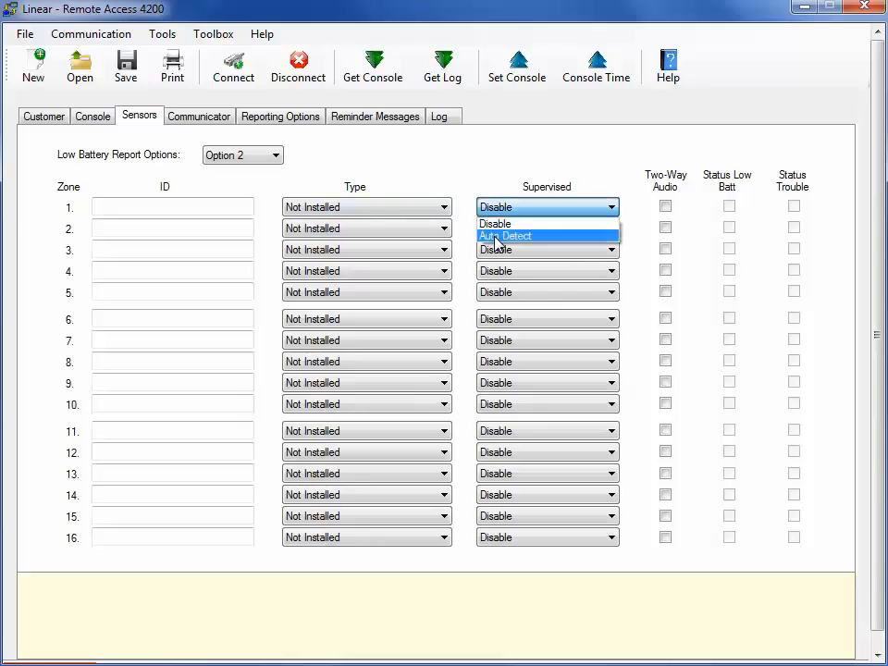
click(496, 230)
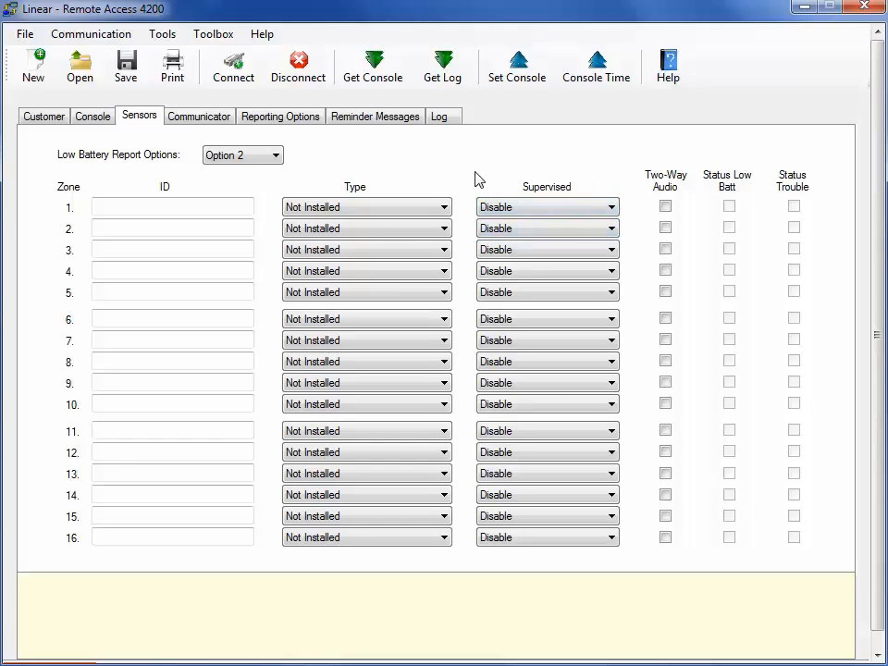
mouse_move(446, 185)
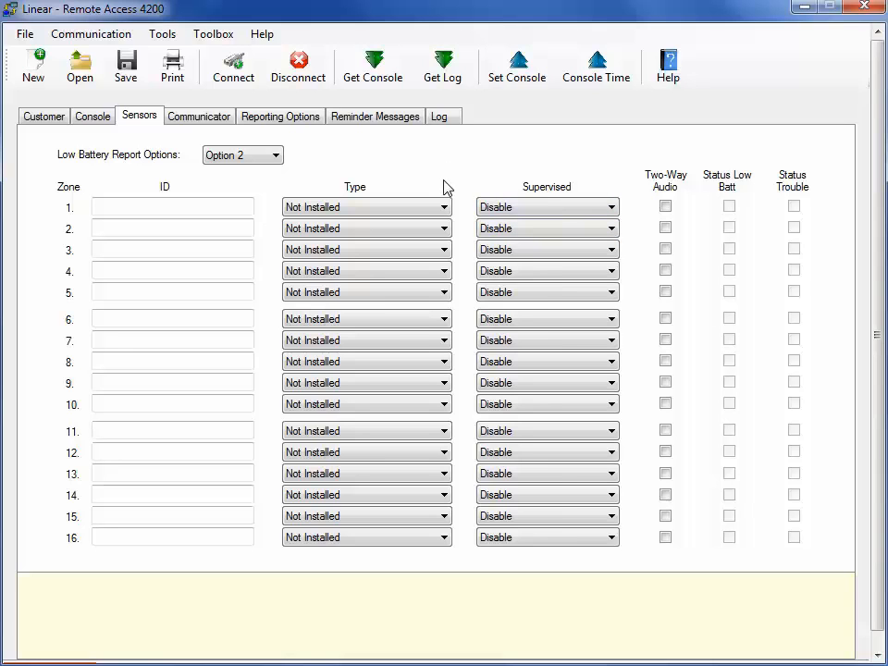
mouse_move(453, 183)
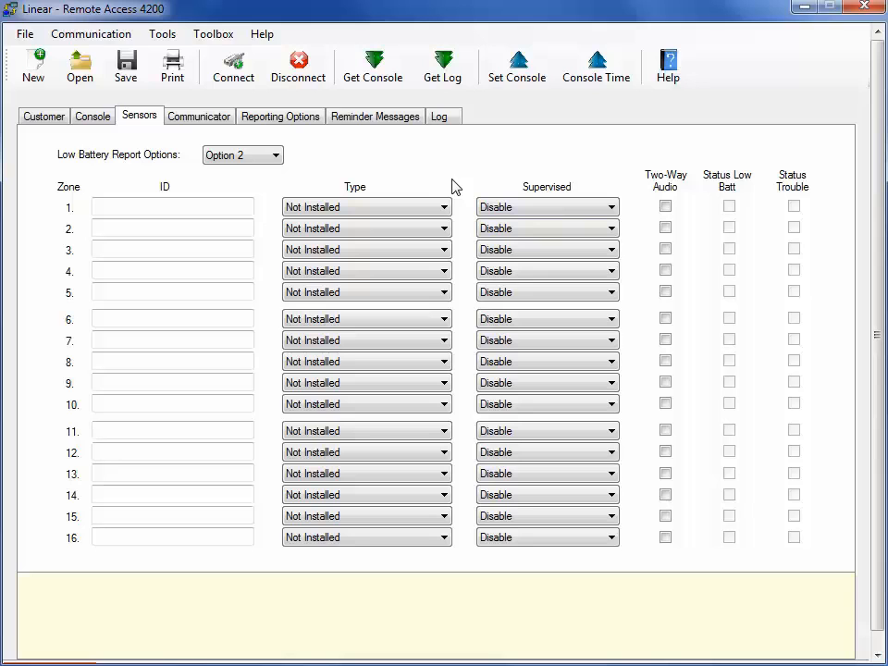
mouse_move(449, 183)
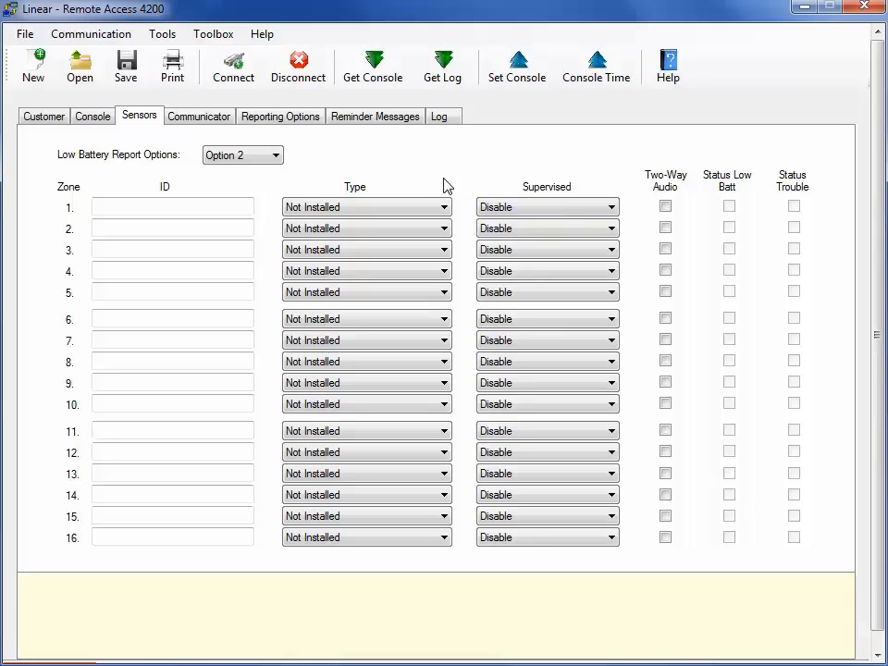
click(444, 207)
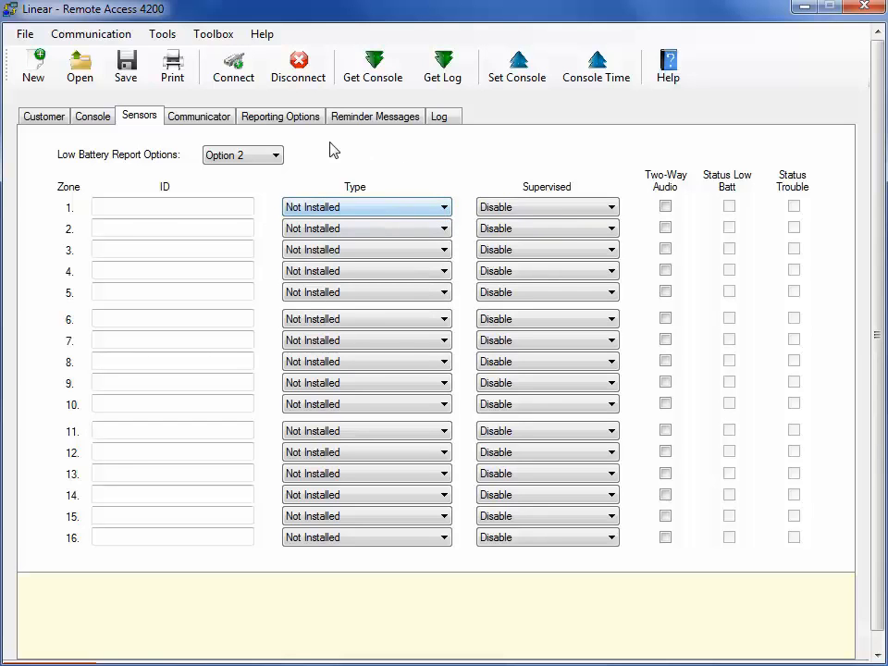
- Review the Communicator tab's account 000000 and reporting formats, keeping CID selected
click(198, 114)
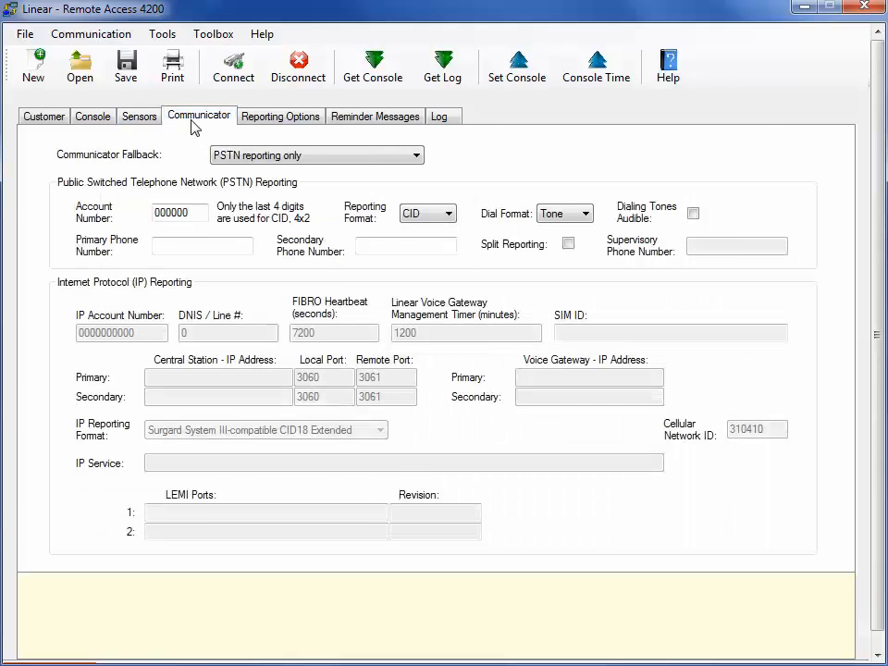
mouse_move(101, 255)
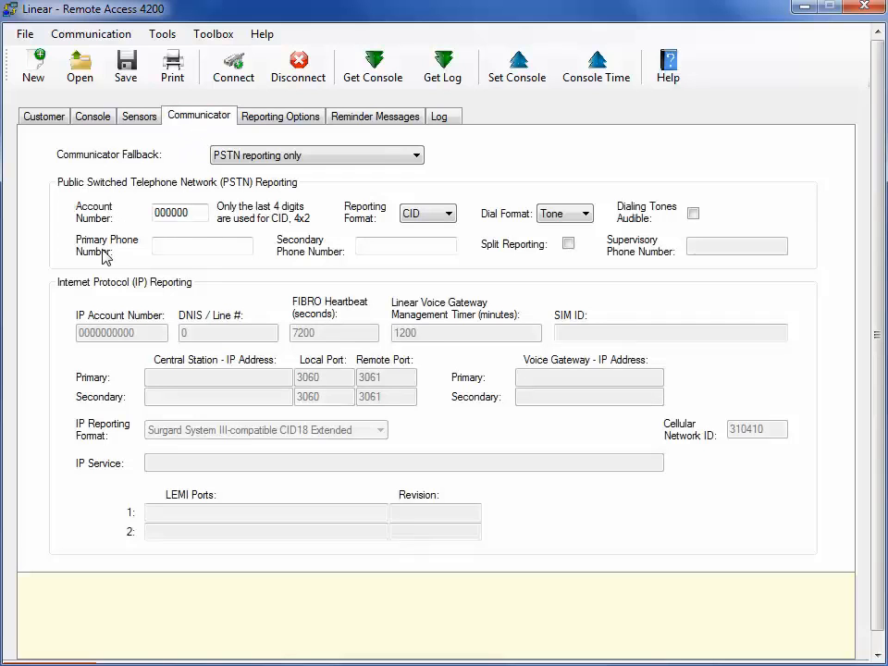
click(200, 244)
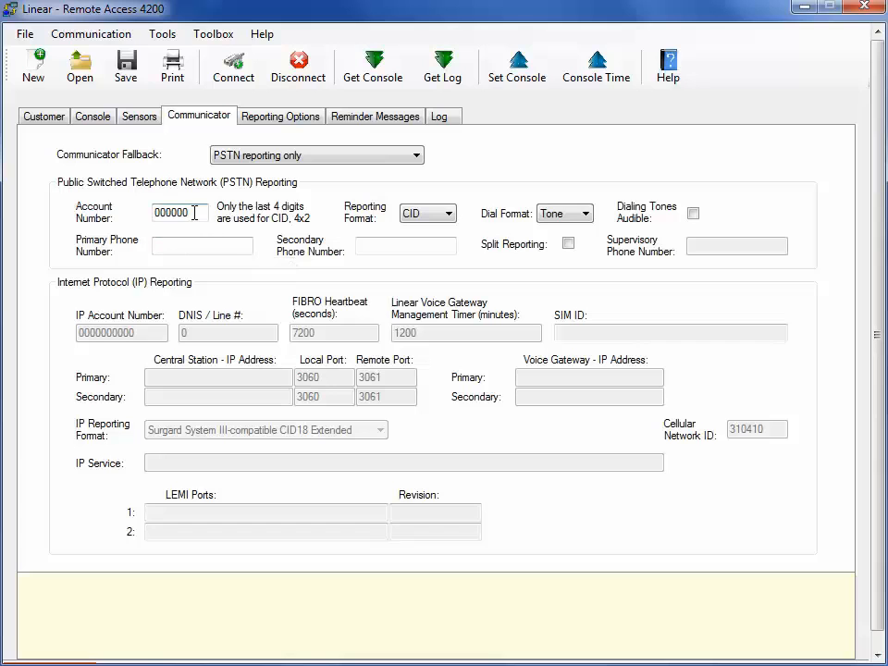
mouse_move(194, 211)
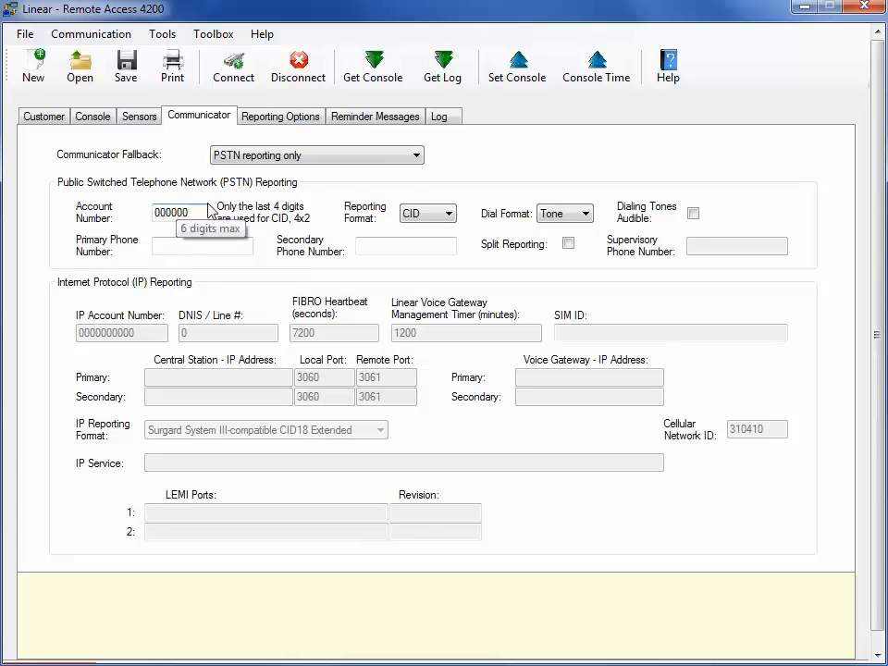
click(450, 215)
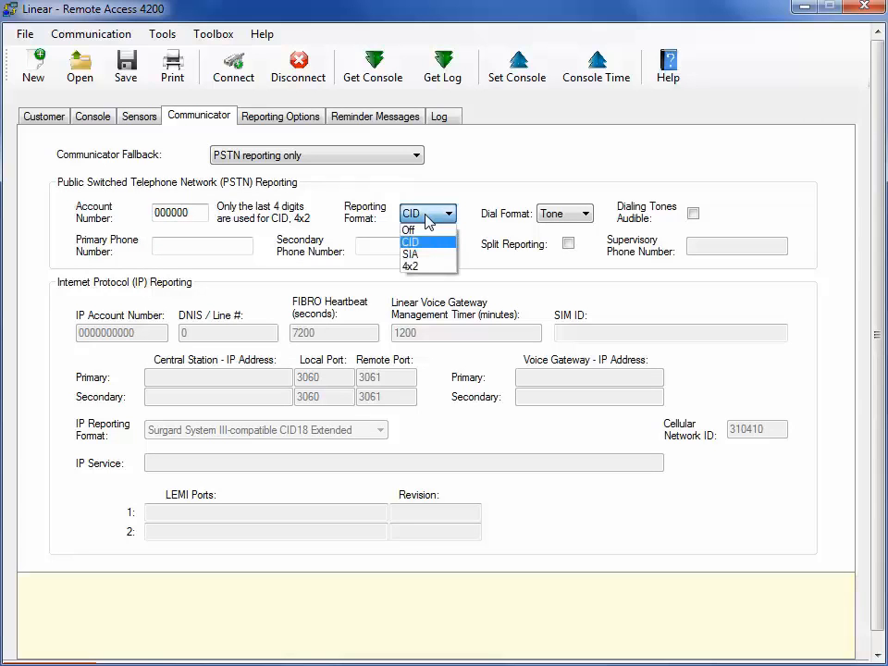
mouse_move(410, 254)
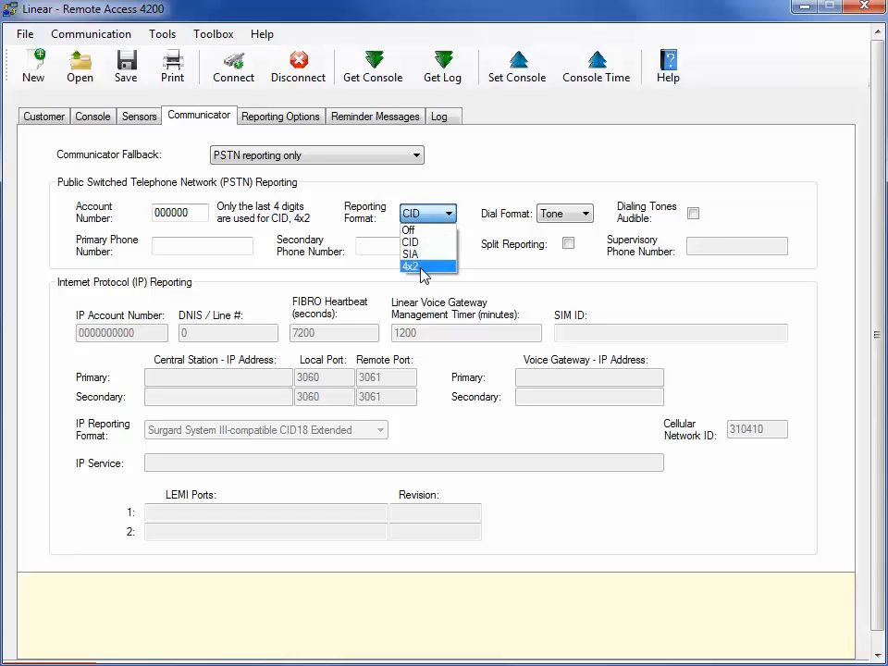
mouse_move(424, 243)
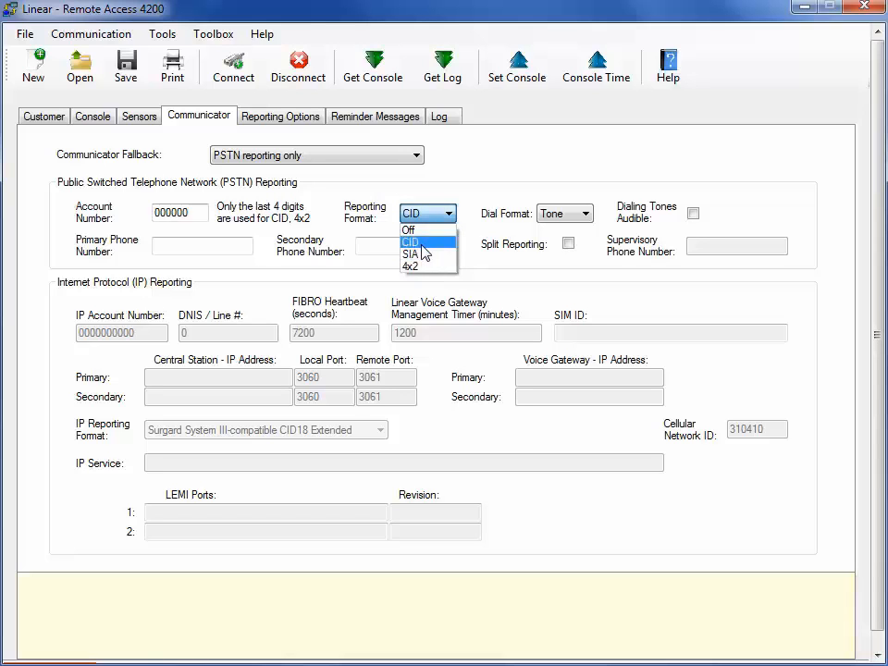
click(411, 242)
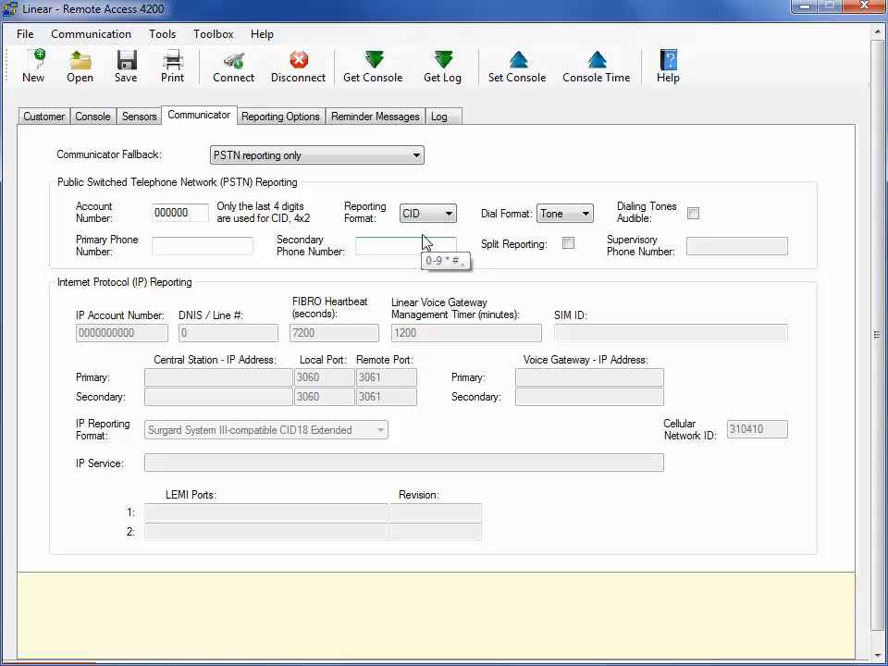
mouse_move(433, 234)
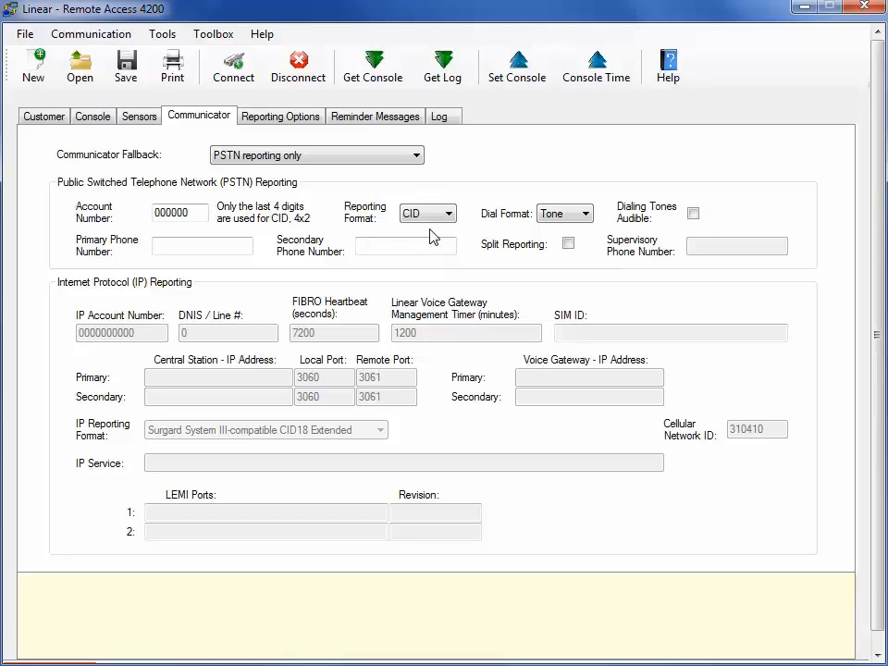
mouse_move(636, 265)
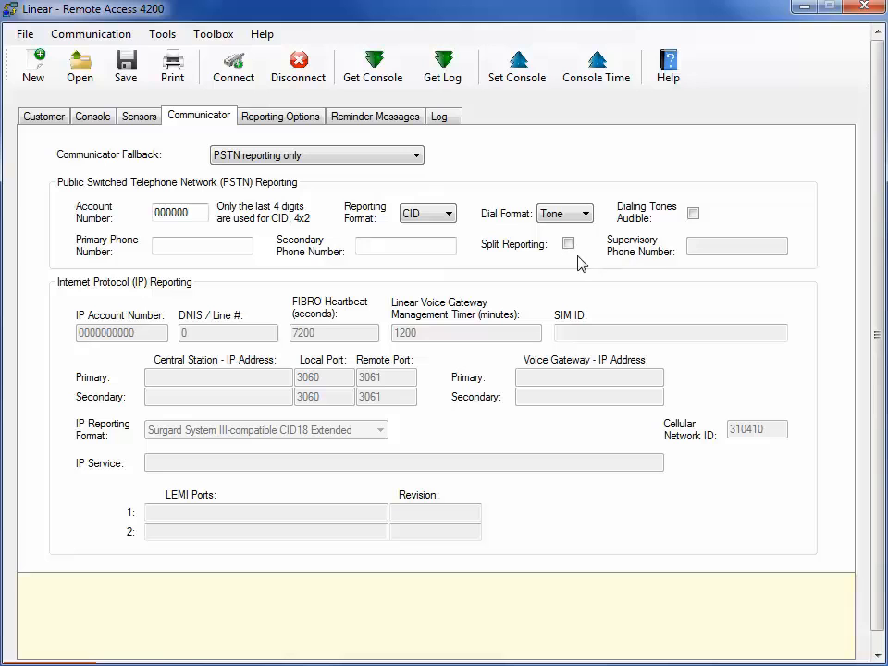
mouse_move(496, 259)
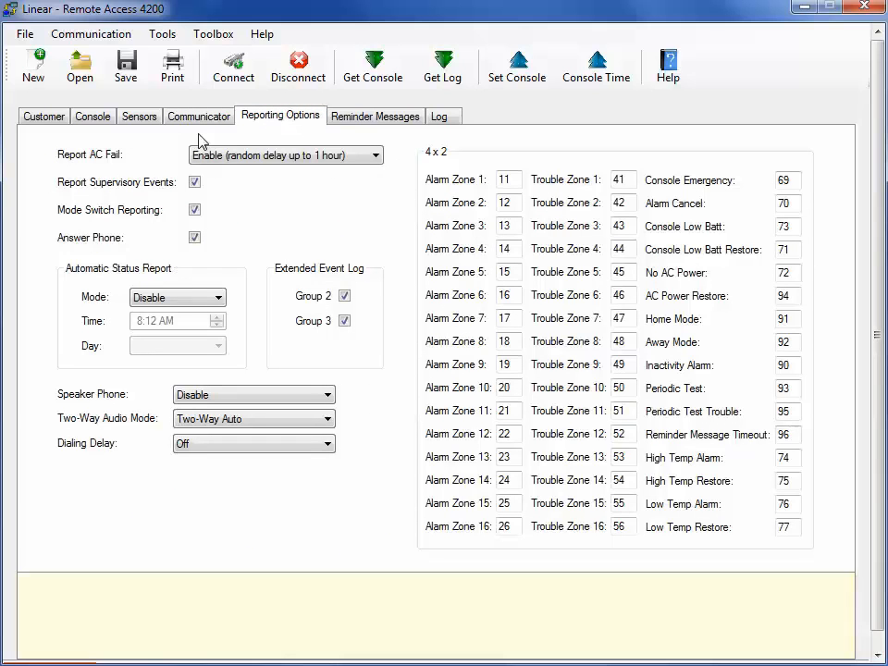
mouse_move(281, 174)
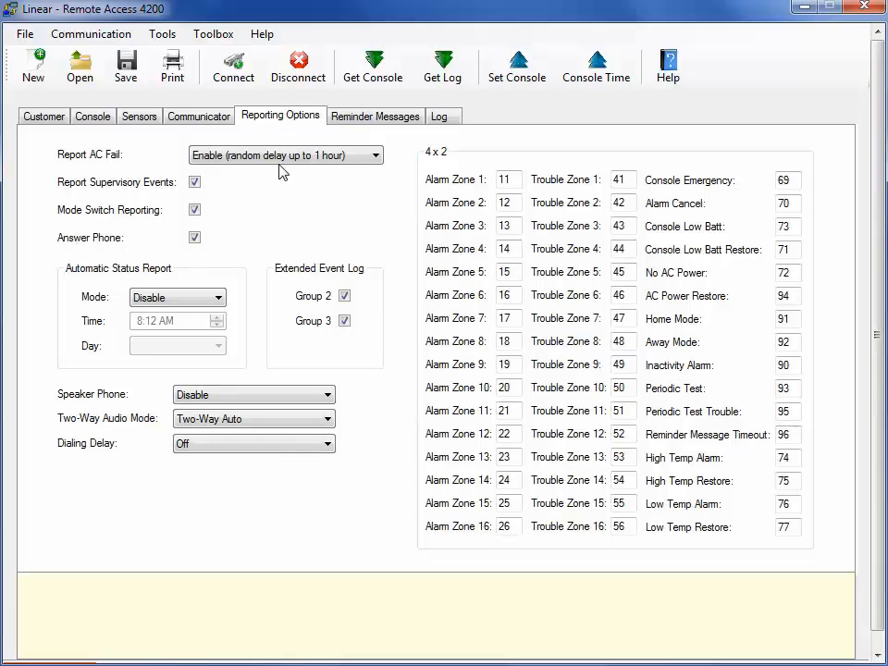
- Review Report AC Fail (random delay), Speaker Phone (Disable) and Dialing Delay (Off) without changing them
click(374, 155)
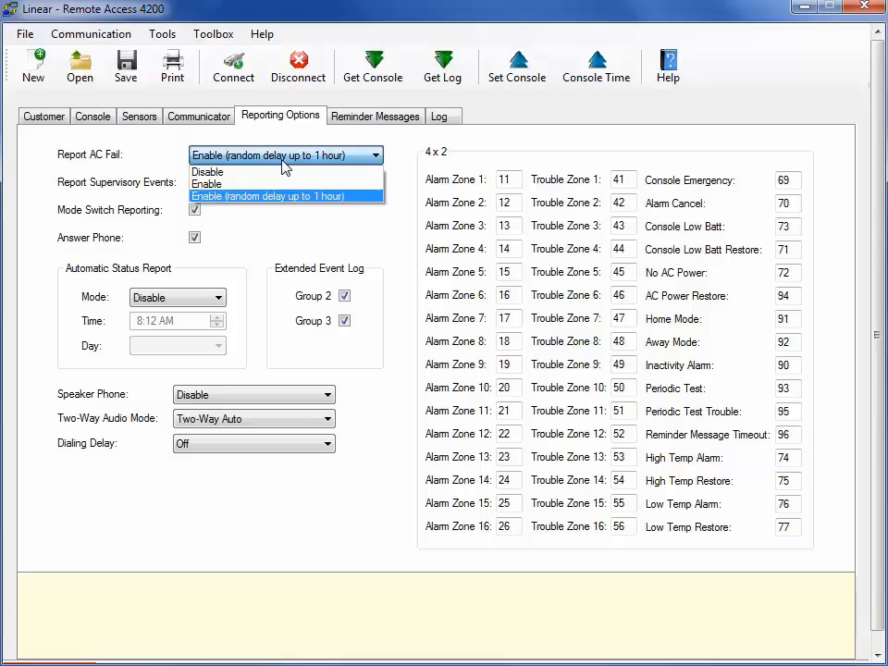
click(270, 196)
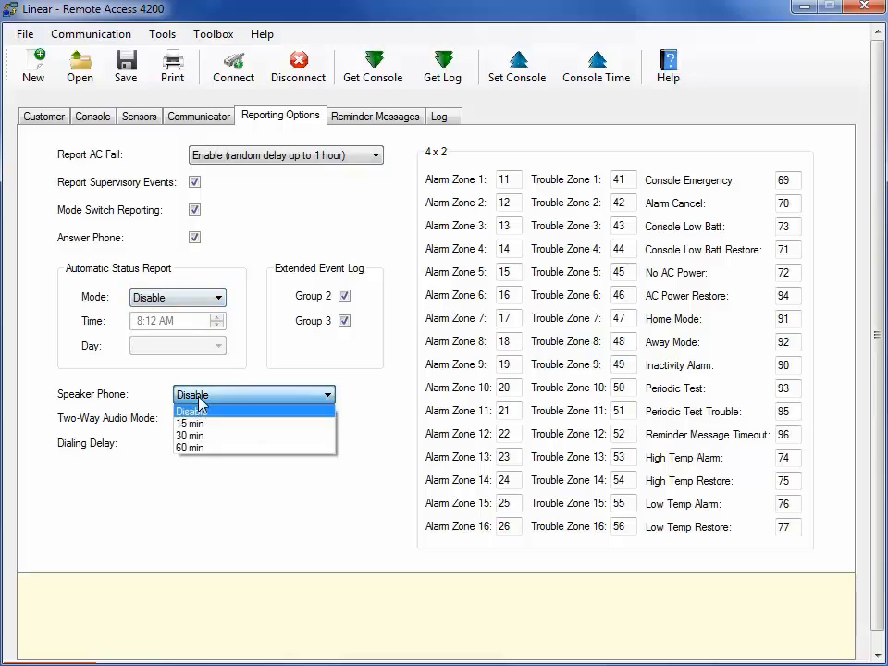
click(193, 411)
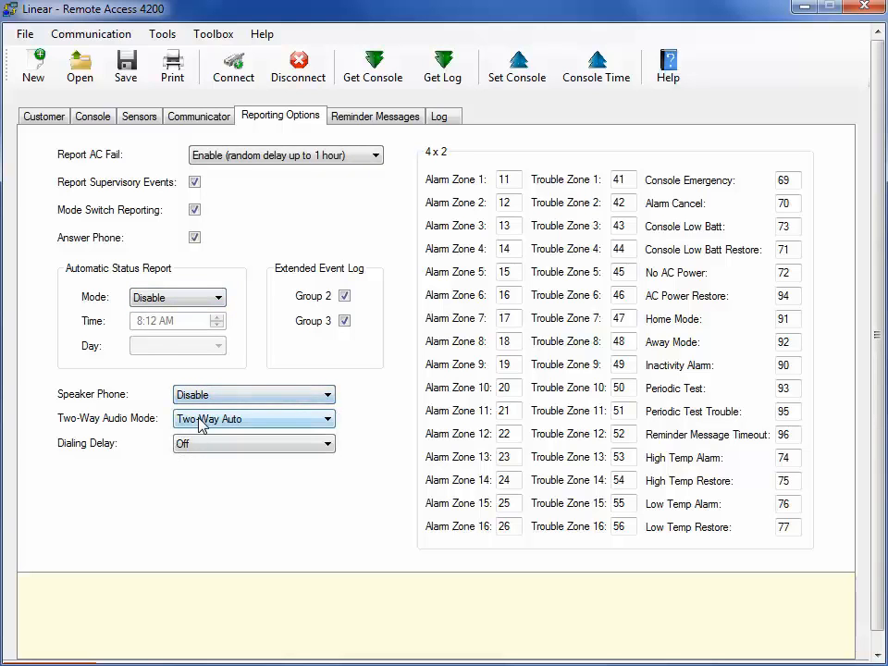
click(326, 418)
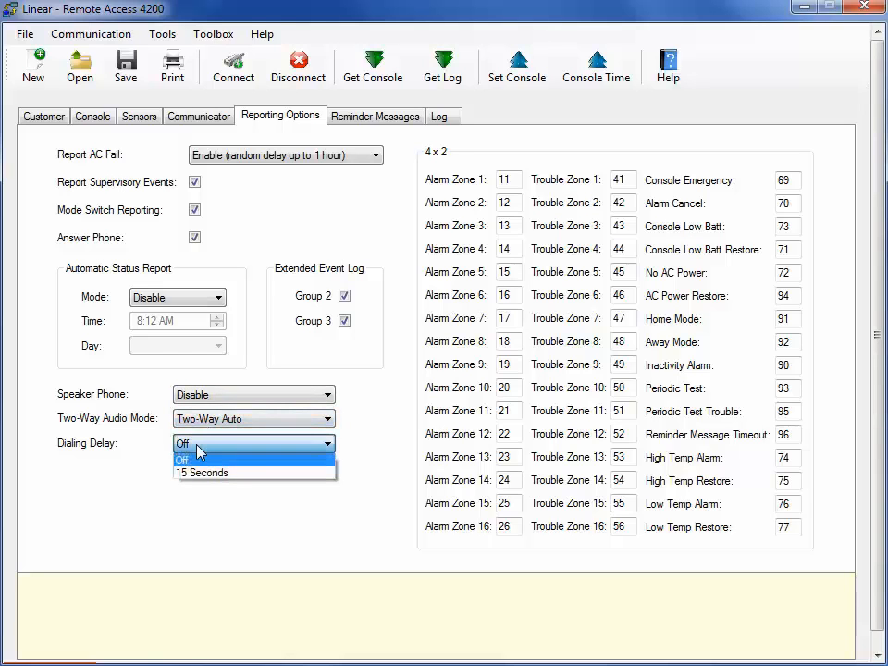
click(181, 459)
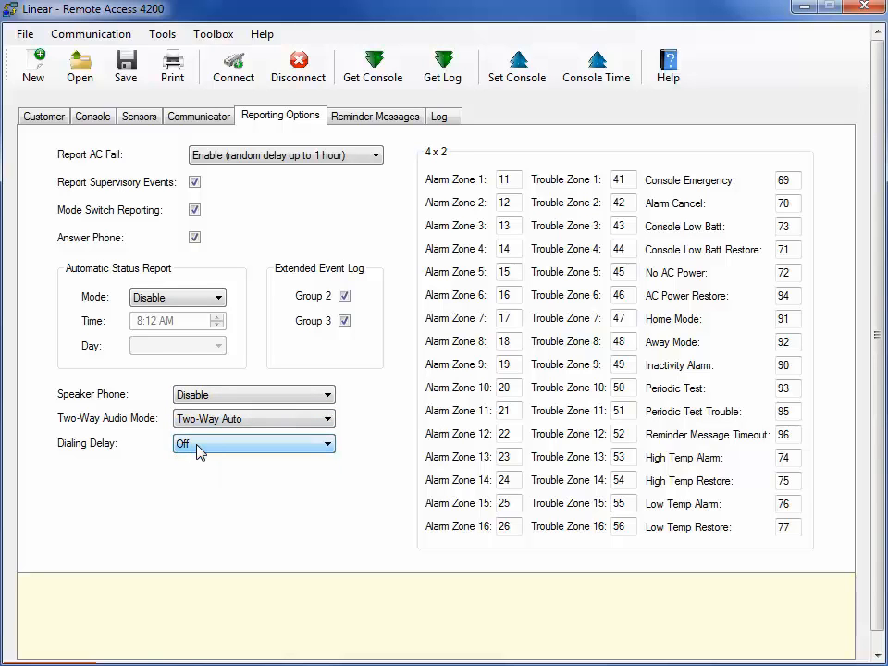
mouse_move(326, 449)
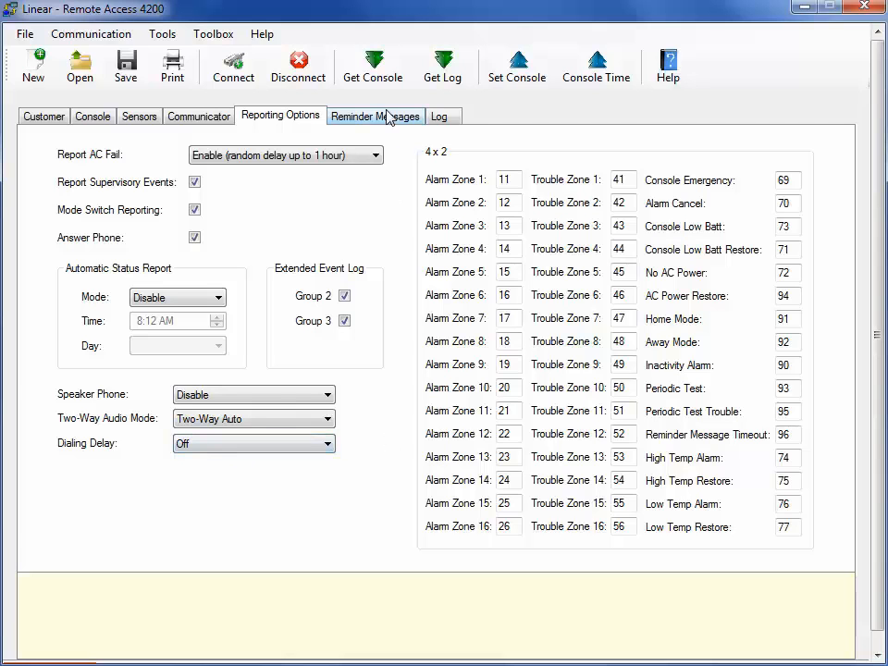
- Show the eight medication reminder slots and keep slot 1's schedule type as One Time
click(376, 115)
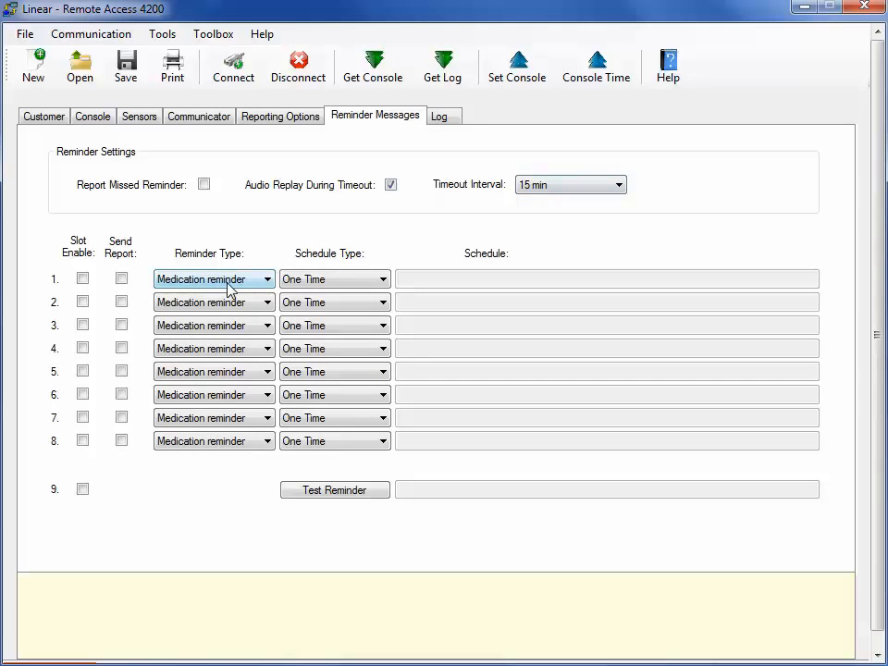
click(383, 278)
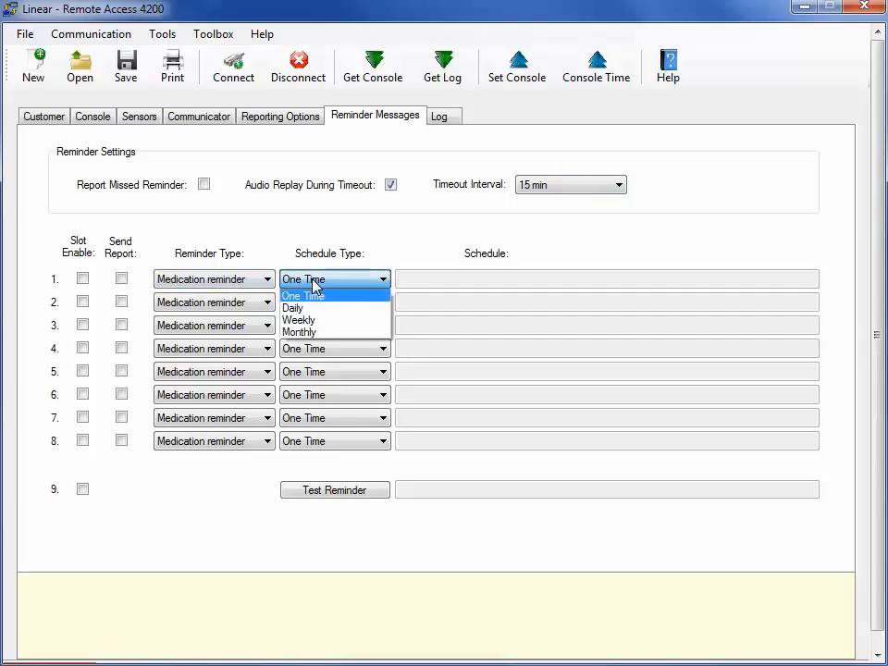
click(303, 277)
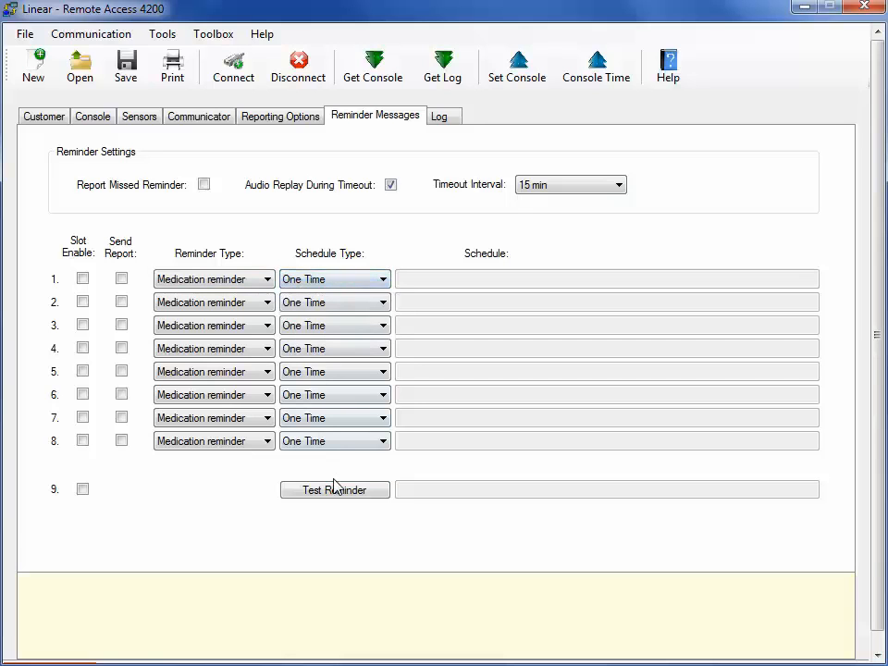